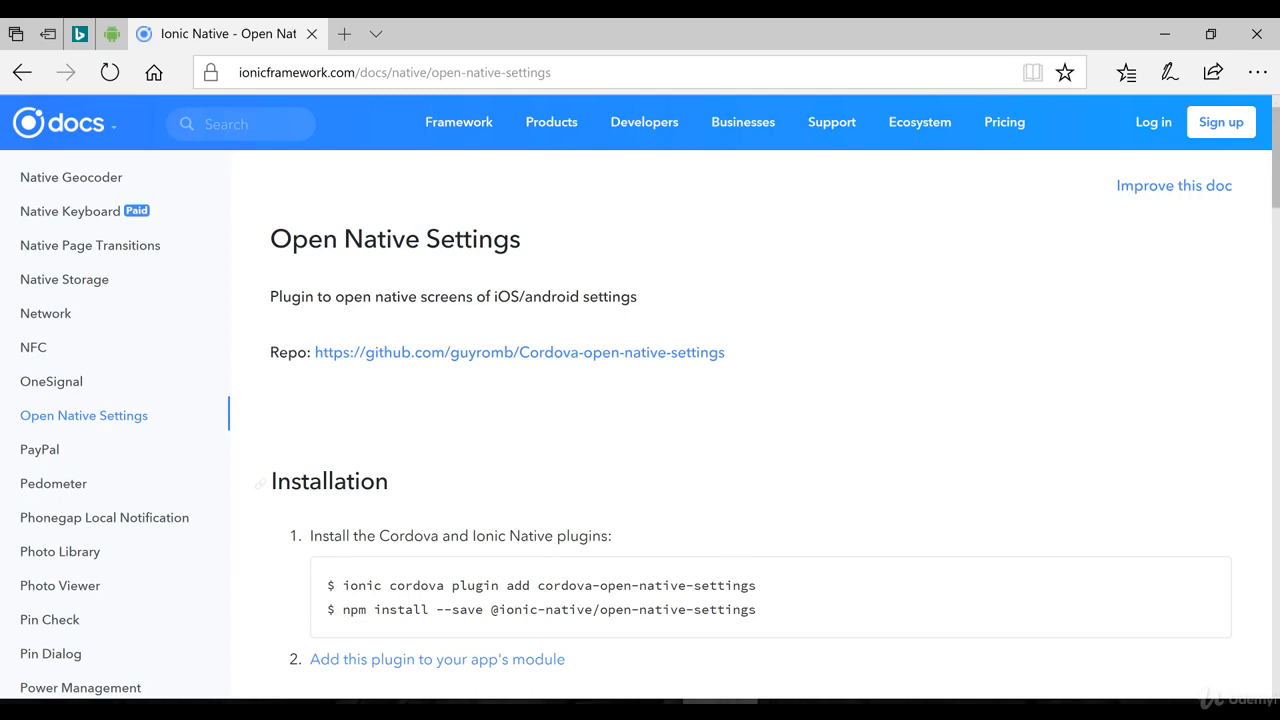
Copy the plugin name 'cordova-open-native-settings' from the Open Native Settings install command
scroll(down, 3)
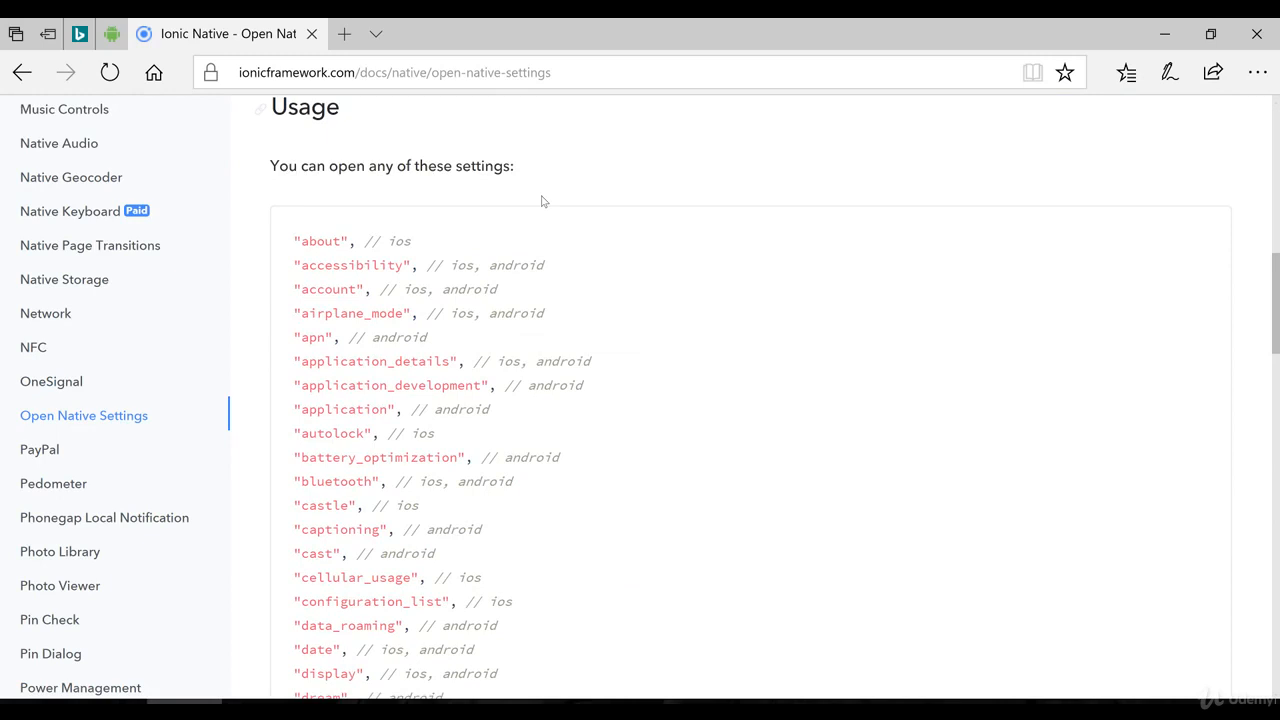
scroll(down, 3)
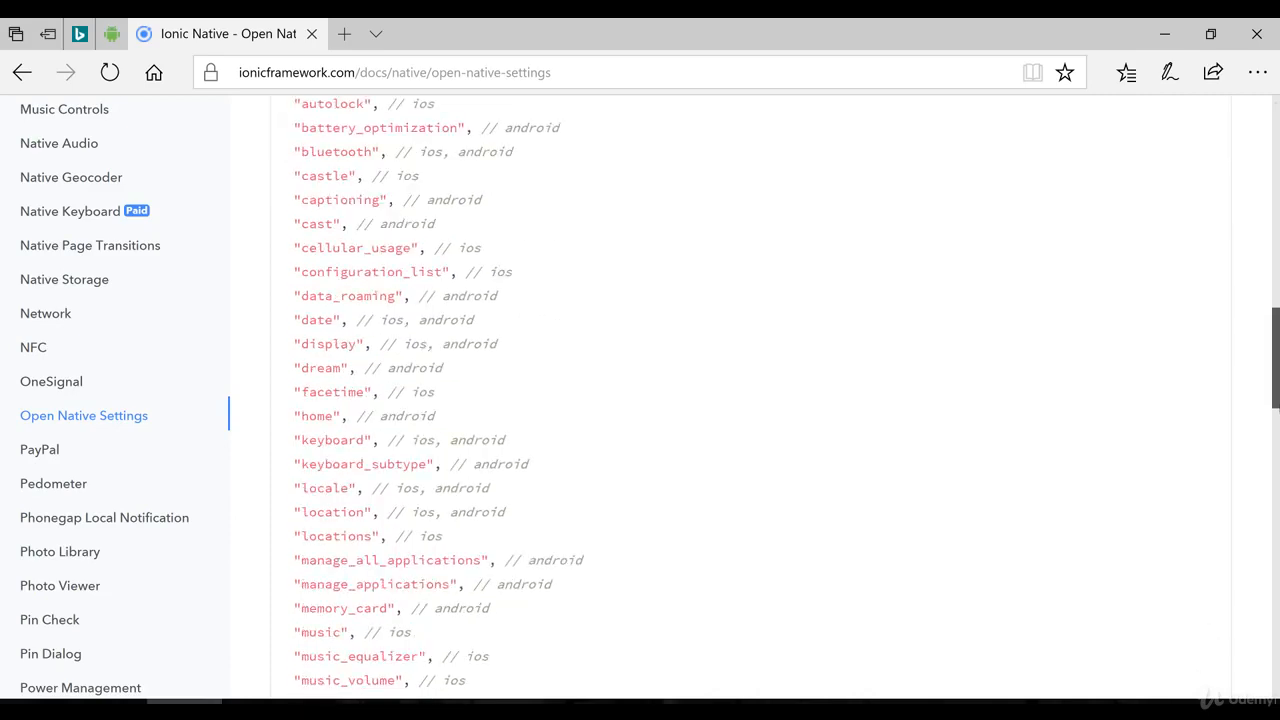
scroll(down, 3)
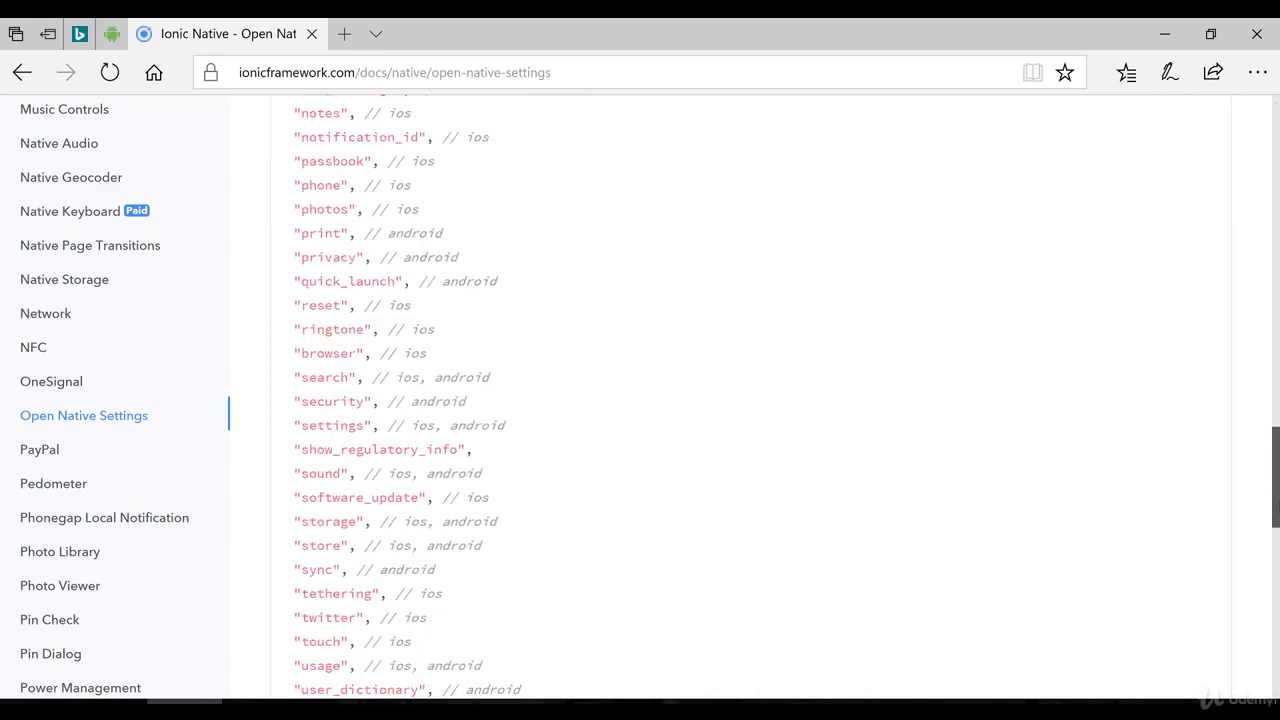
scroll(down, 3)
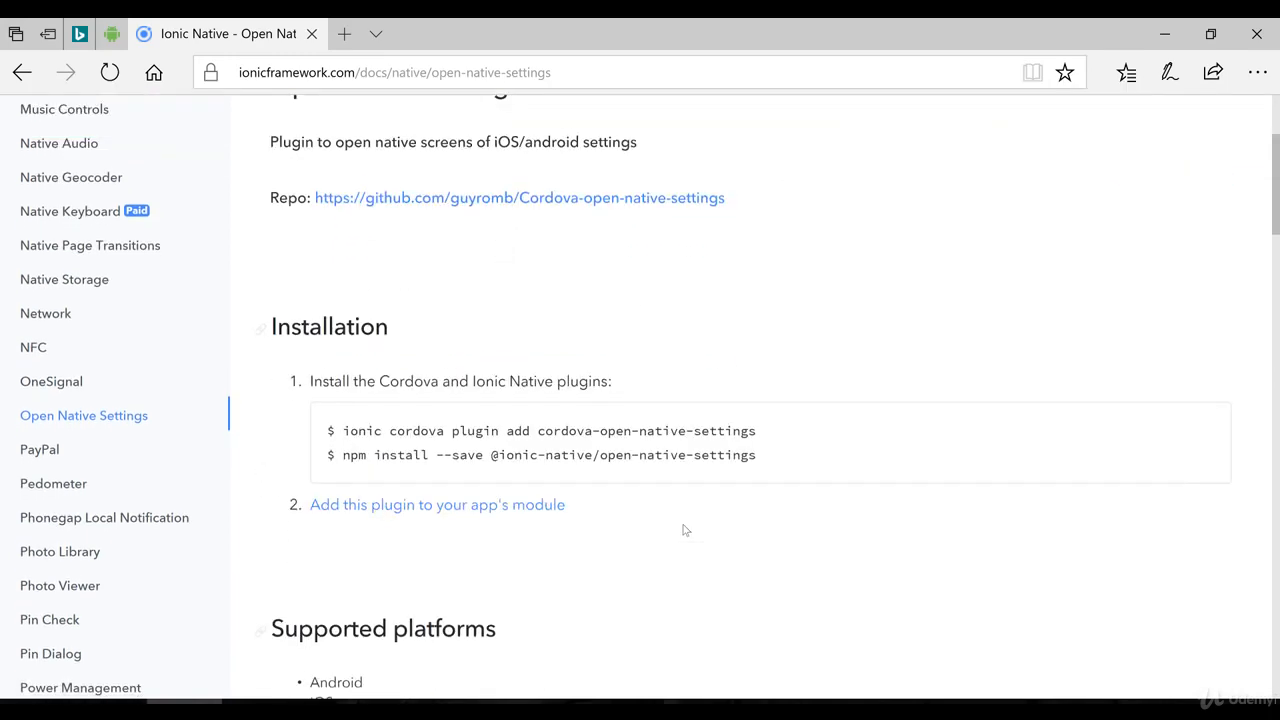
scroll(down, 3)
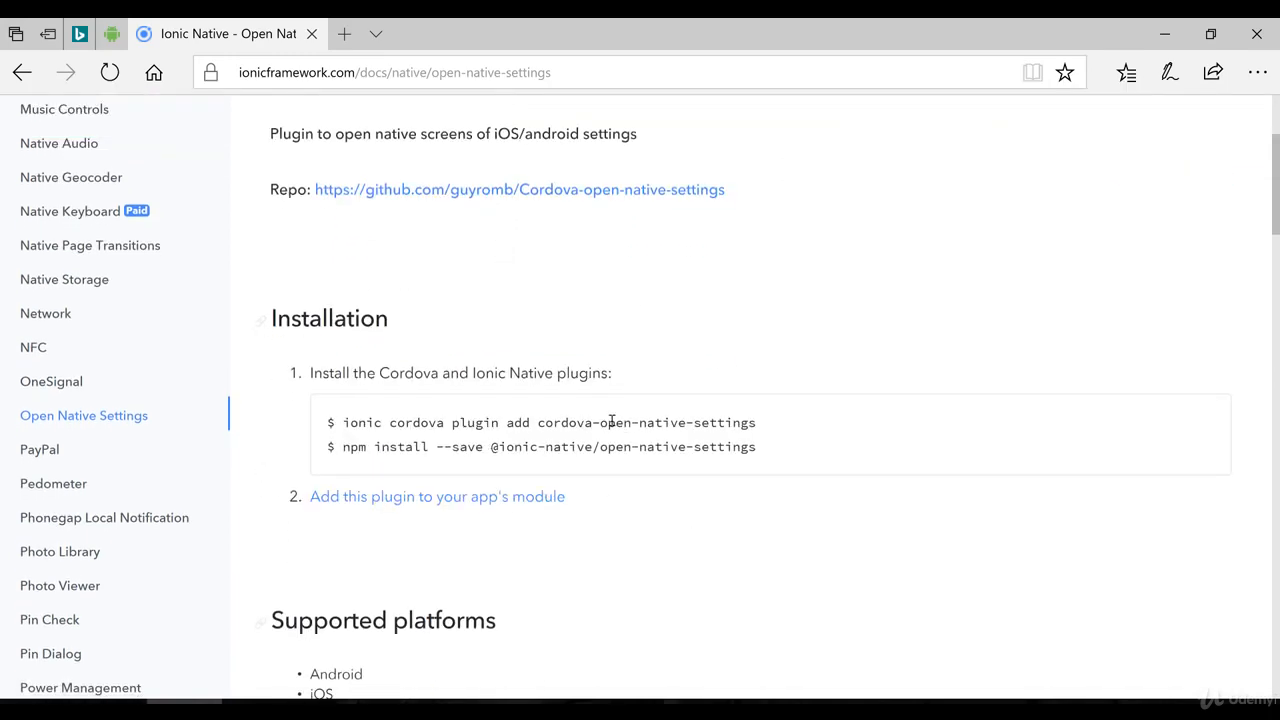
double_click(615, 422)
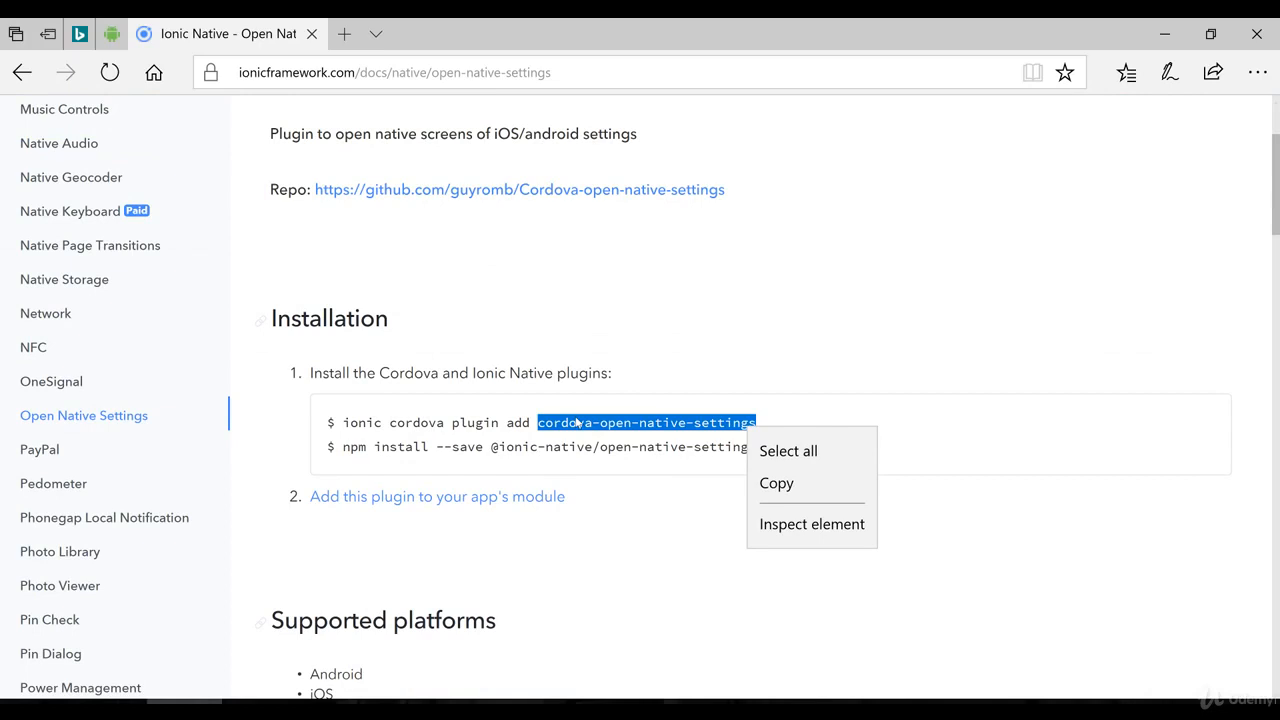
click(600, 446)
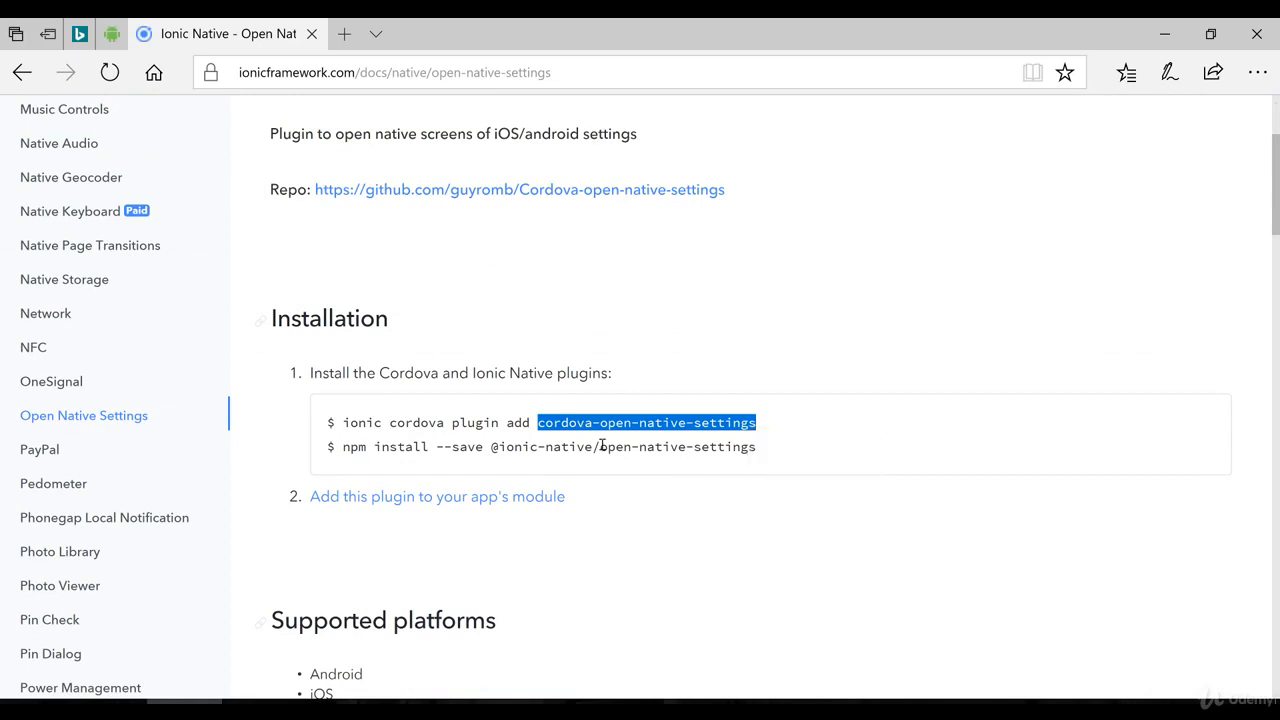
mouse_move(575, 474)
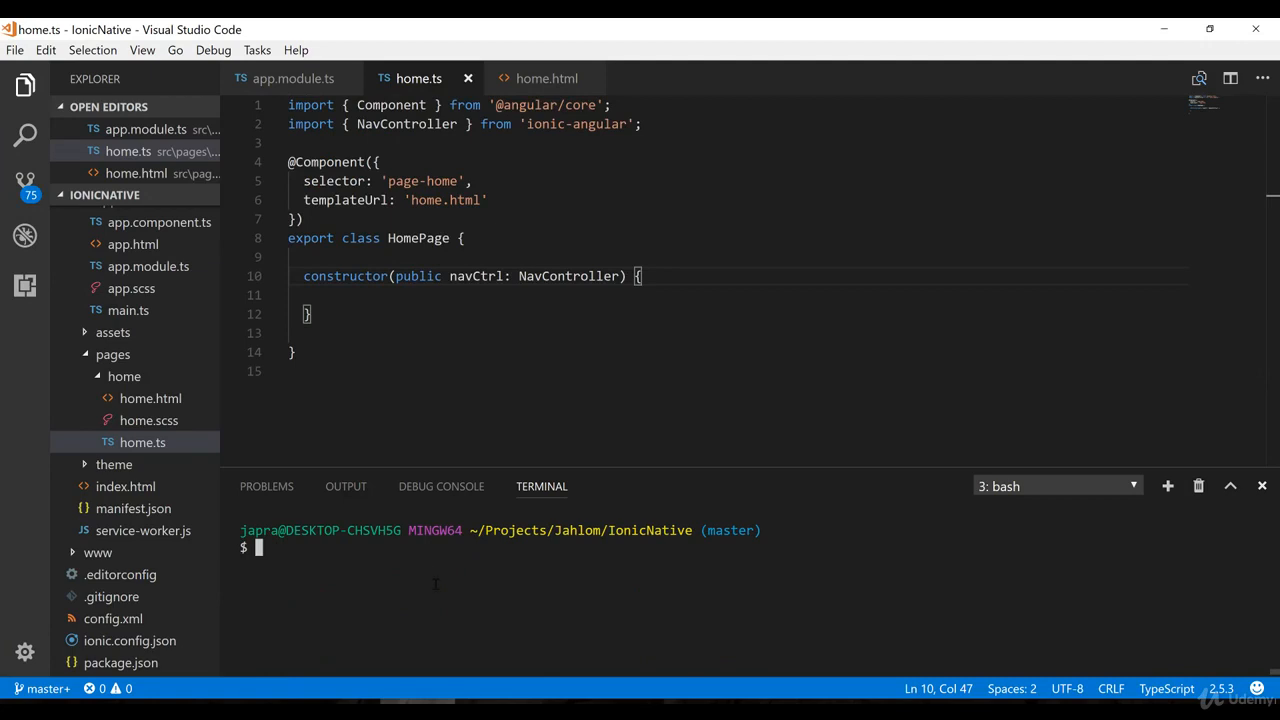
Run 'ionic cordova plugin add cordova-open-native-settings' in the terminal
text(ionic)
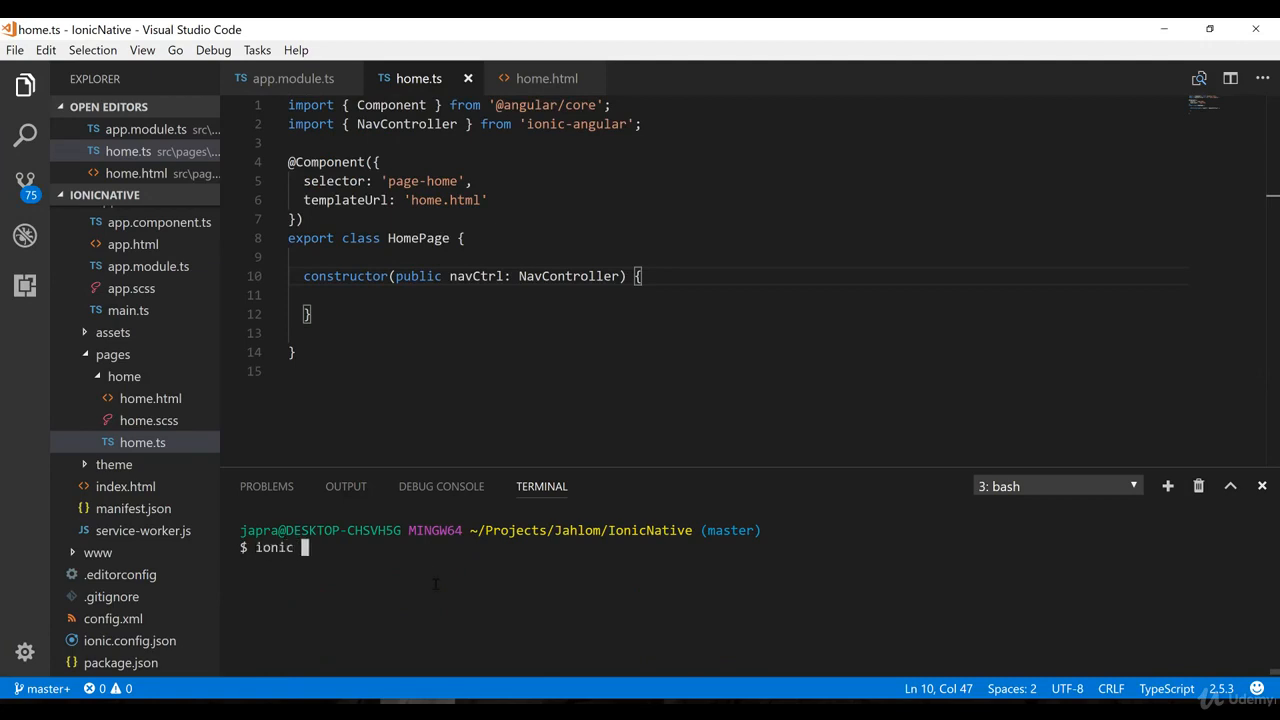
text(cordova)
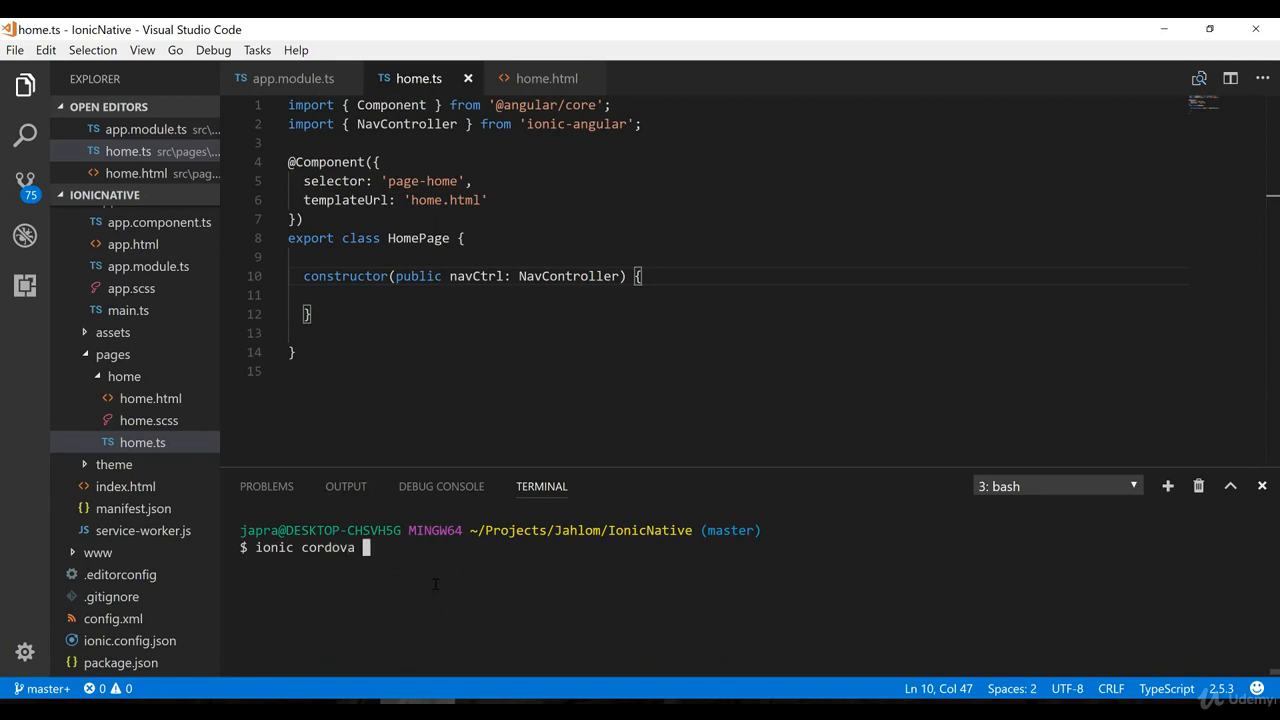
text(plugin add)
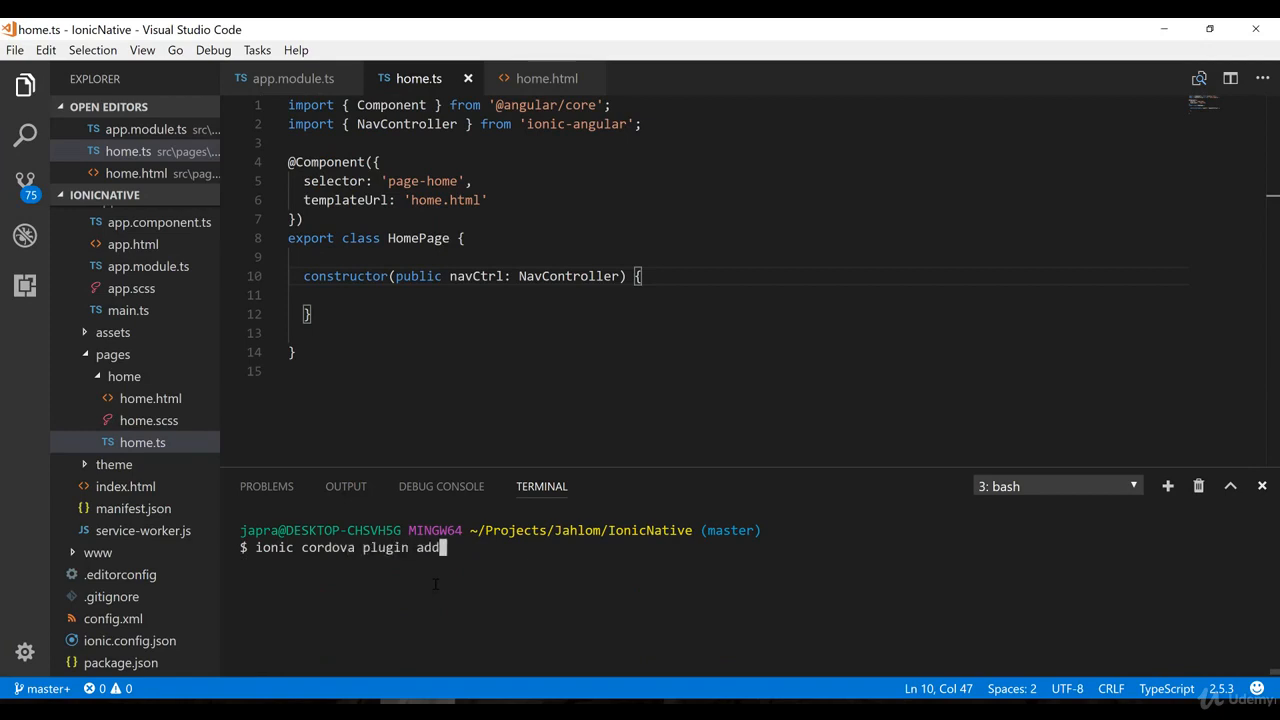
key(space)
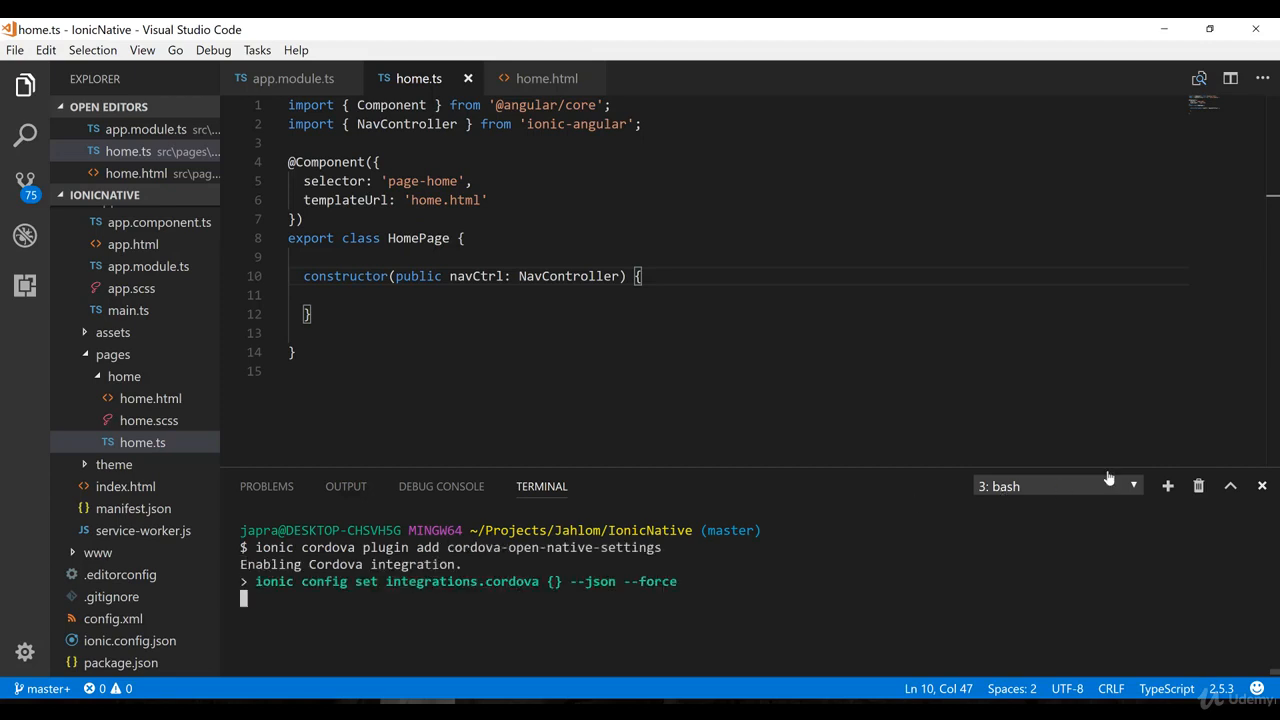
click(1167, 486)
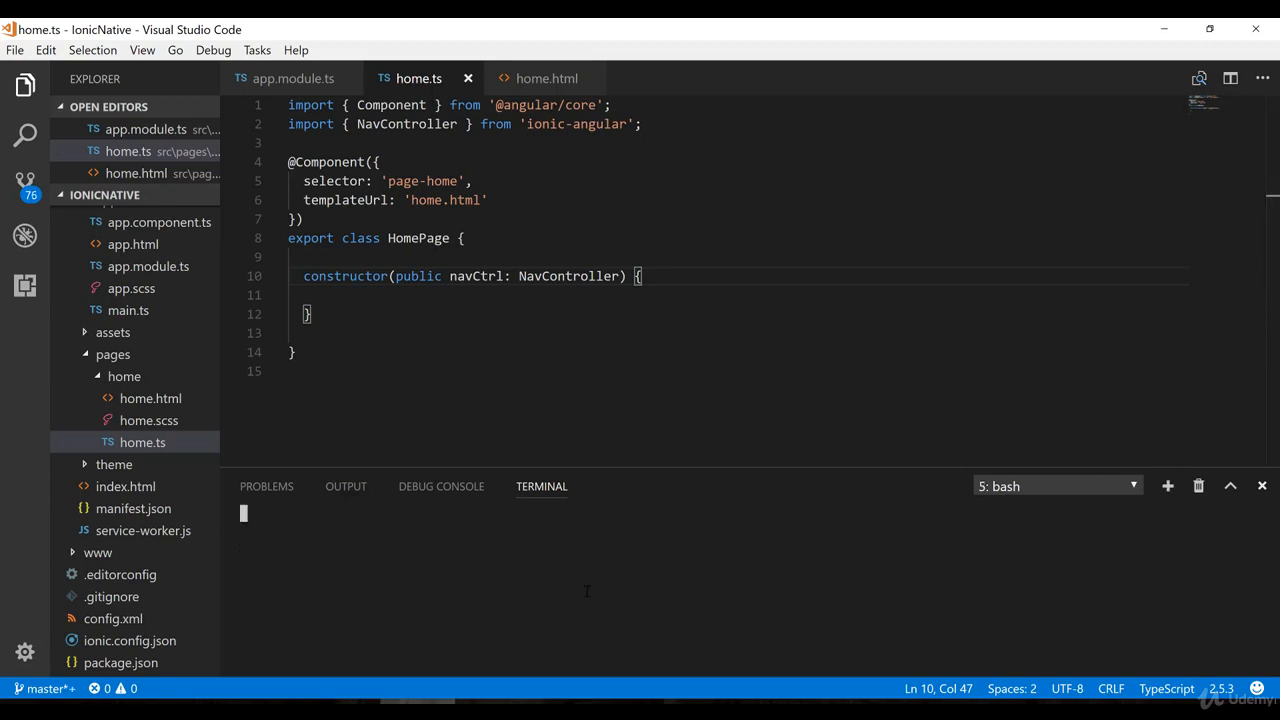
text(ionic)
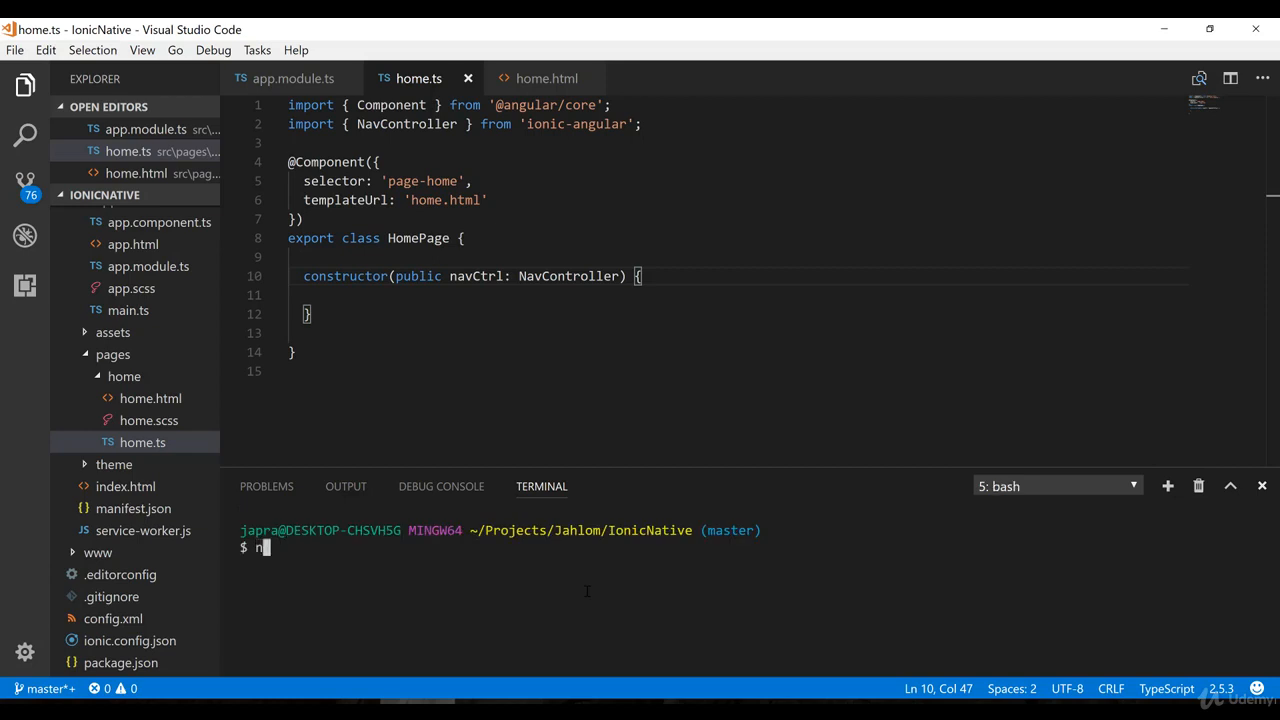
text(pm install)
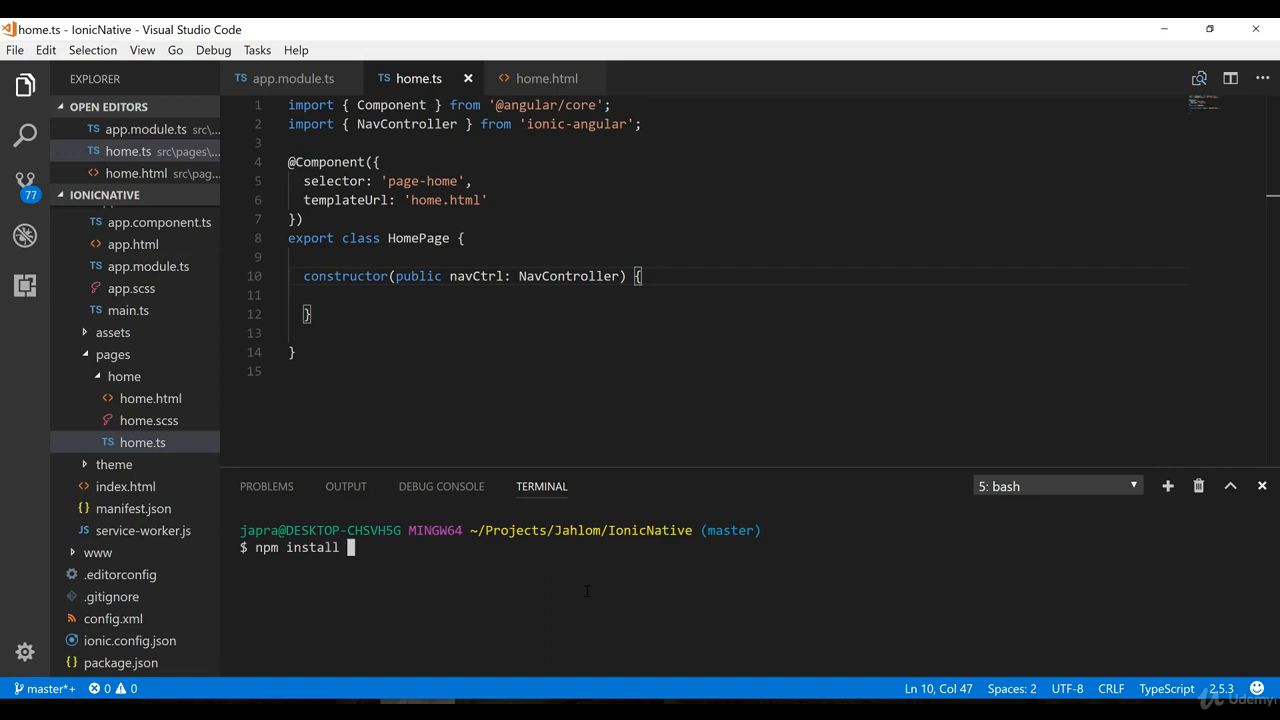
text(@ionic)
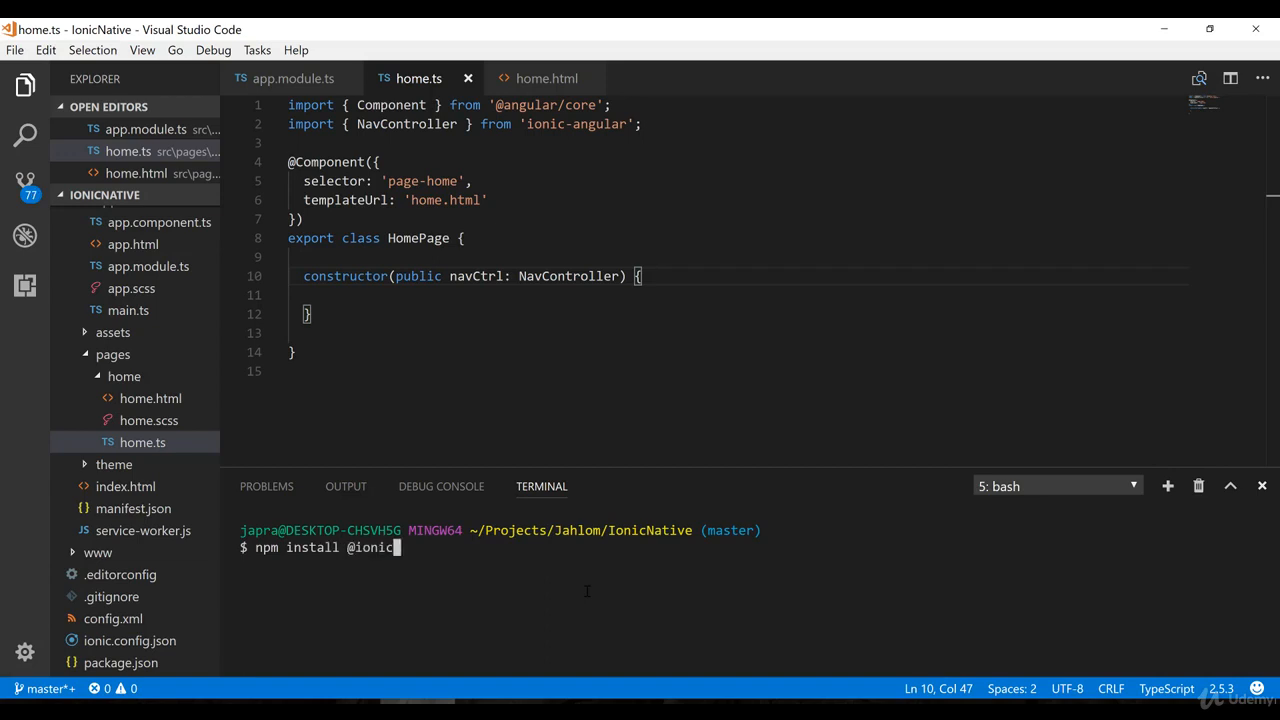
text(-native)
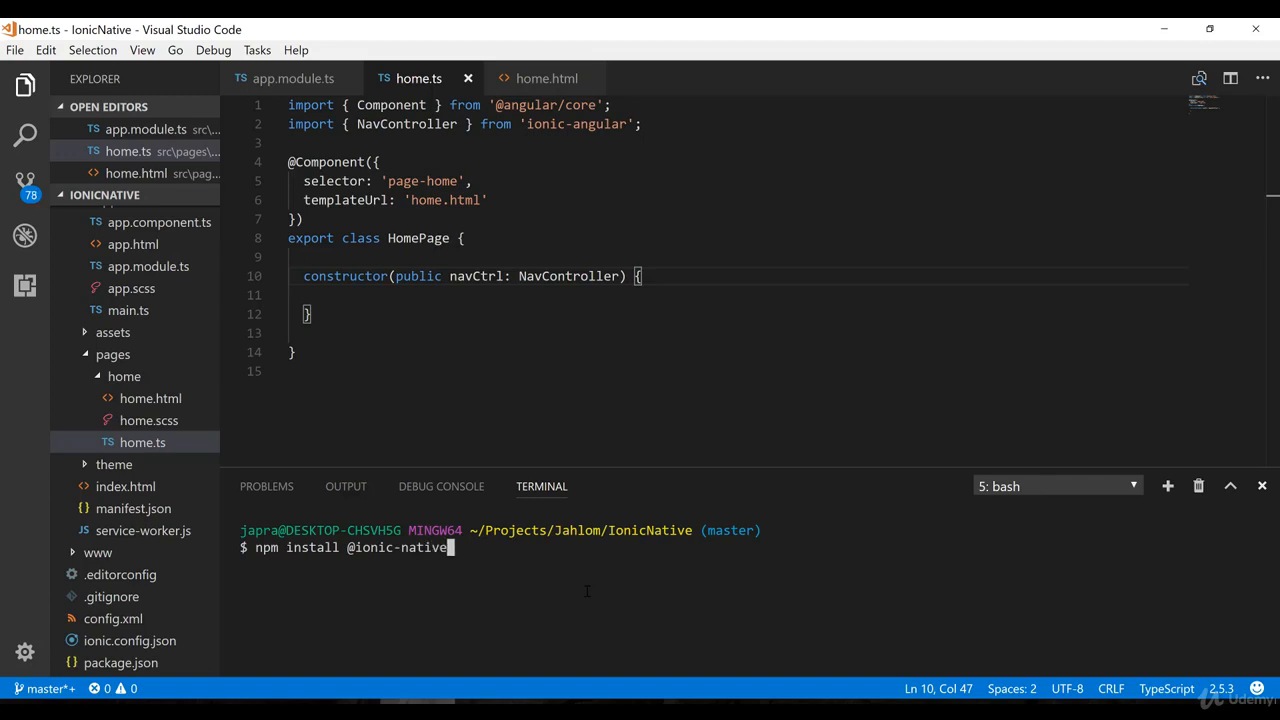
text(/)
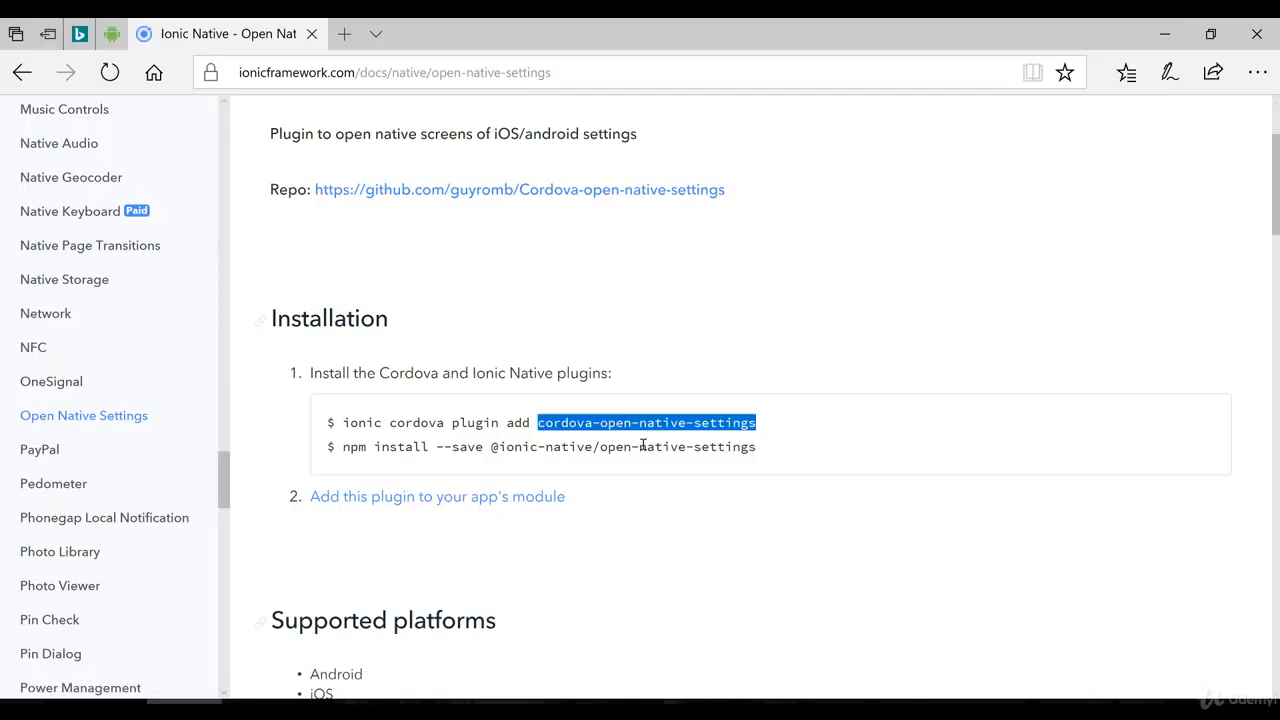
mouse_move(643, 446)
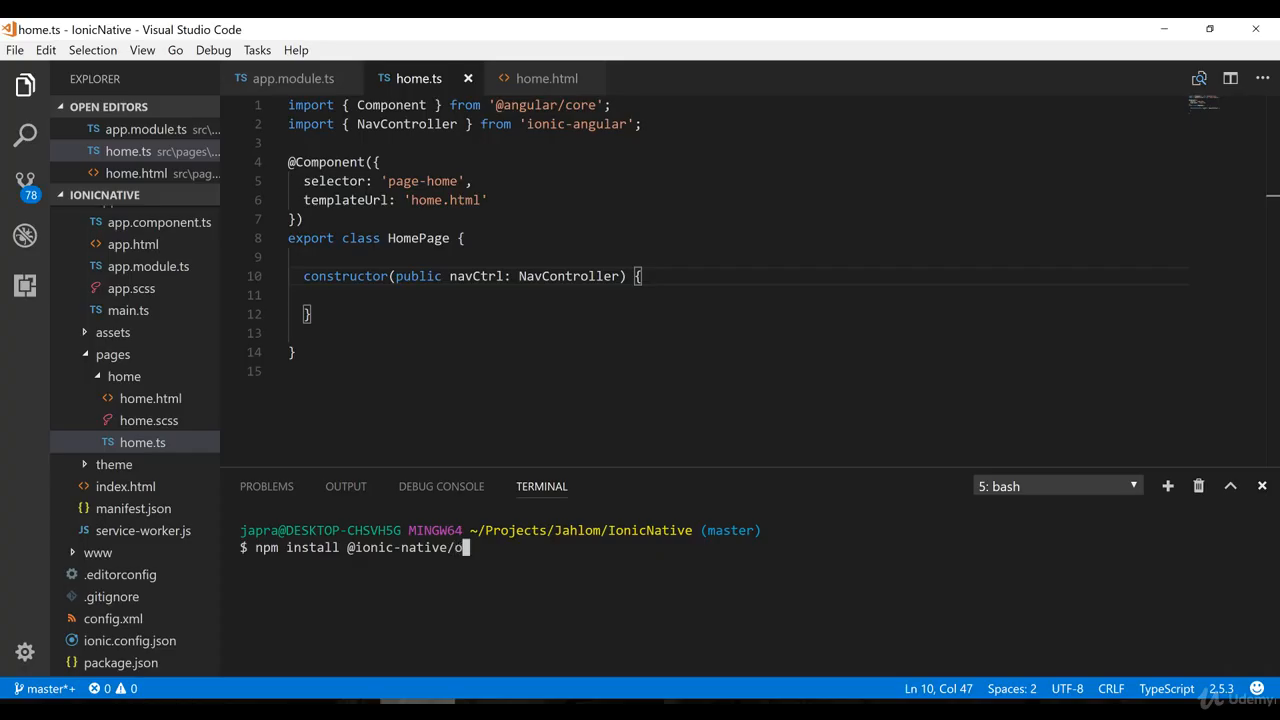
text(pen-native-s)
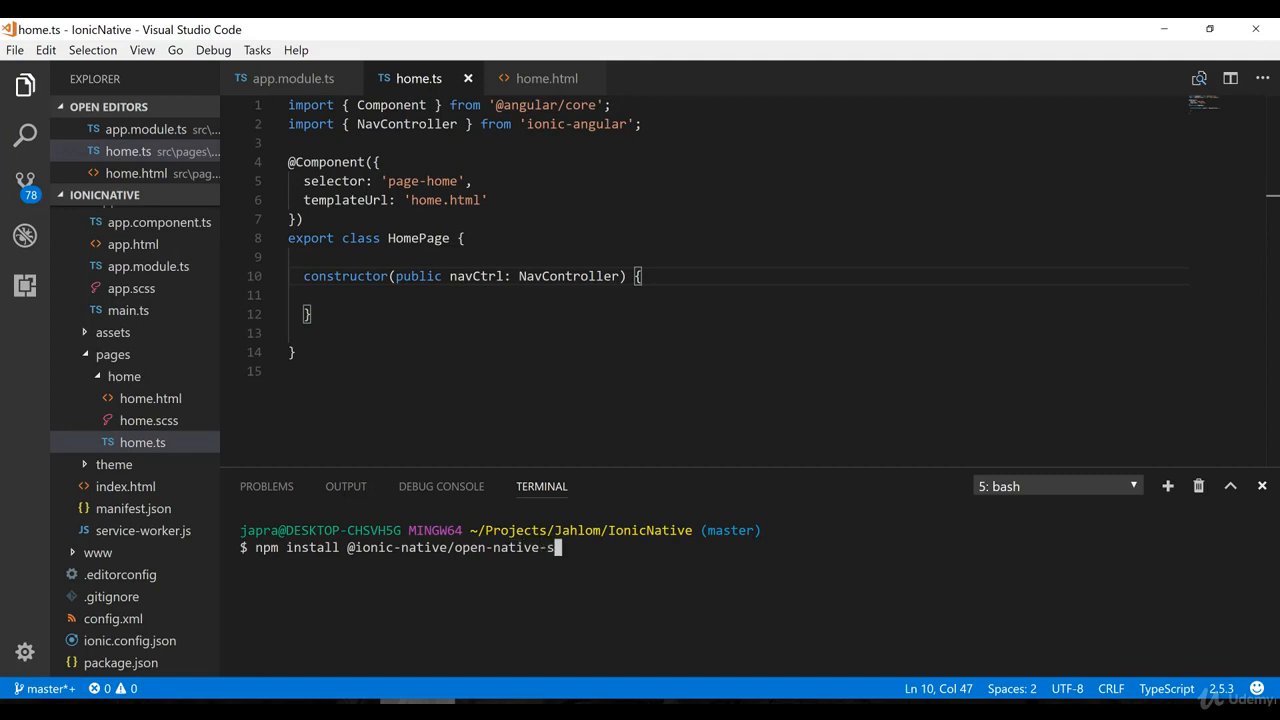
text(ettings --save)
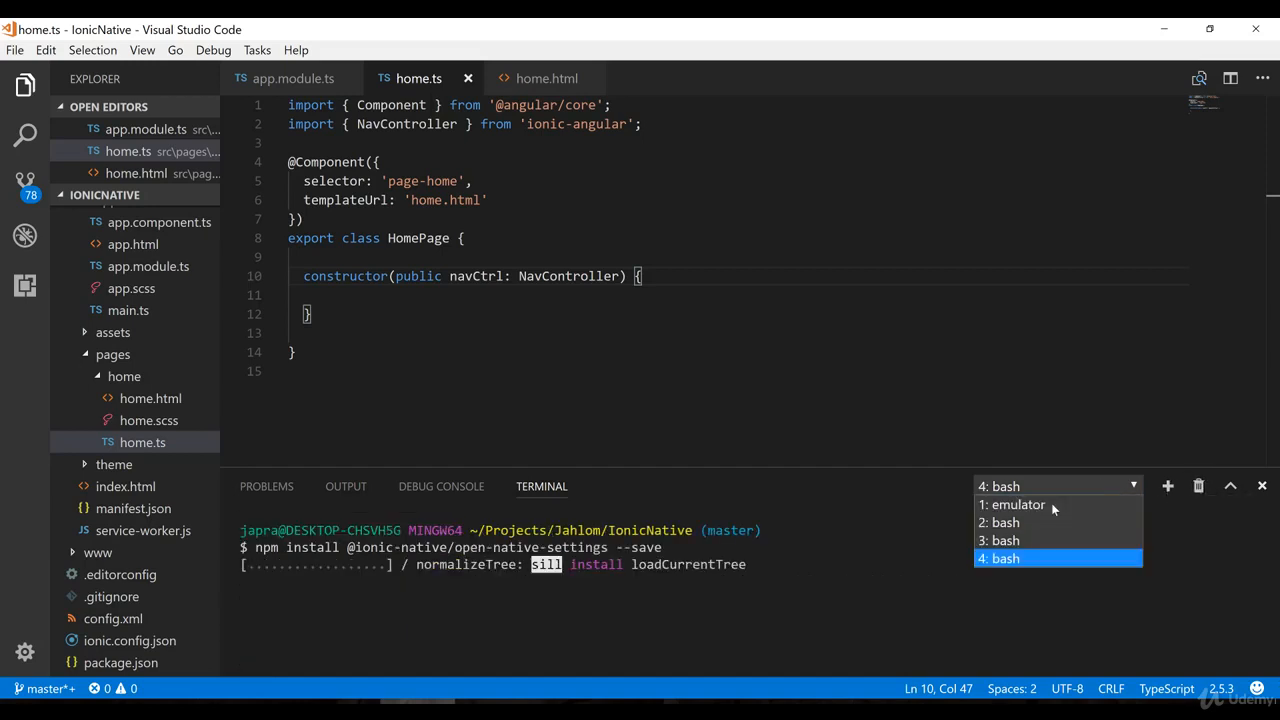
click(1055, 558)
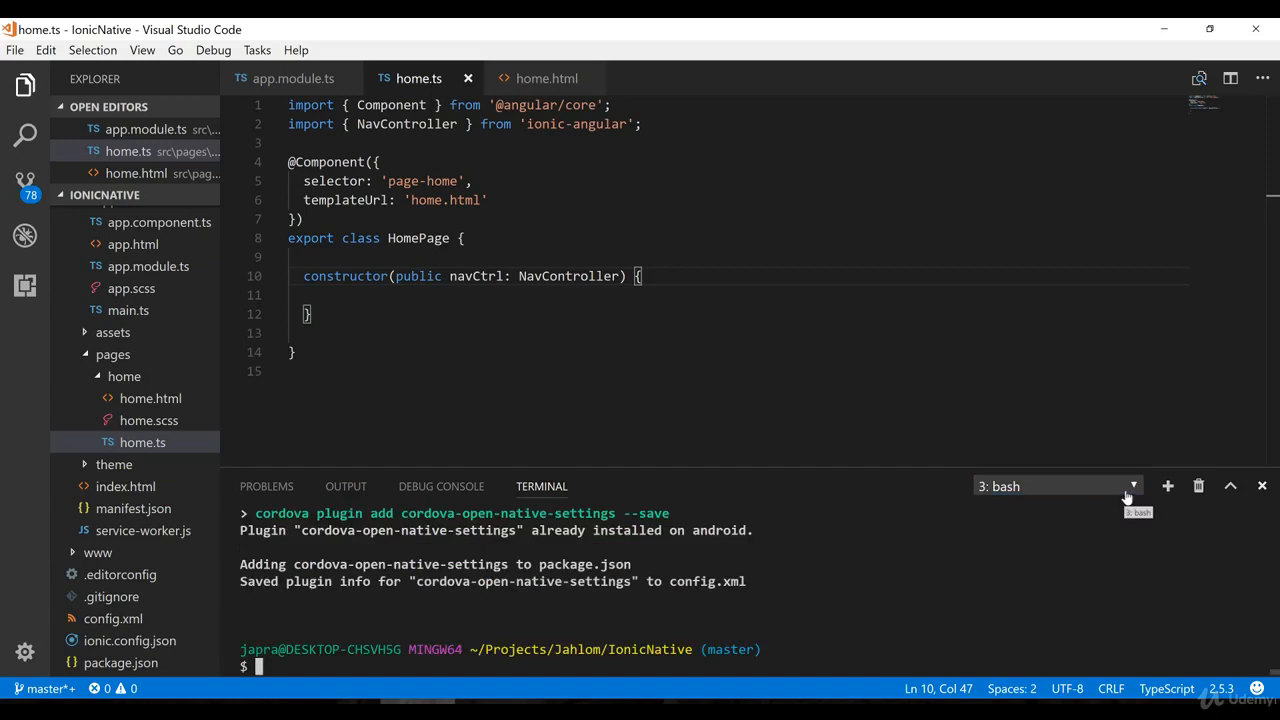
mouse_move(1150, 469)
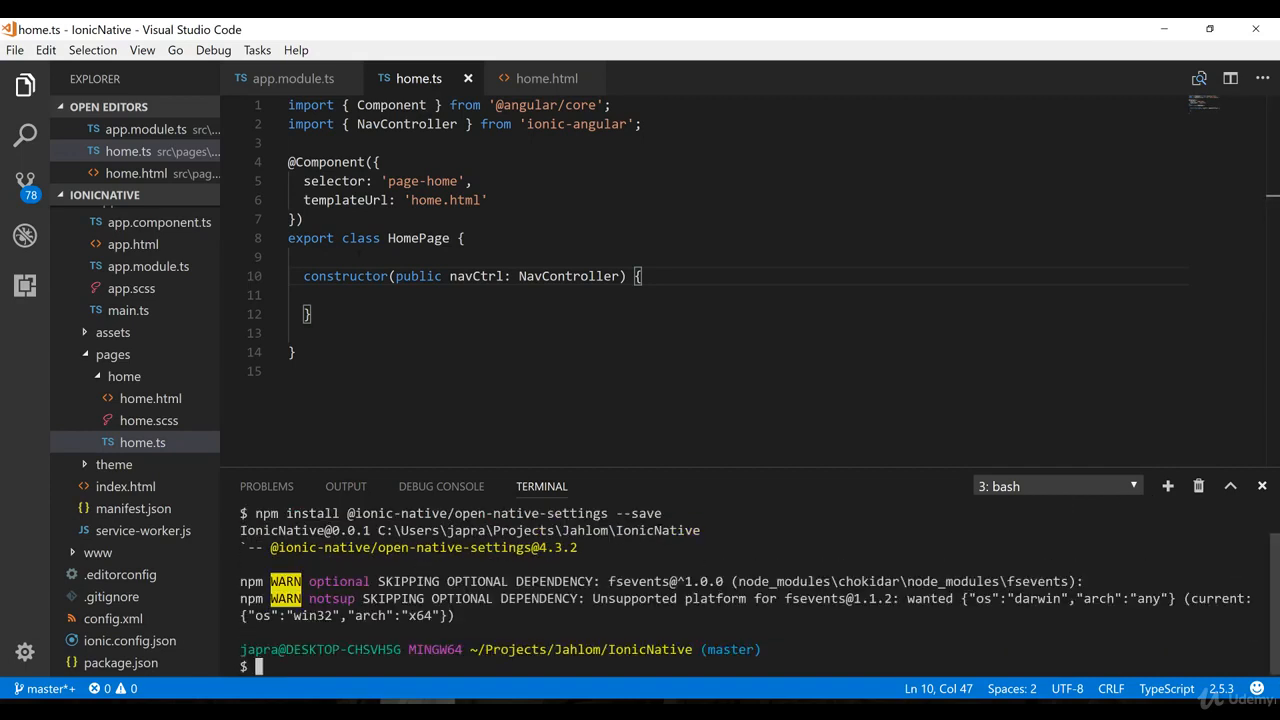
click(293, 78)
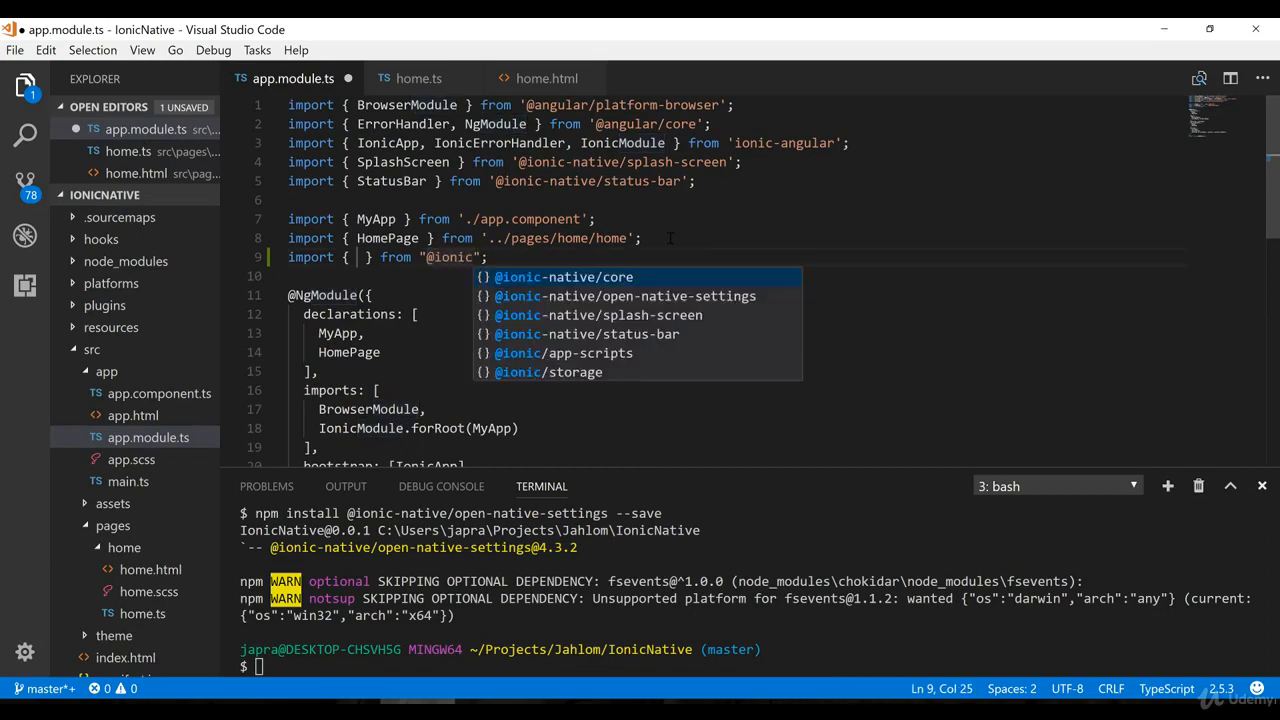
text(-native/)
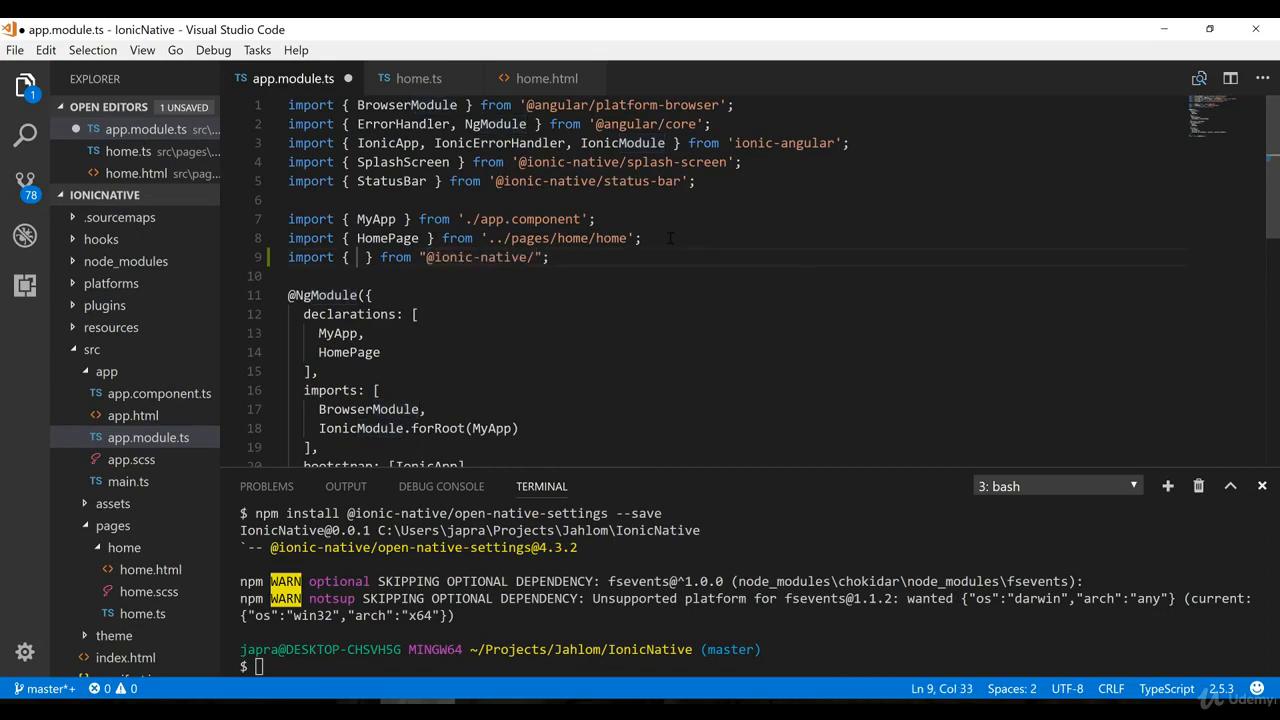
text(op)
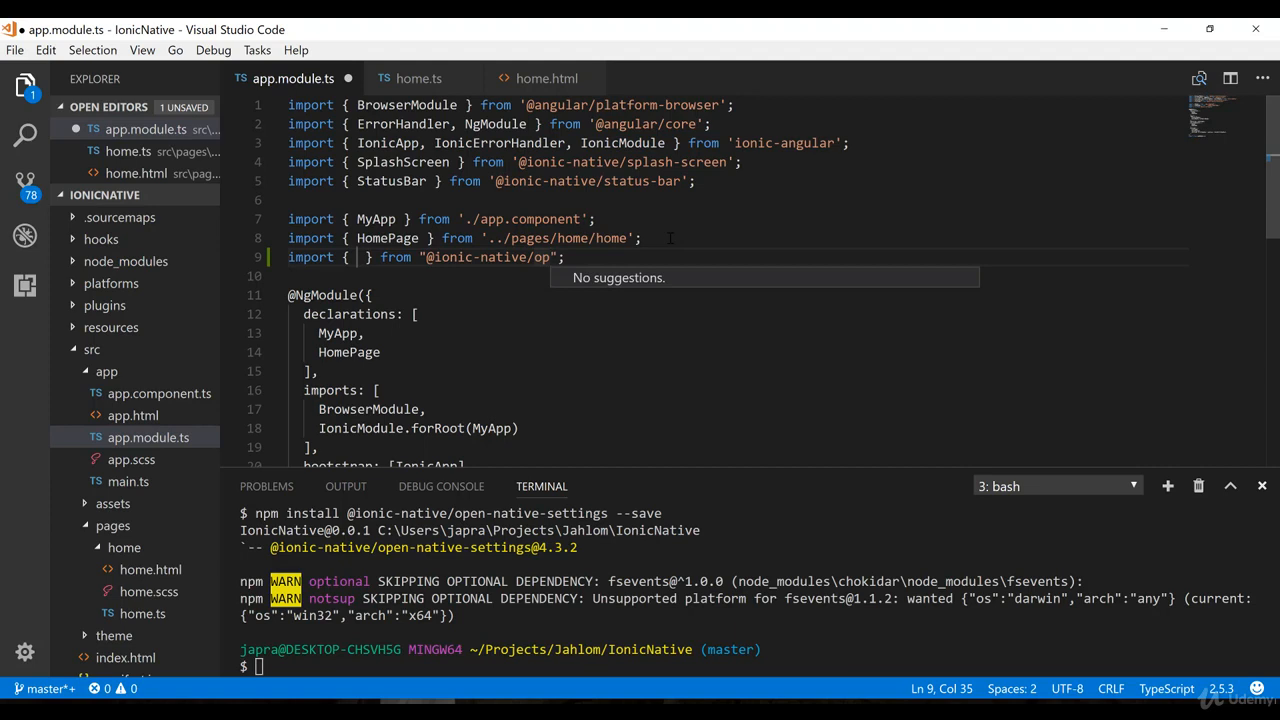
text(p)
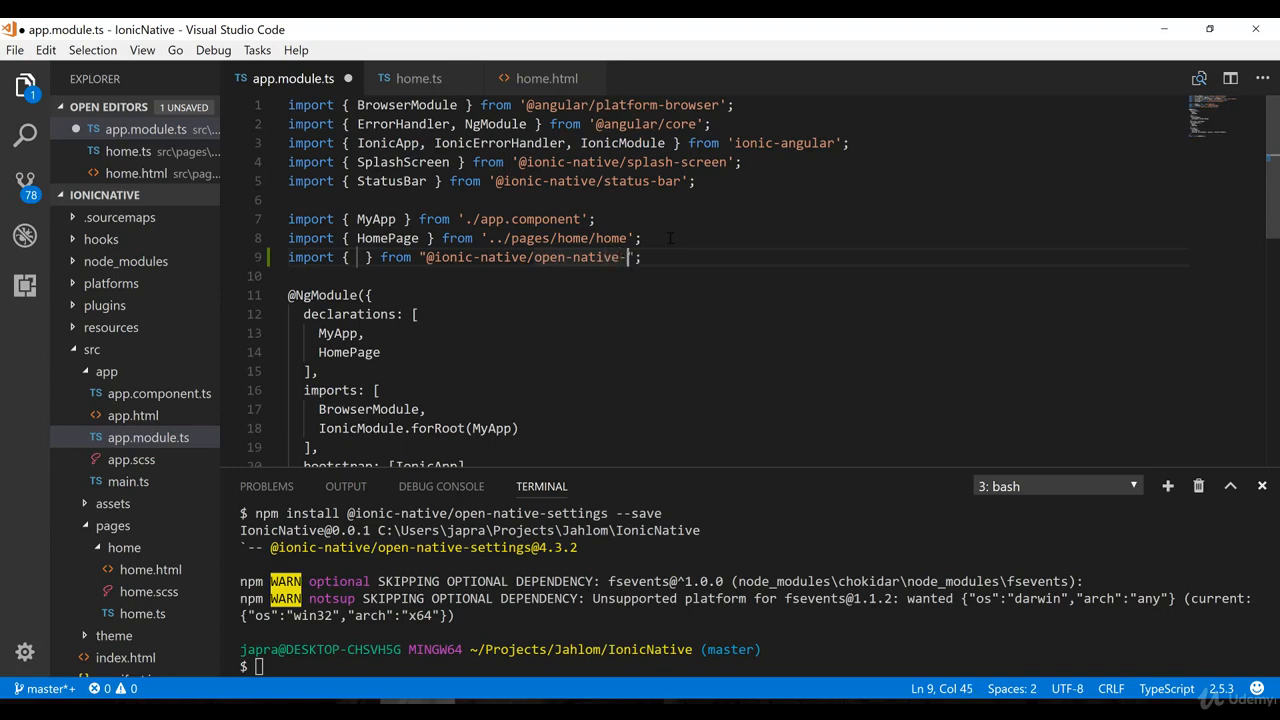
text(settings)
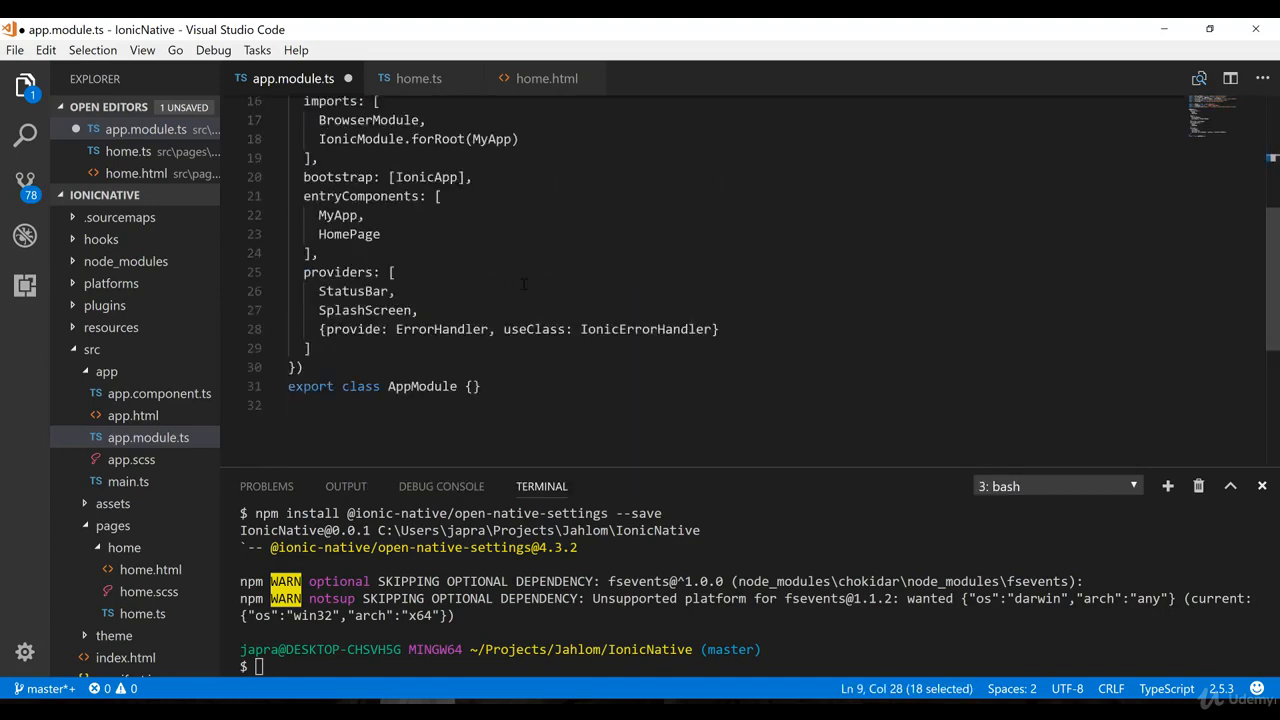
scroll(down, 3)
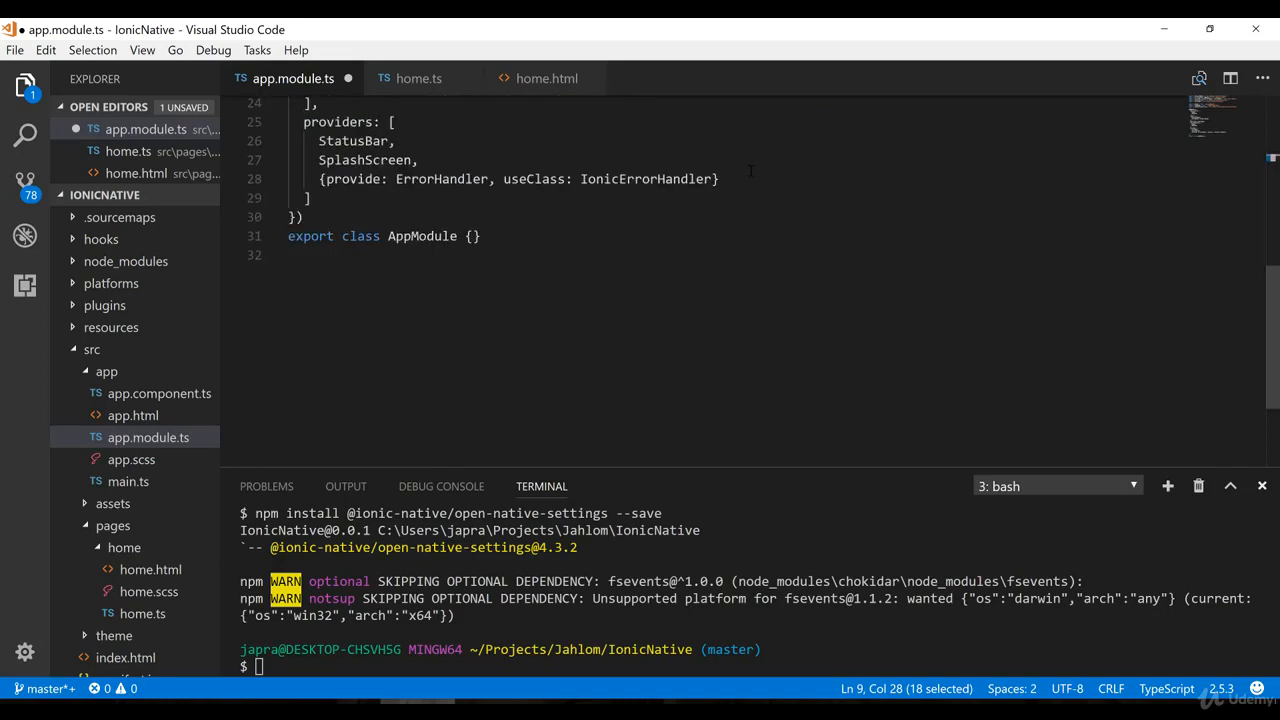
text(OpenNativeSettings)
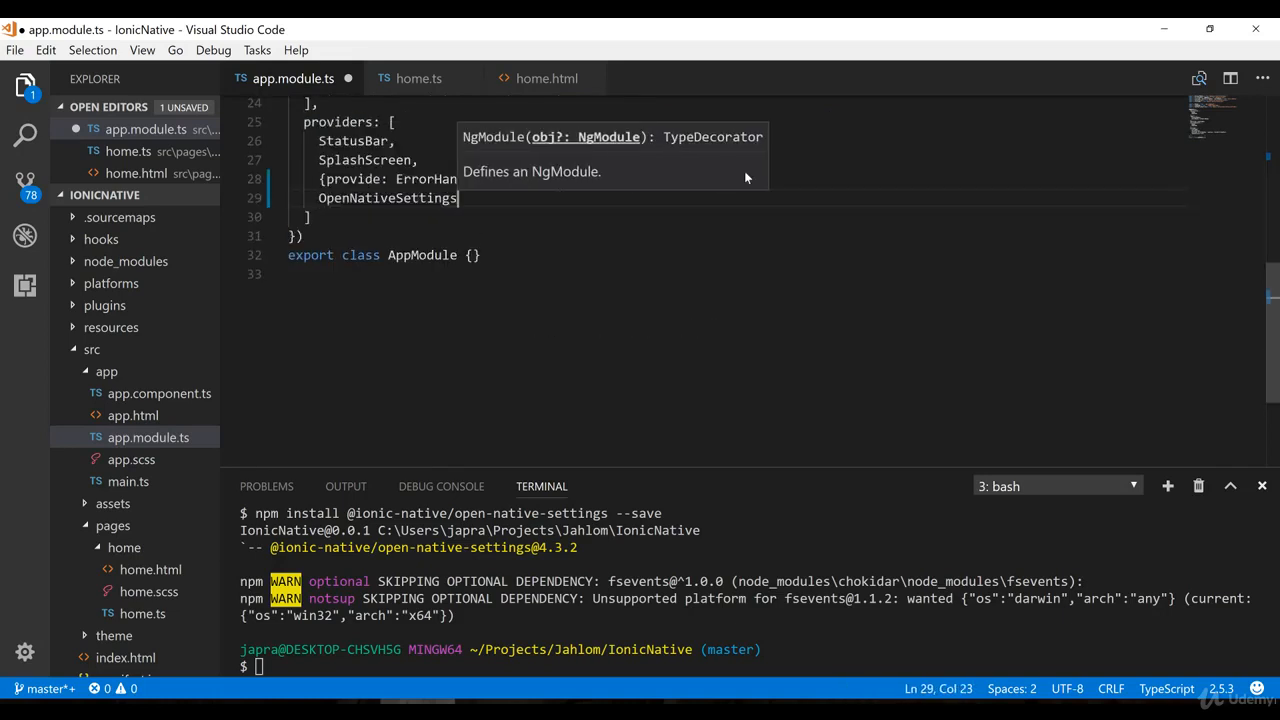
click(418, 78)
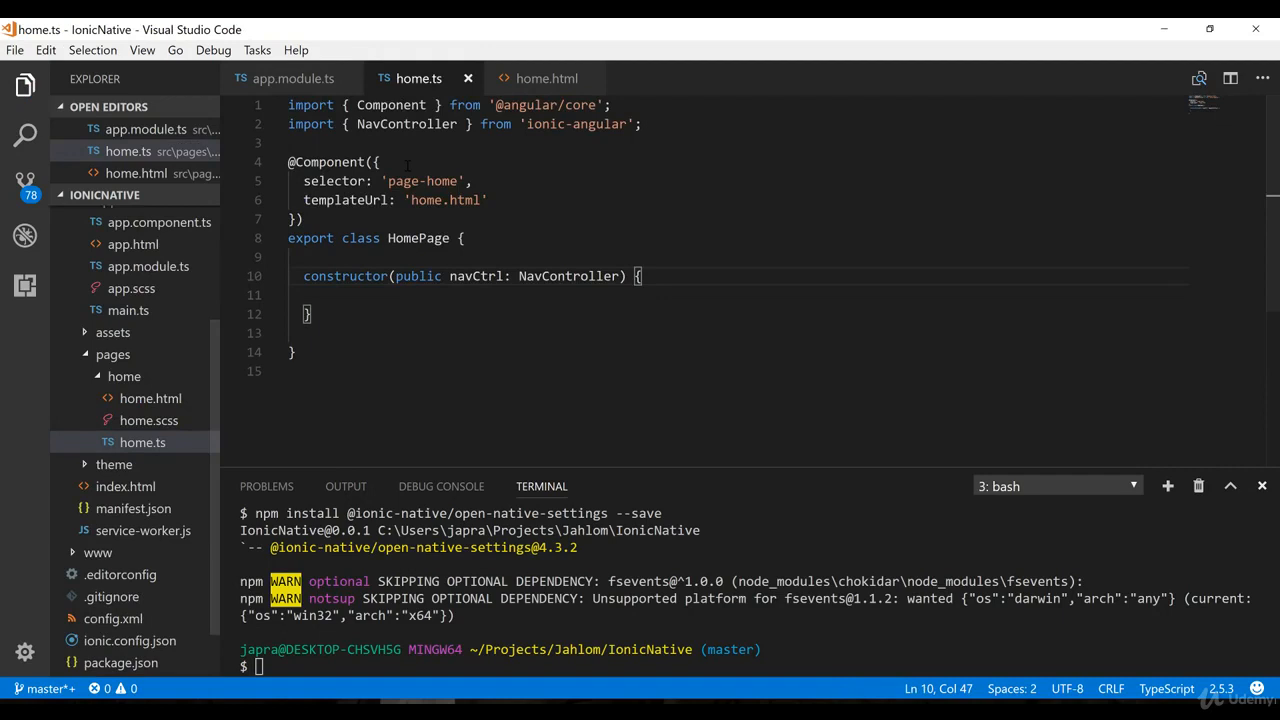
Import OpenNativeSettings in home.ts and inject private openNativeSettings: OpenNativeSettings in the constructor
key(Enter)
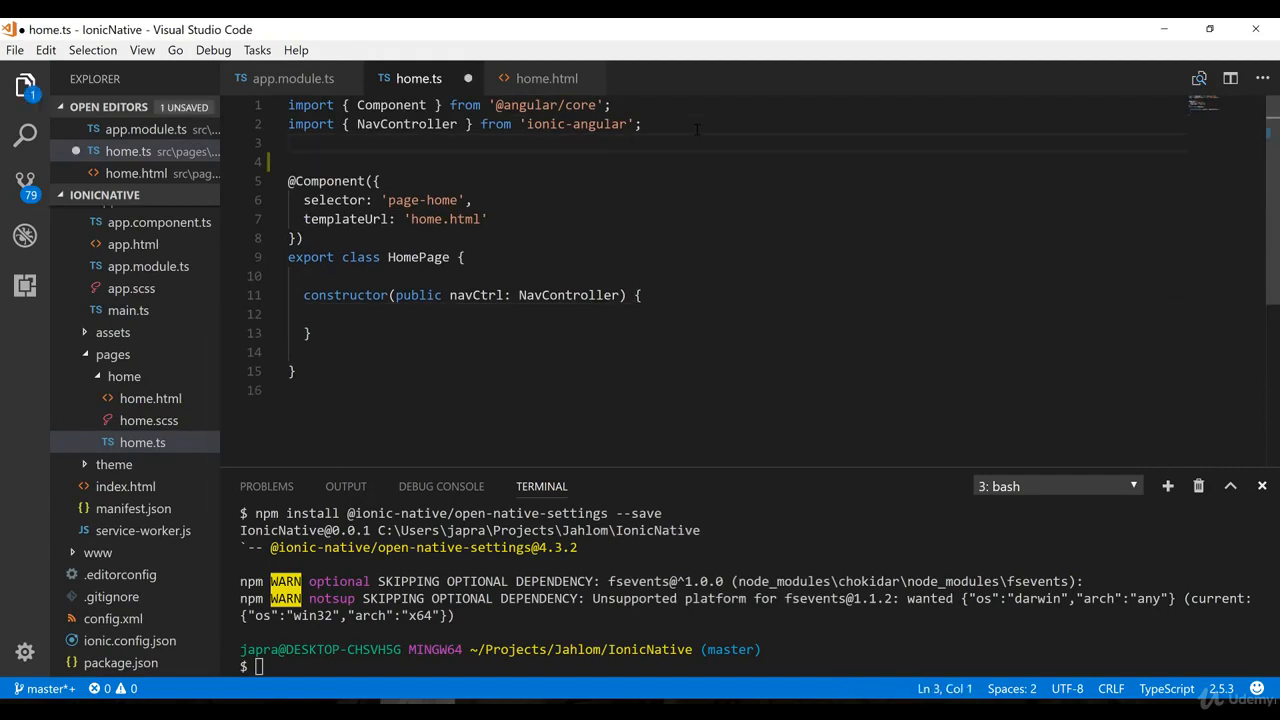
text(import {  } from "@";)
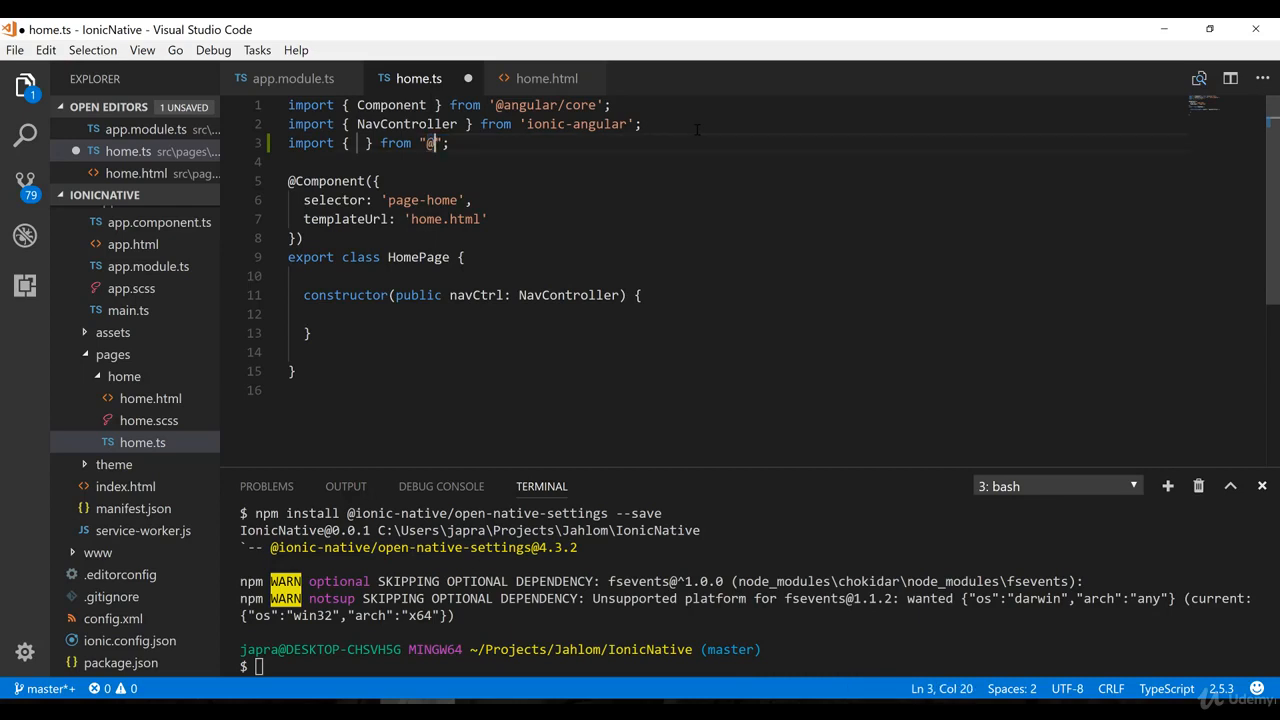
text(ionic-native/open-native-settings)
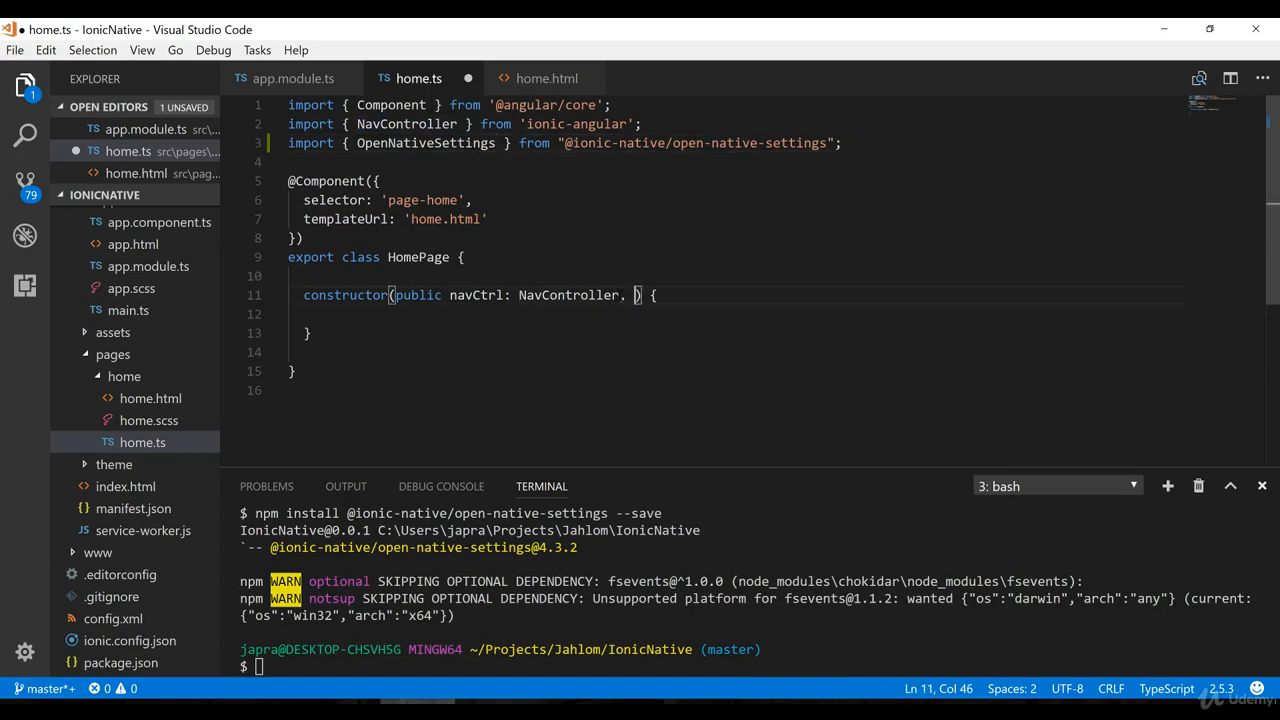
text(private)
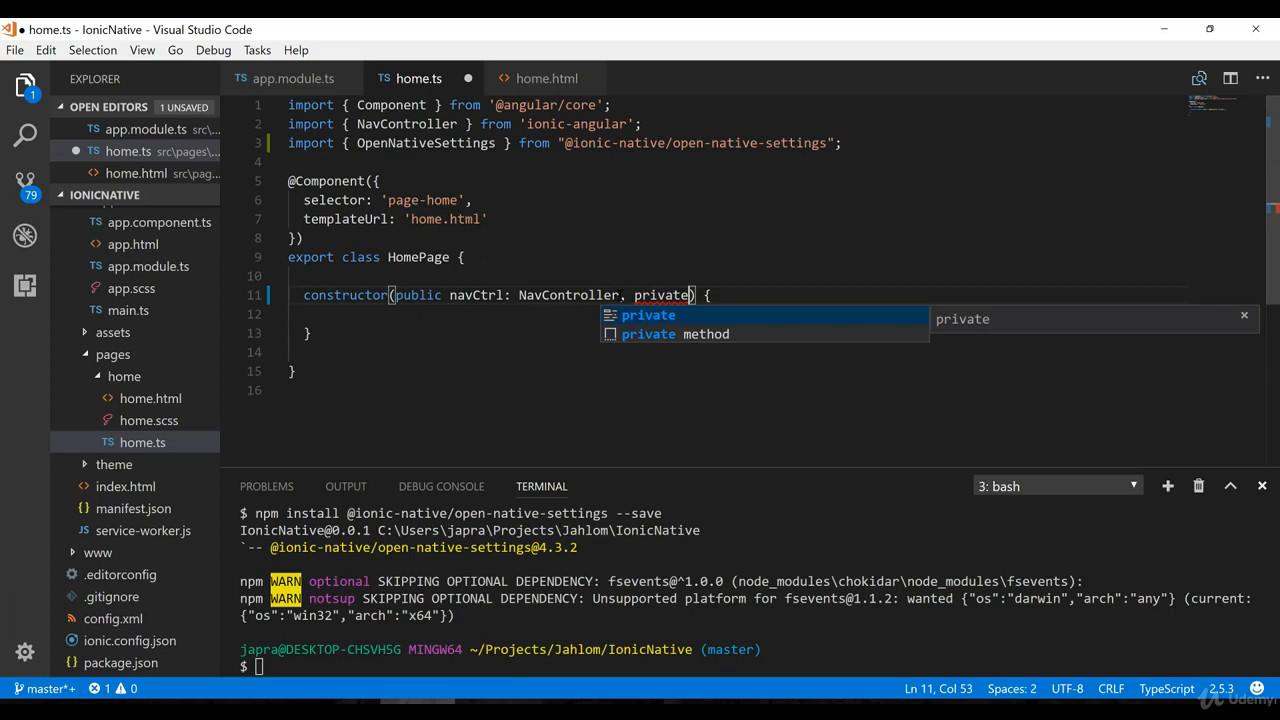
text(OpenNativeSettings: OpenNativeSettings)
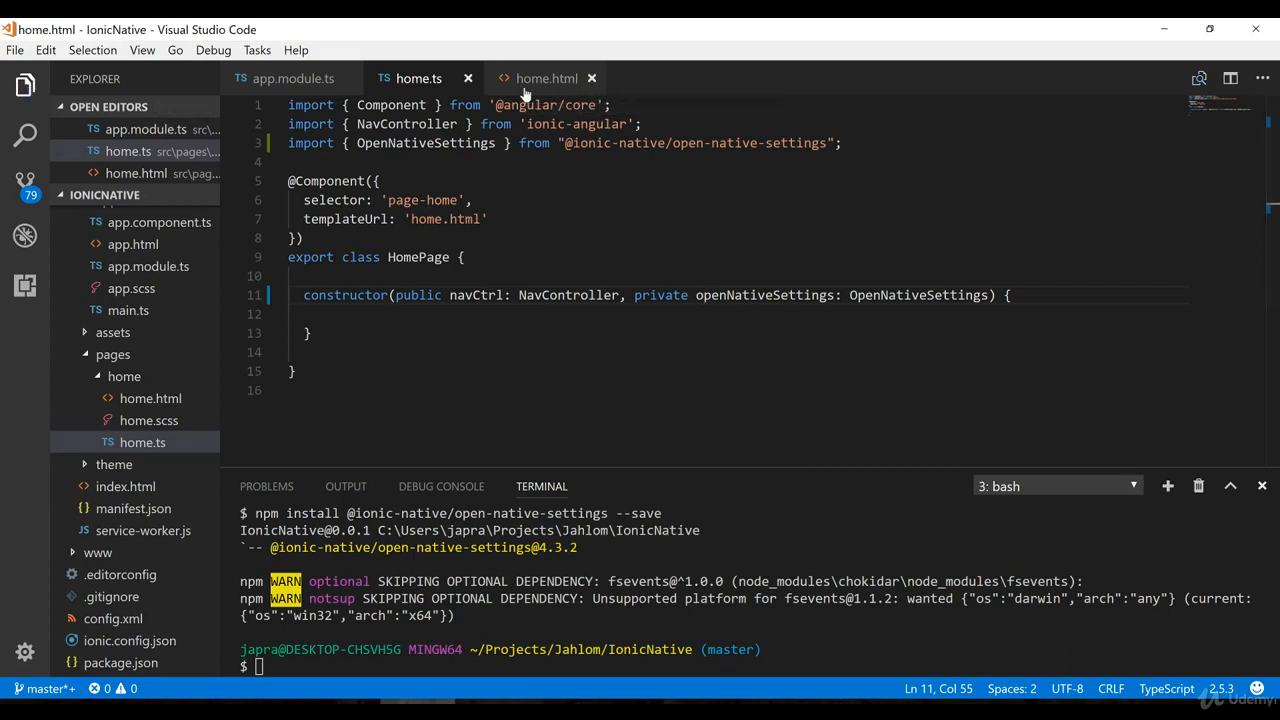
Add a <button> labelled 'Open' inside ion-content in home.html
click(546, 78)
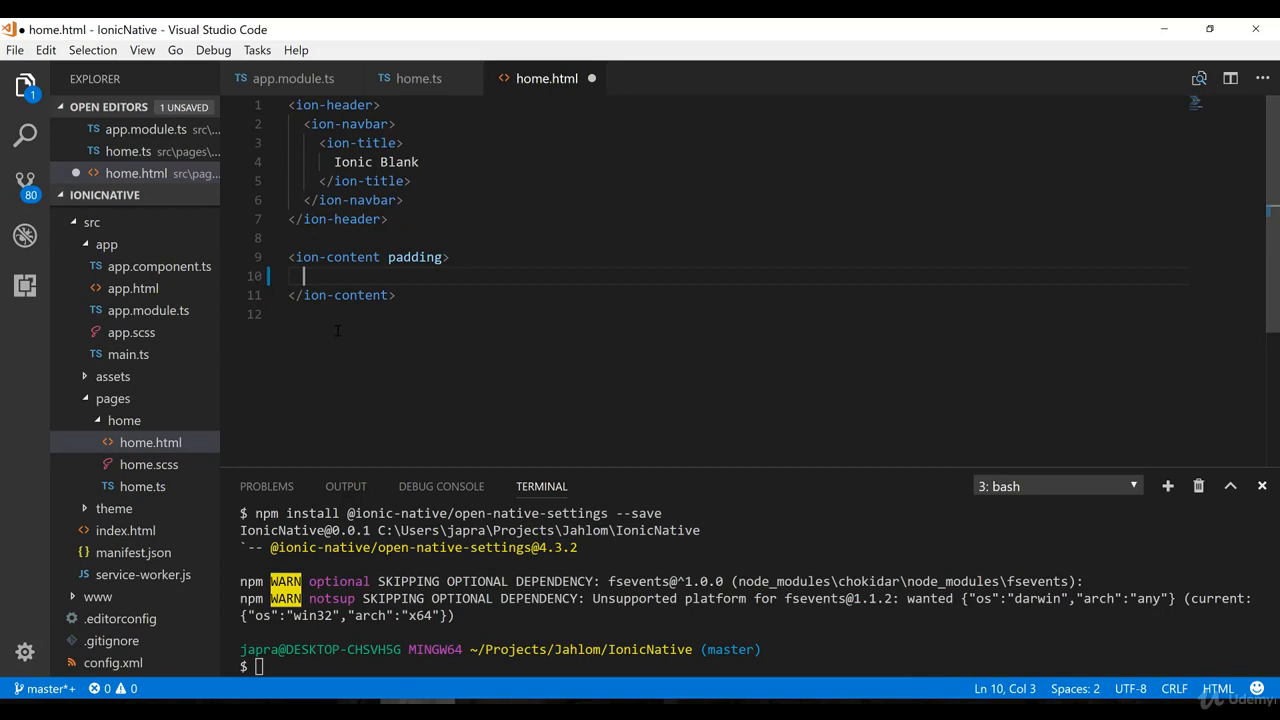
text(<button></button>)
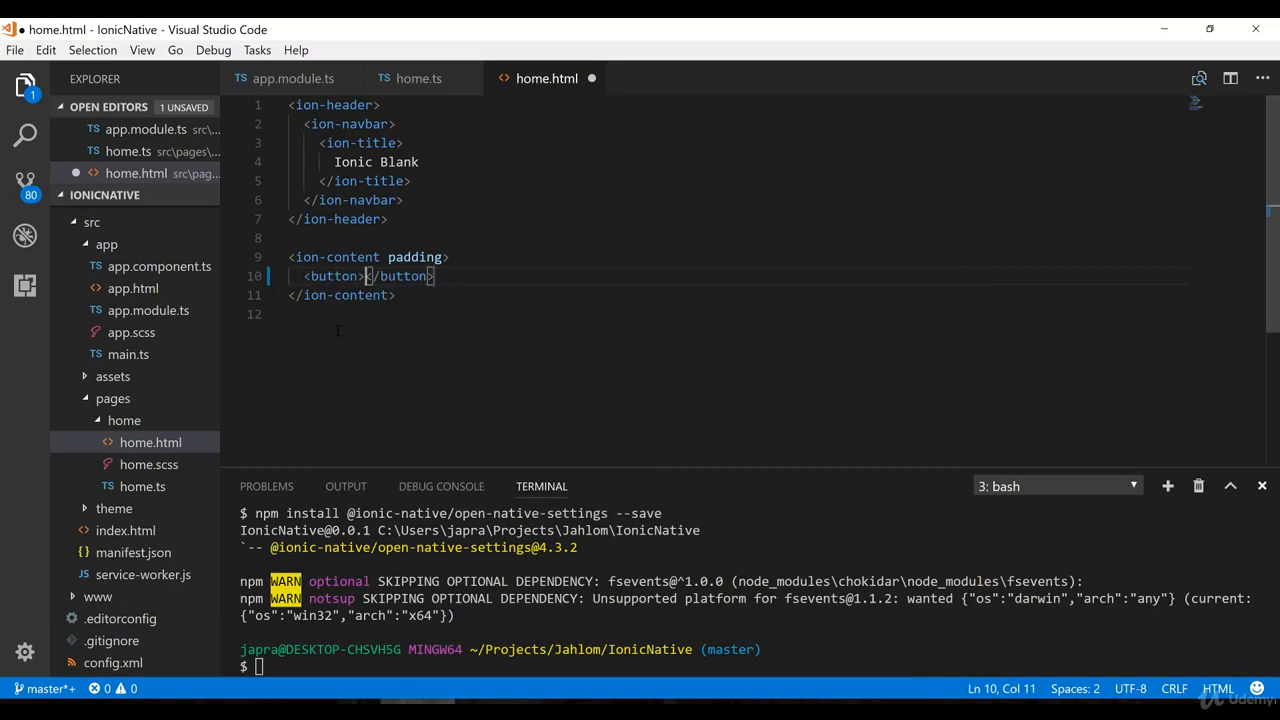
text(Open)
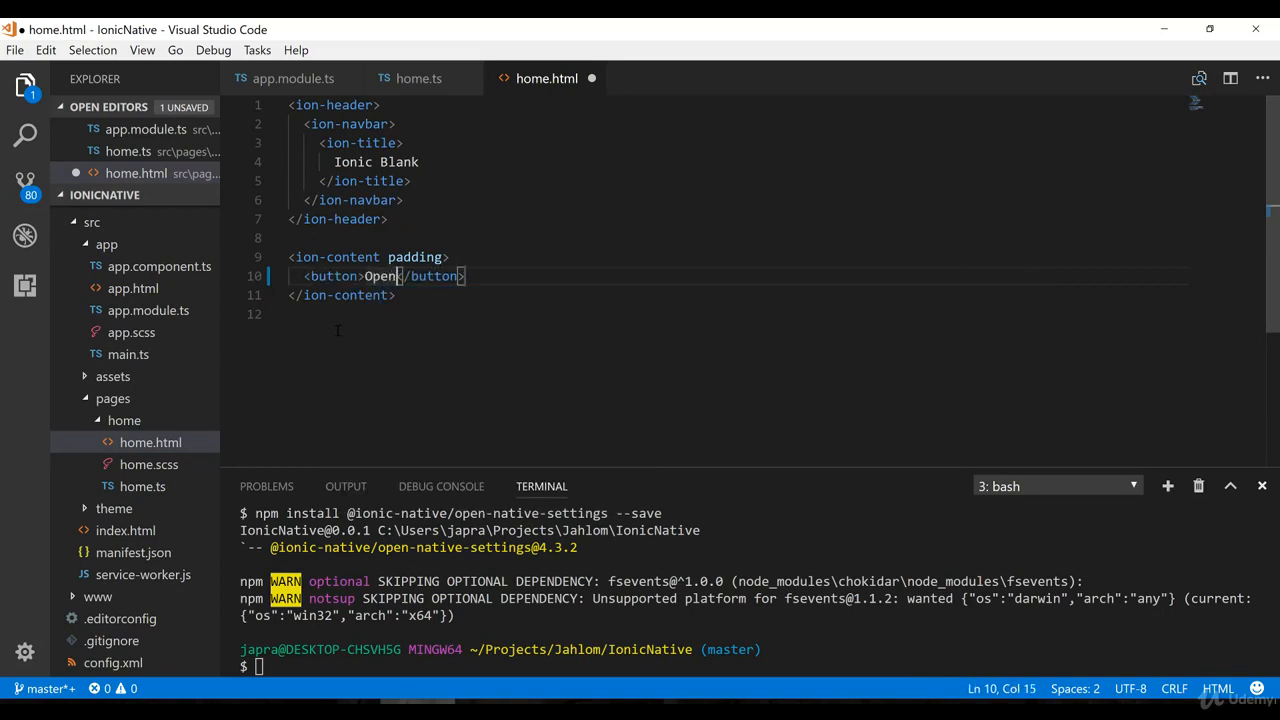
text(A)
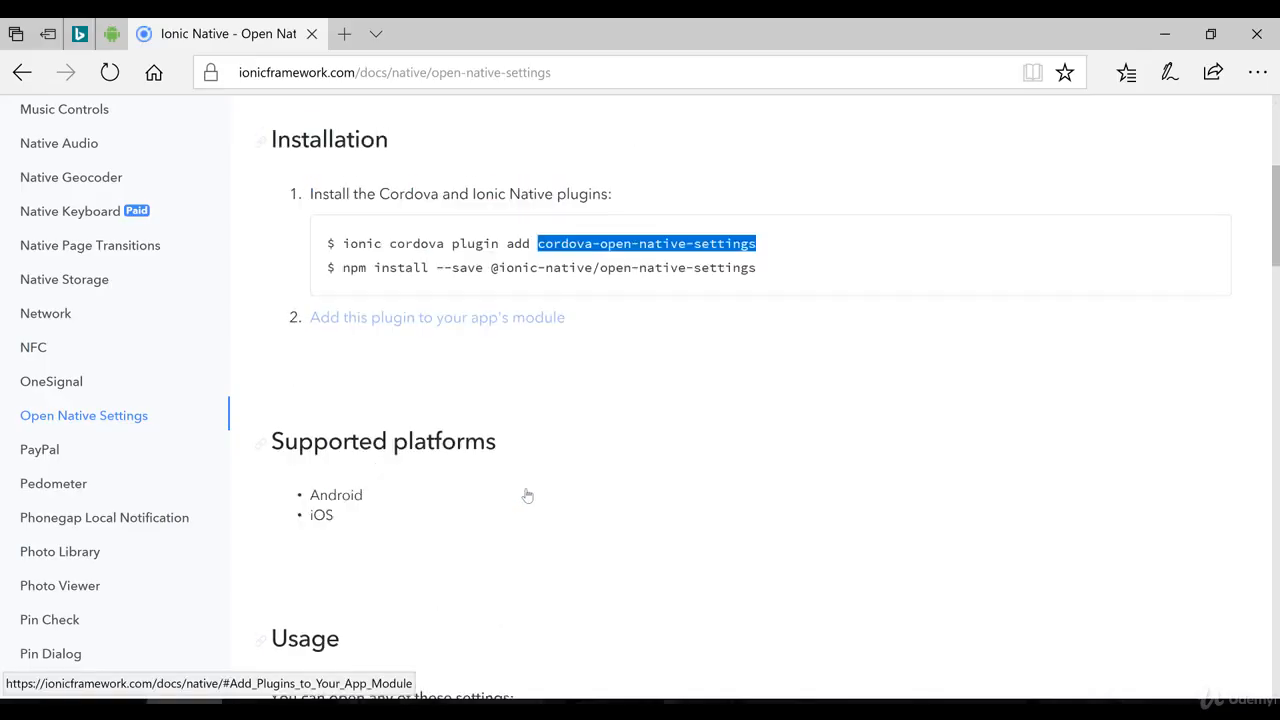
Scroll the Open Native Settings docs to the Usage list of setting names like display and wifi
scroll(down, 3)
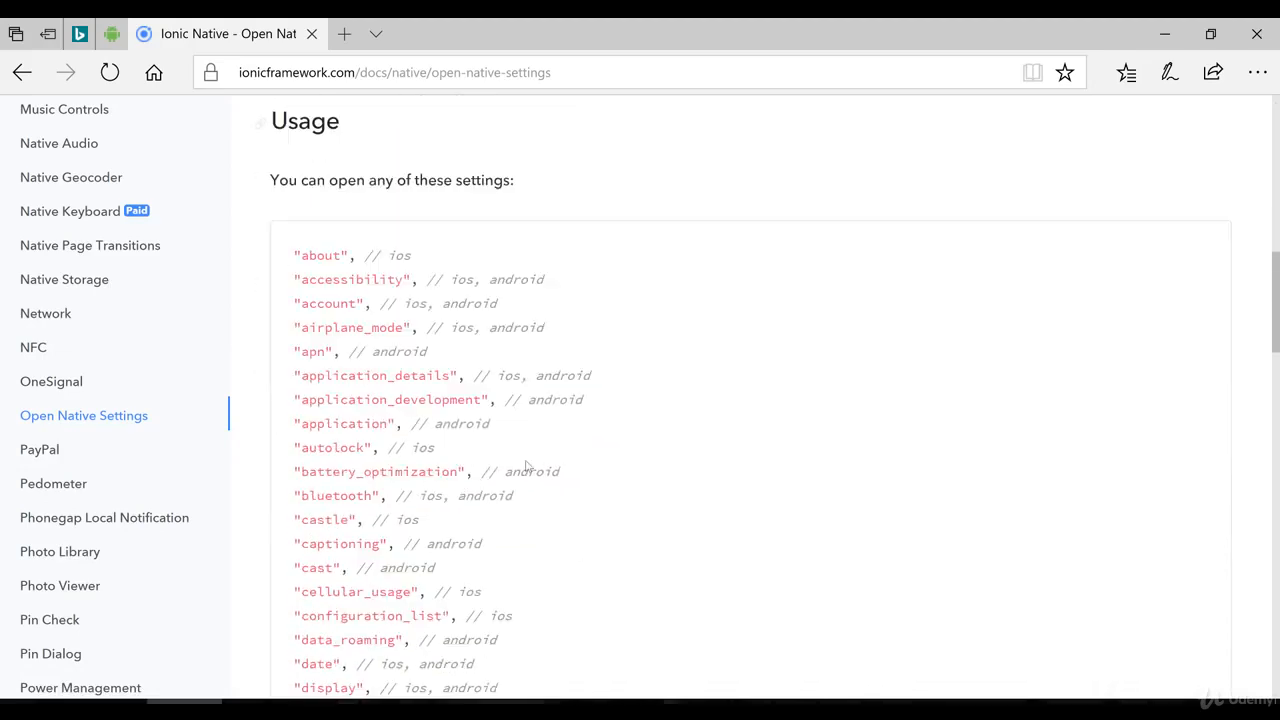
scroll(down, 3)
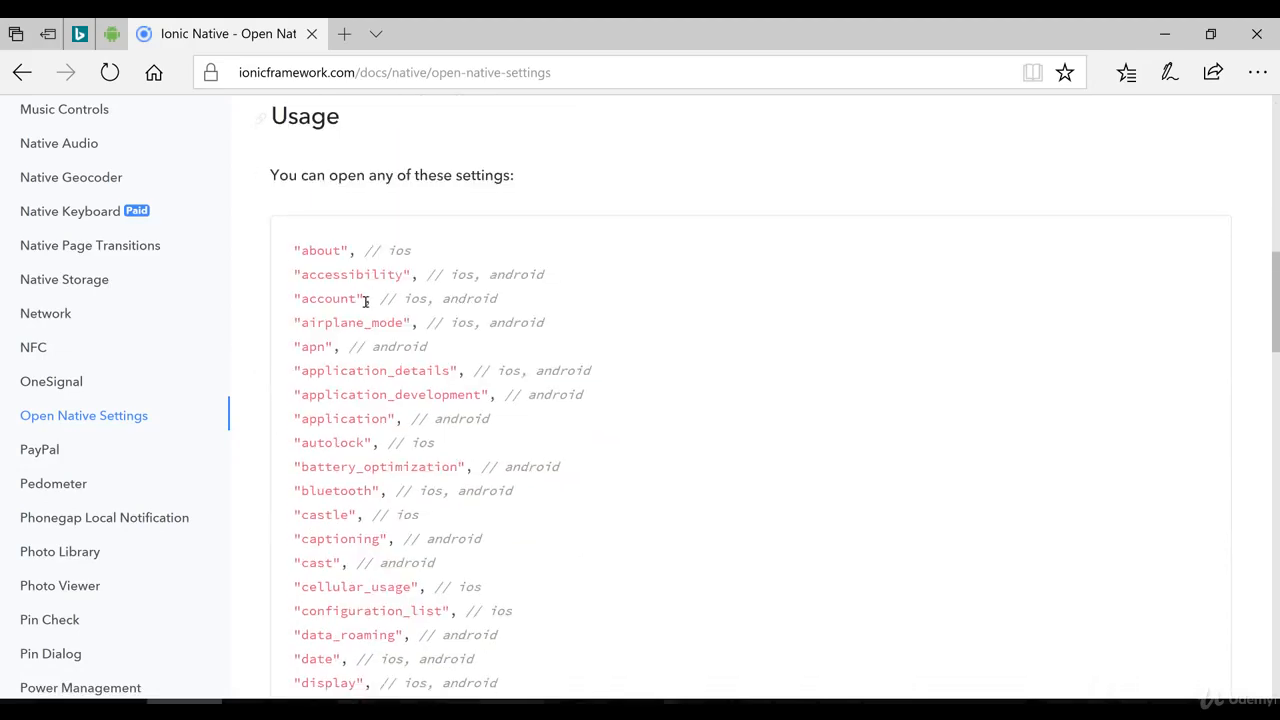
scroll(down, 3)
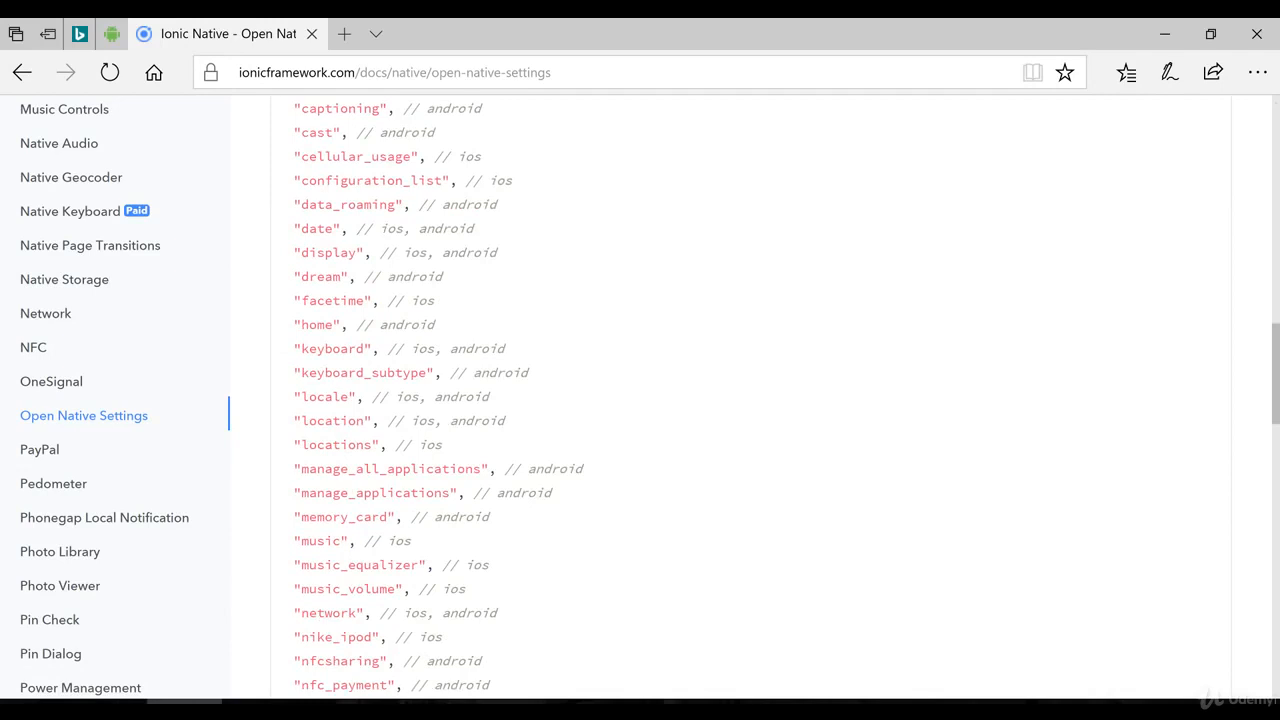
scroll(down, 3)
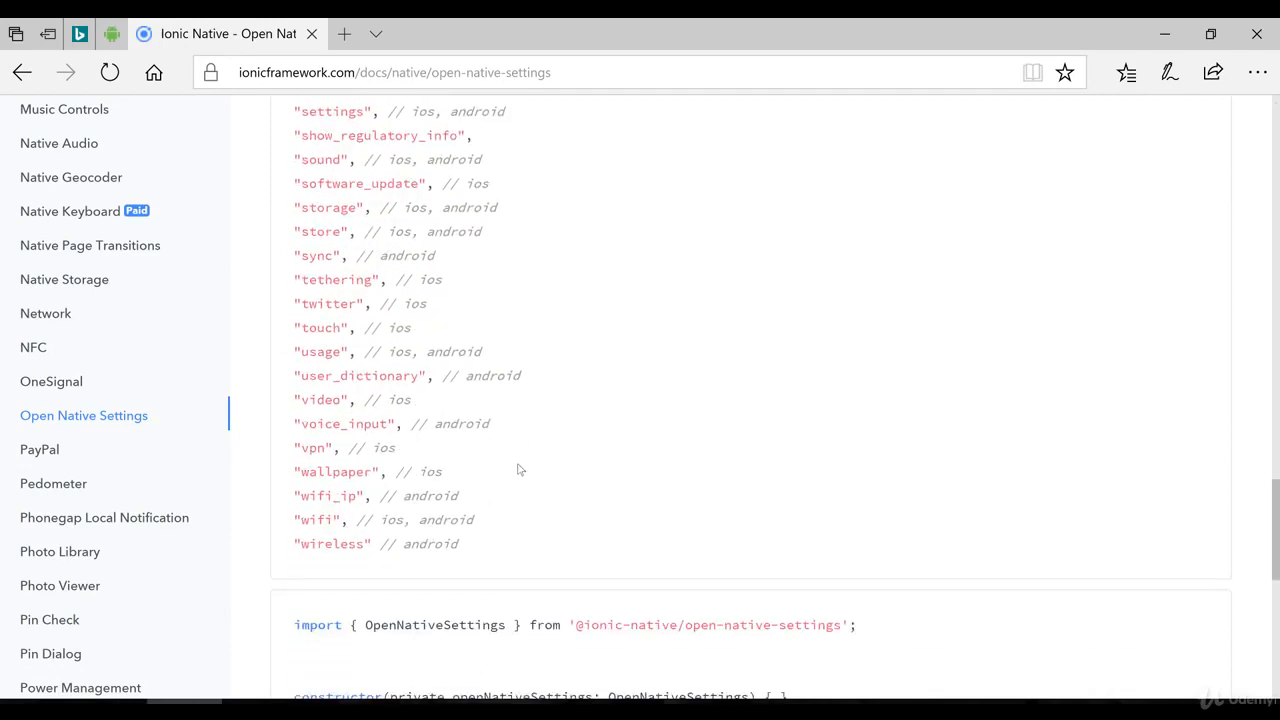
scroll(down, 3)
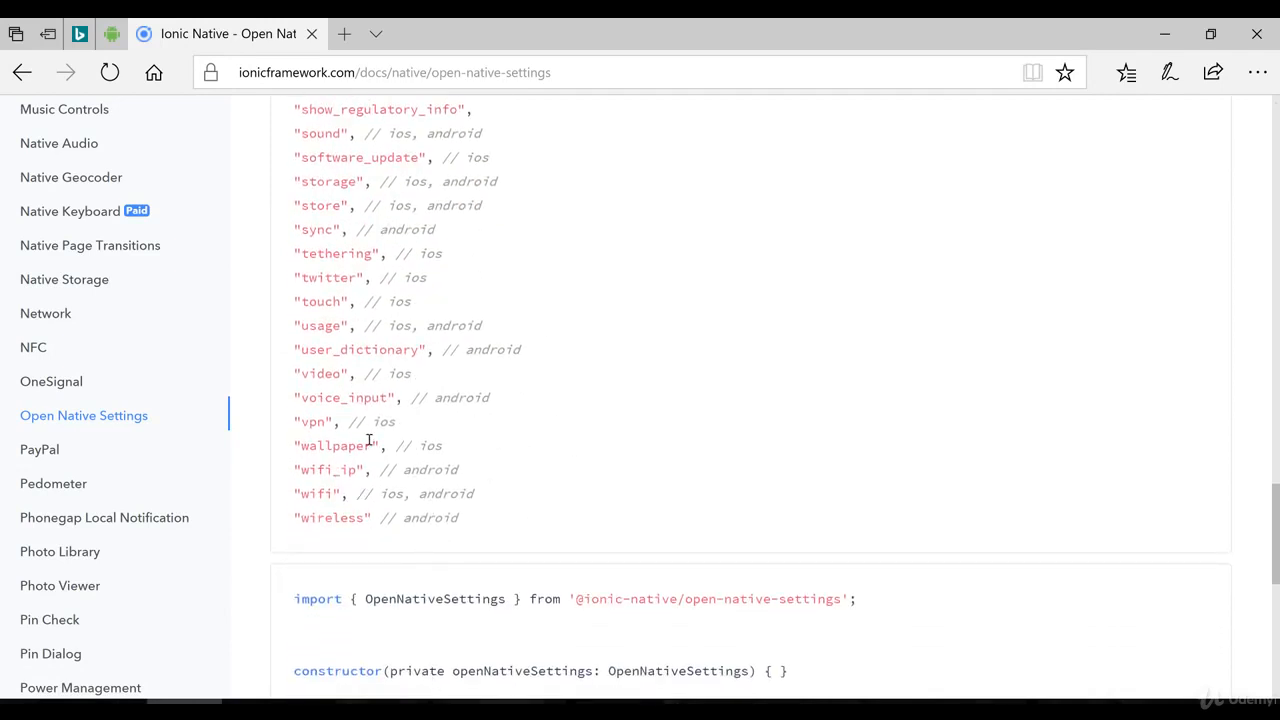
scroll(up, 3)
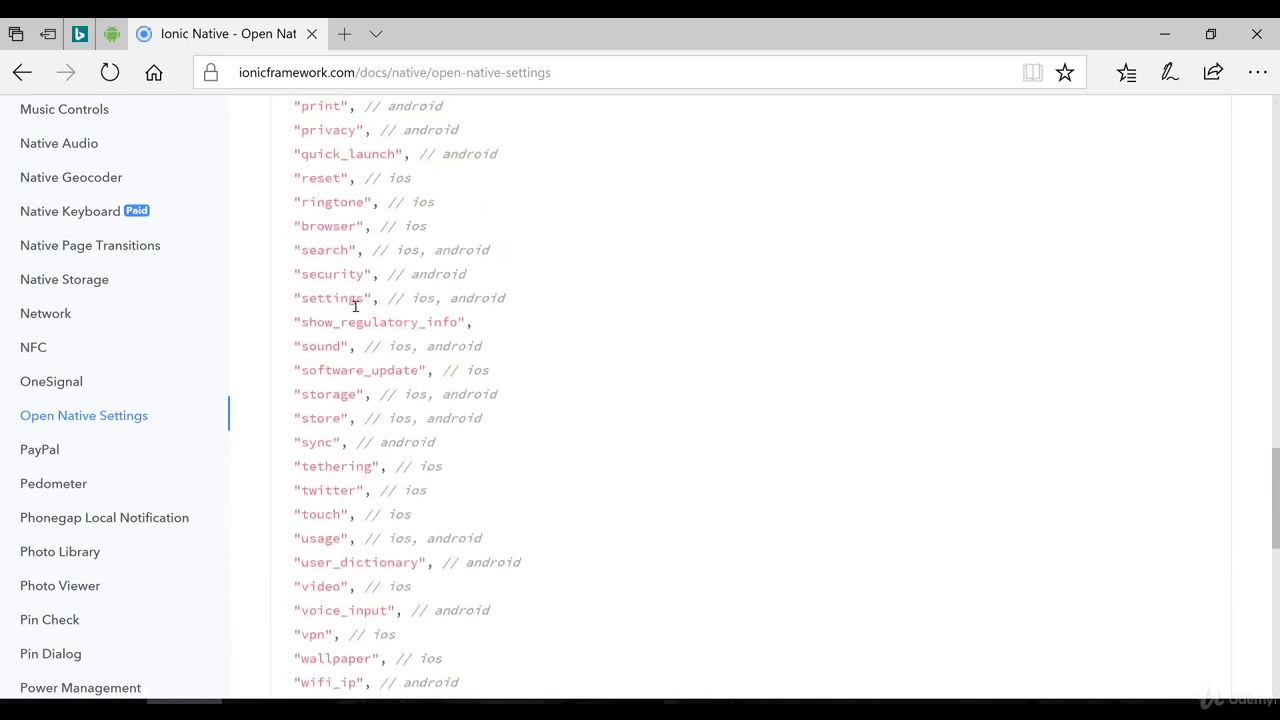
mouse_move(367, 390)
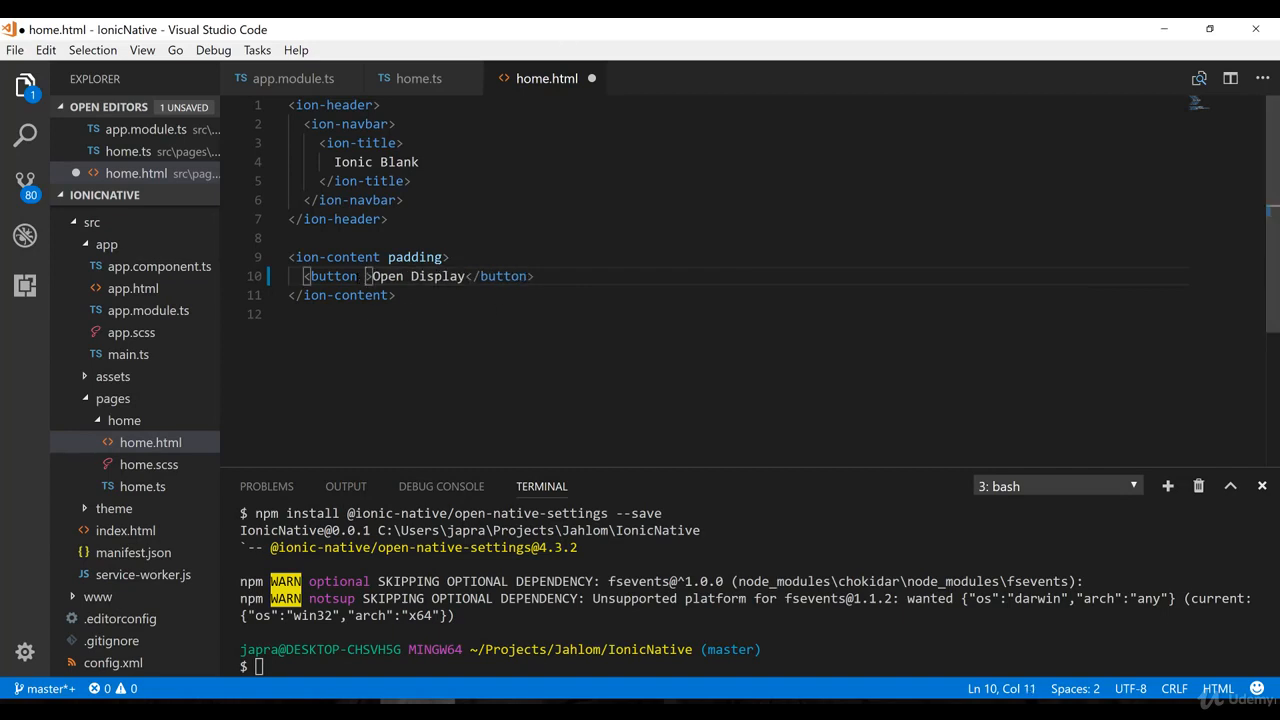
Make the Open Display button a full ion-button with (click)="open('display')"
text(ion-button)
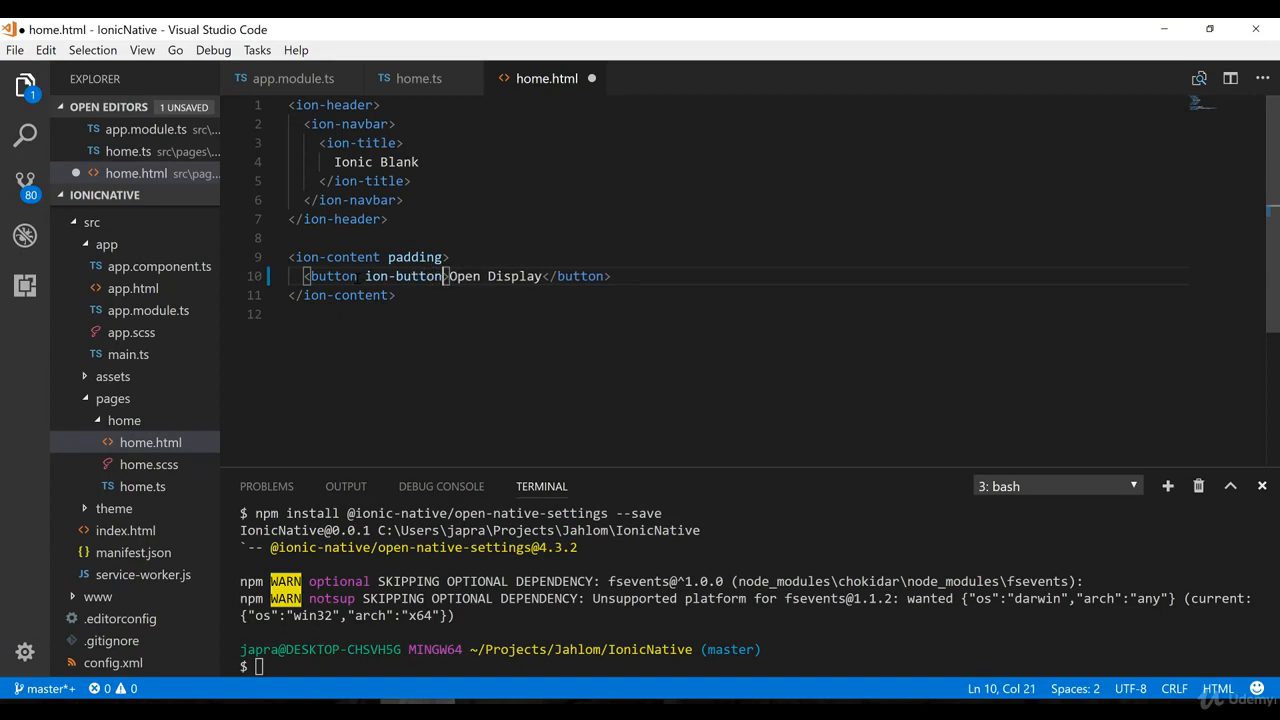
text(full)
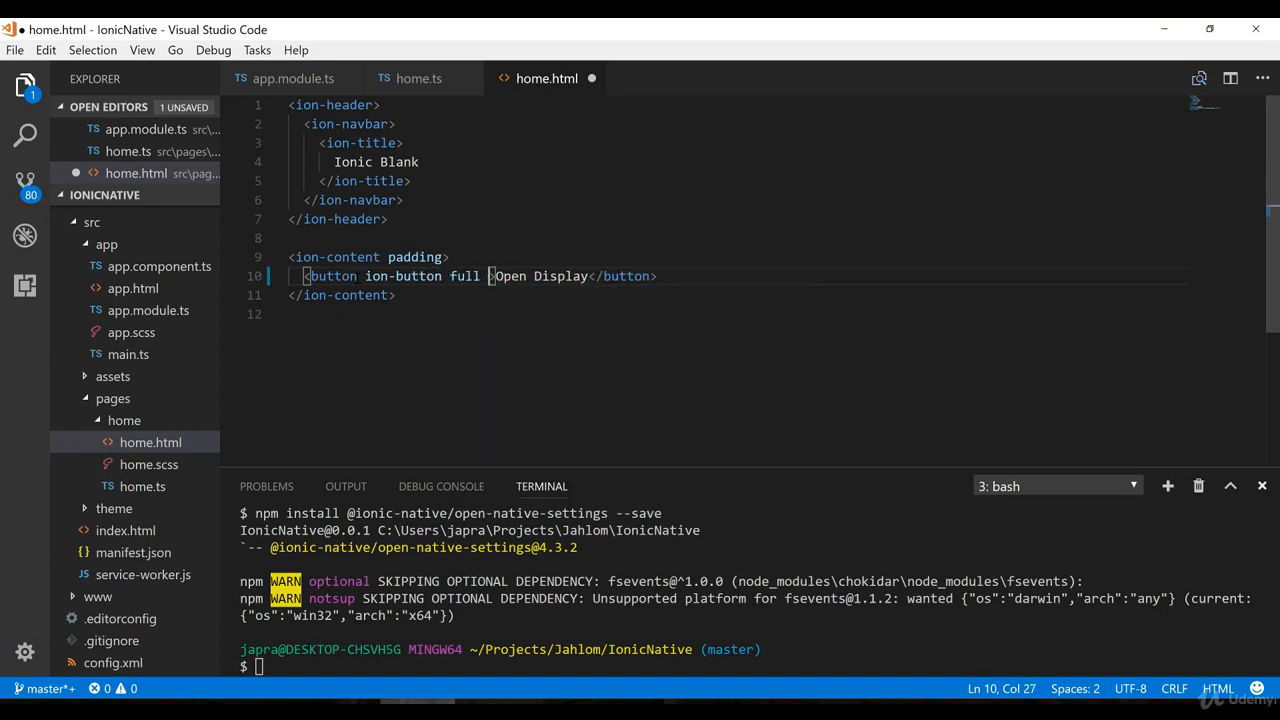
text(()
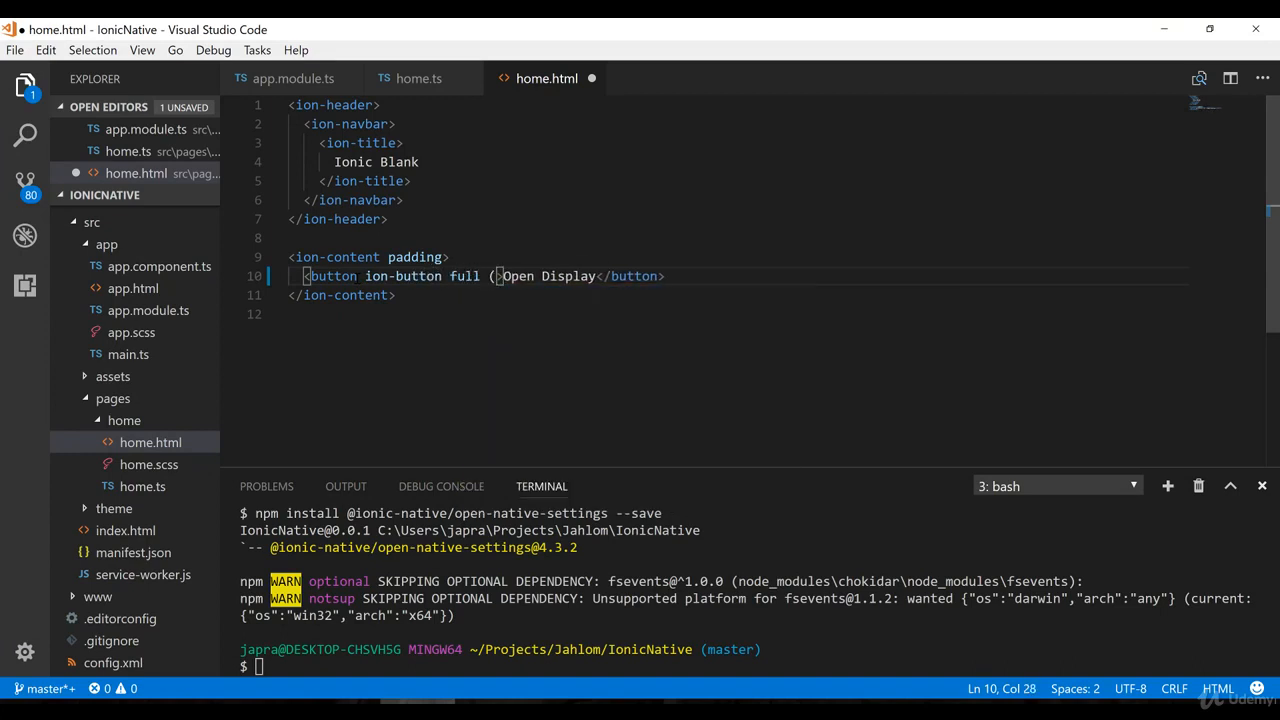
text(ope)
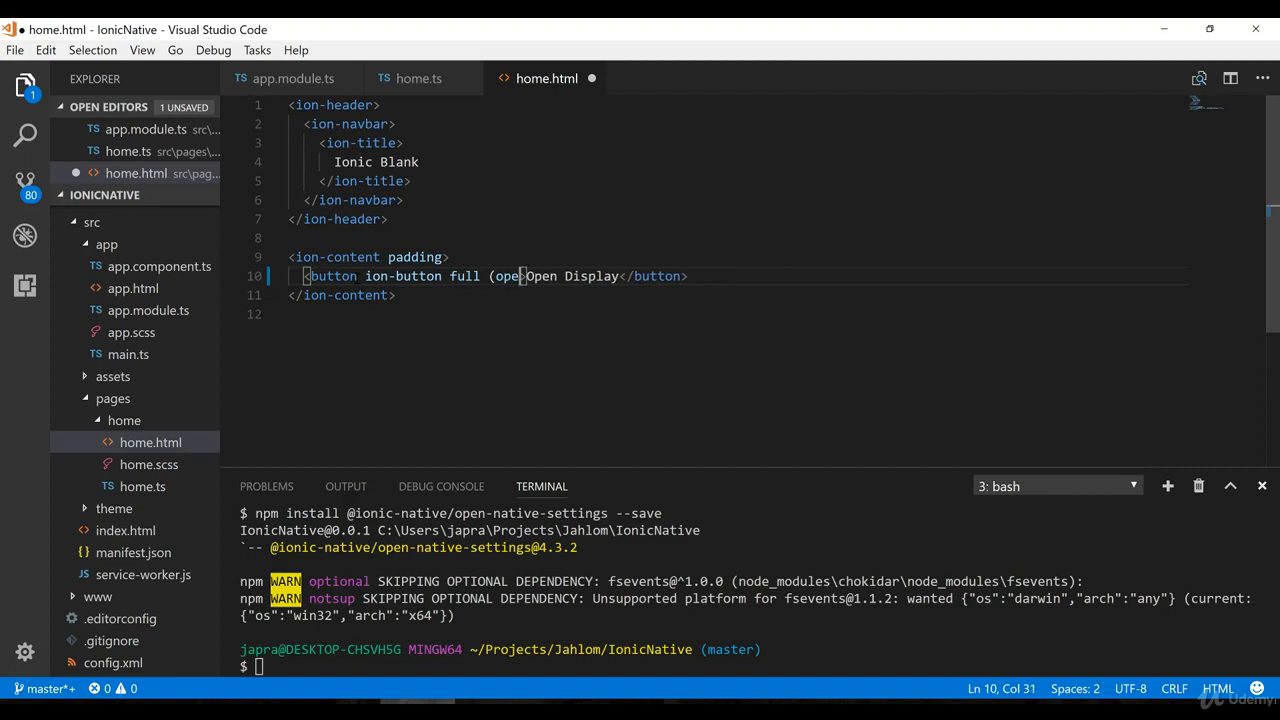
text(click))
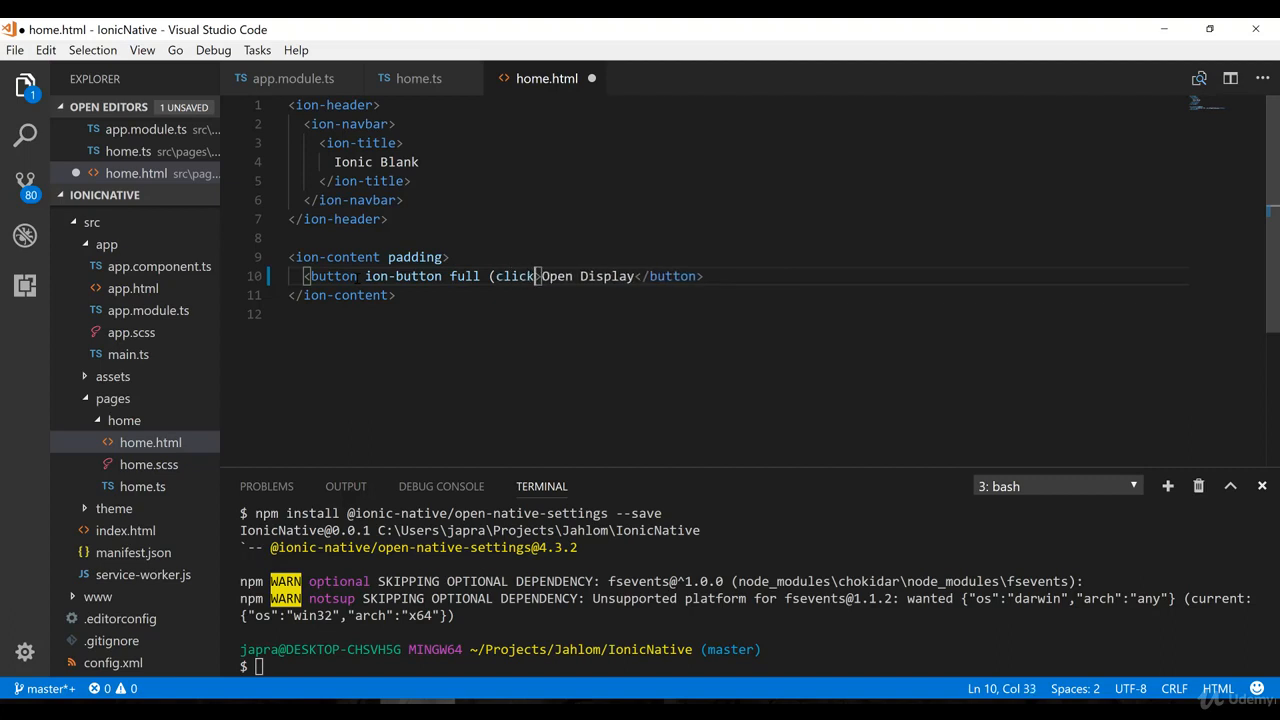
text(="")
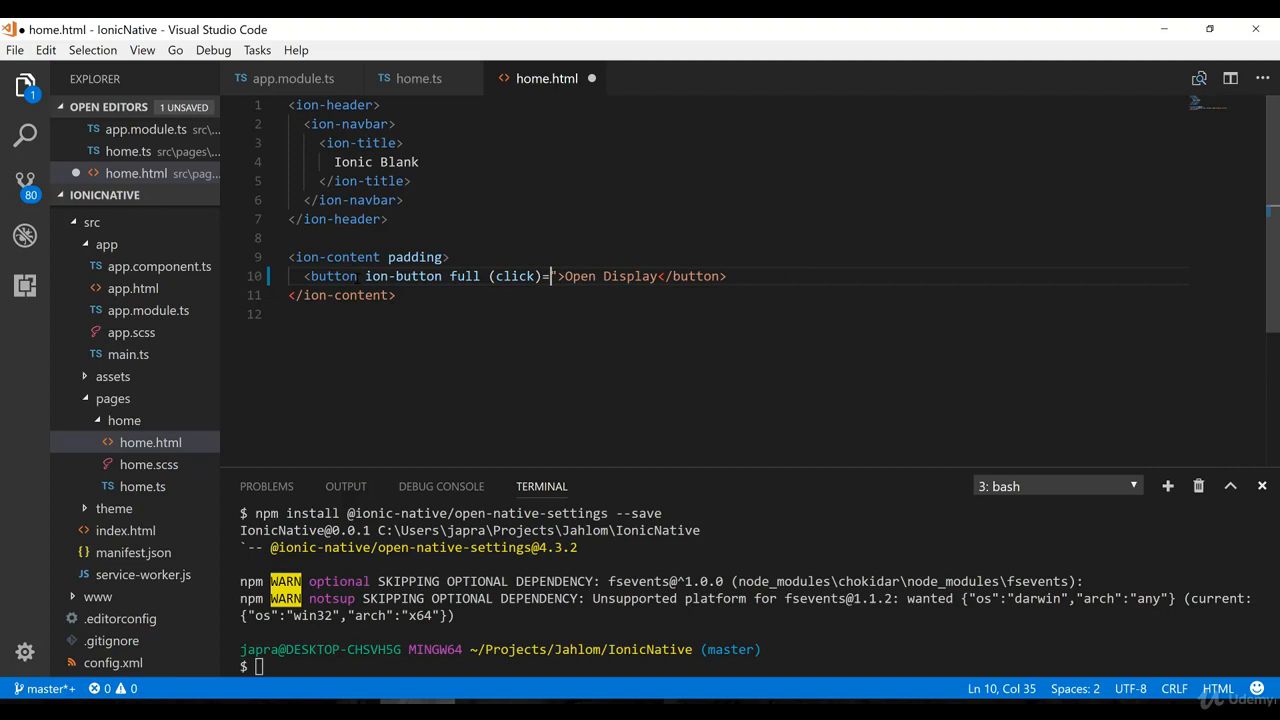
text(open)
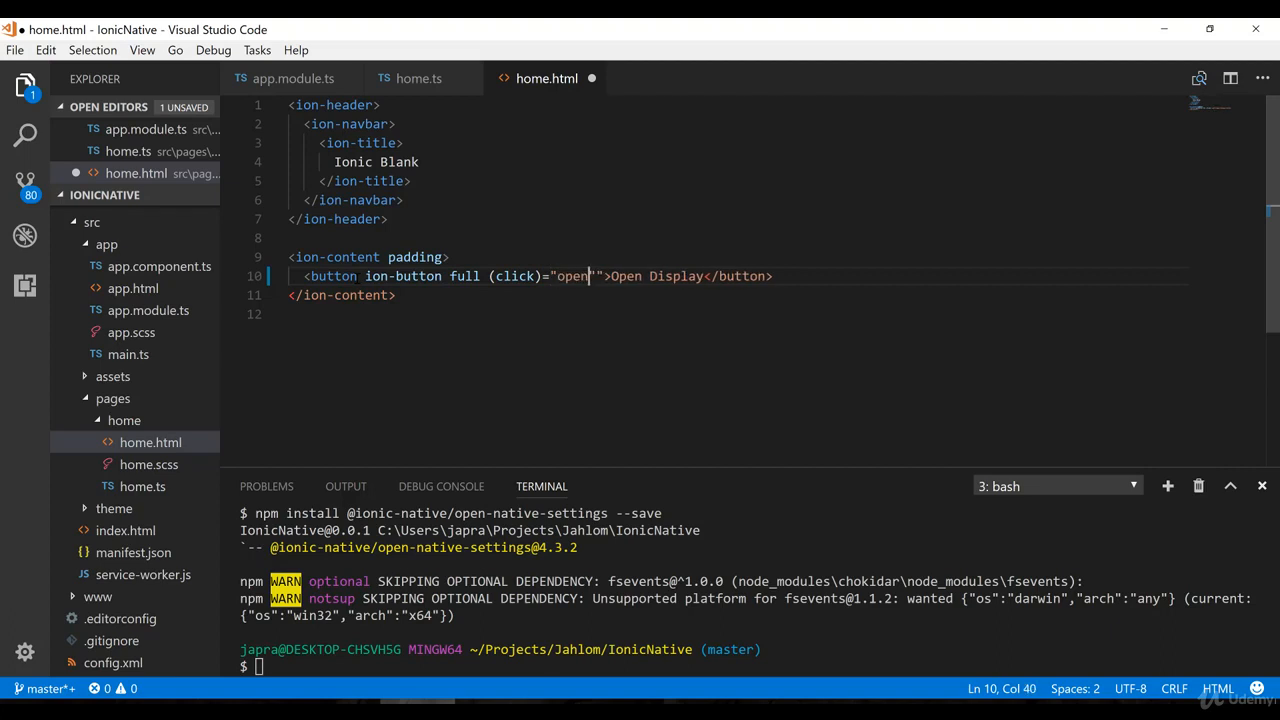
text(()
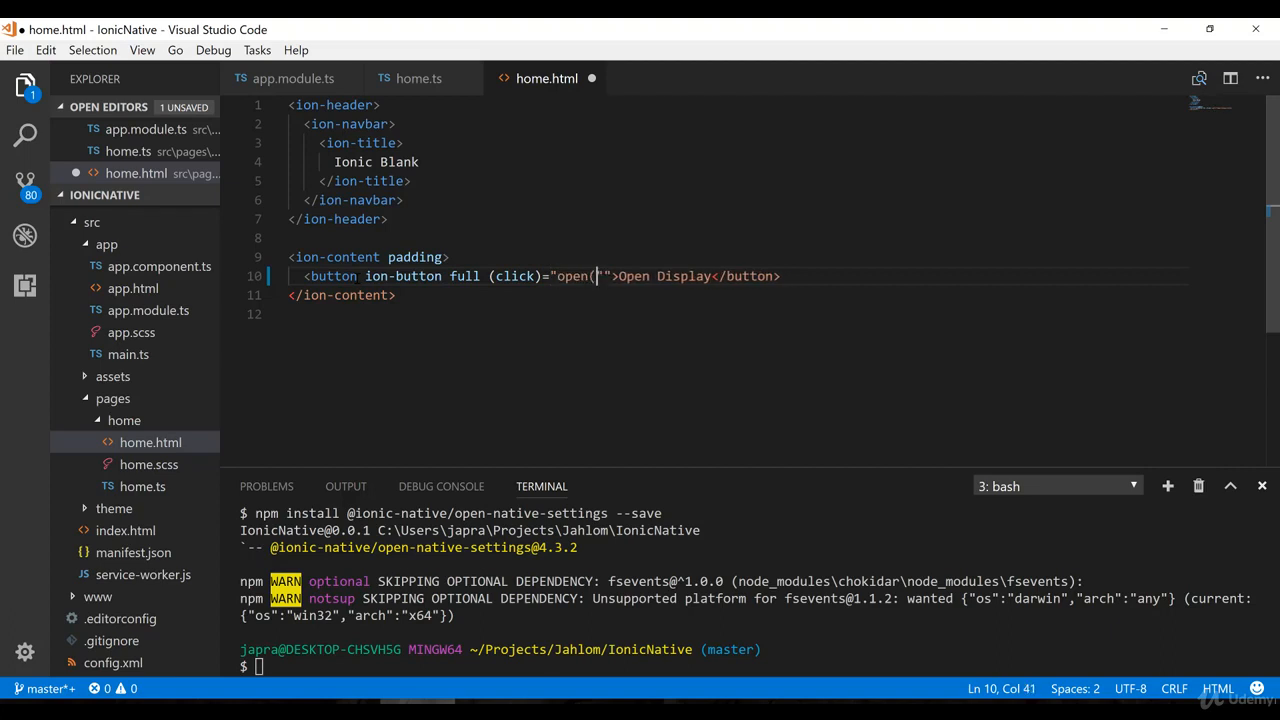
text(')
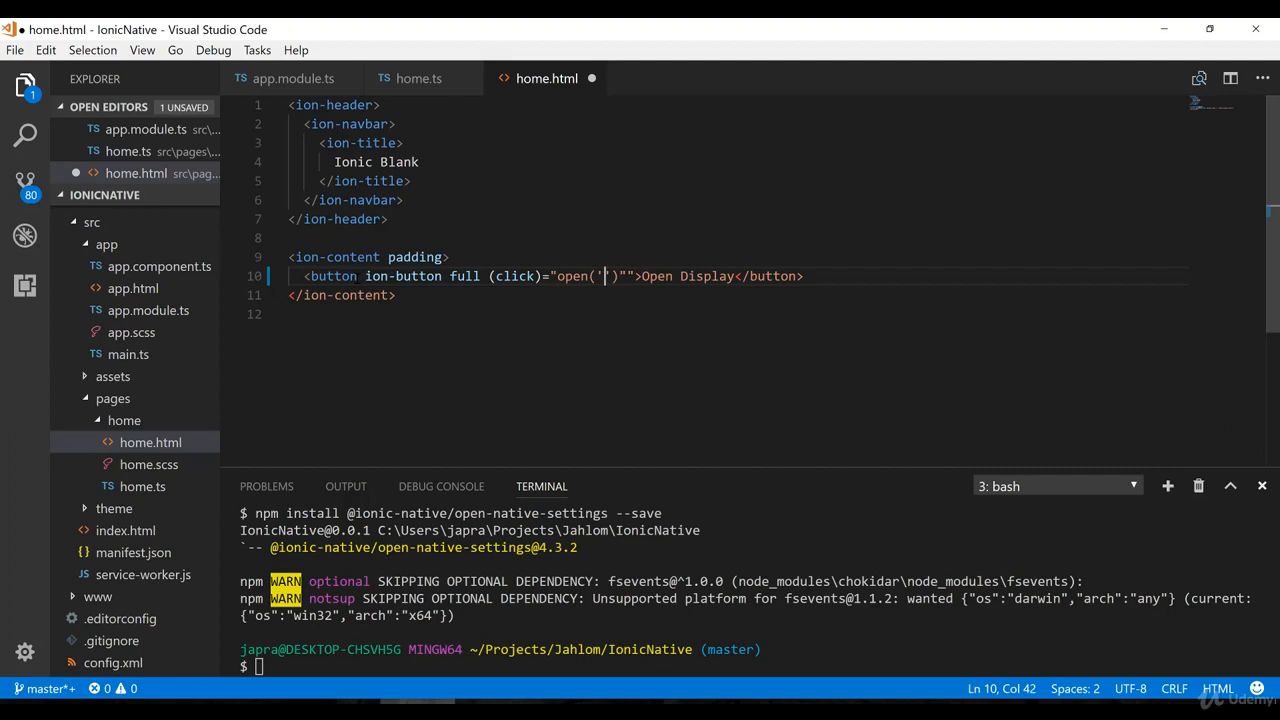
text(display)
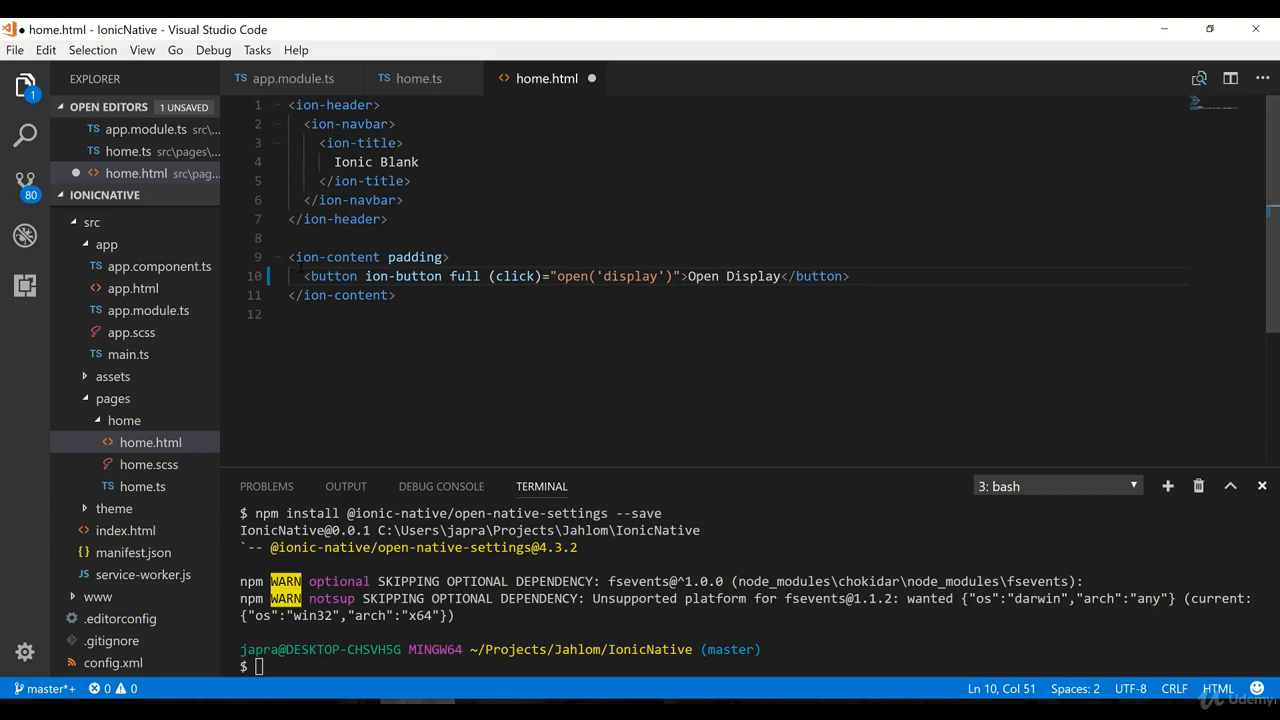
drag(306, 276, 849, 276)
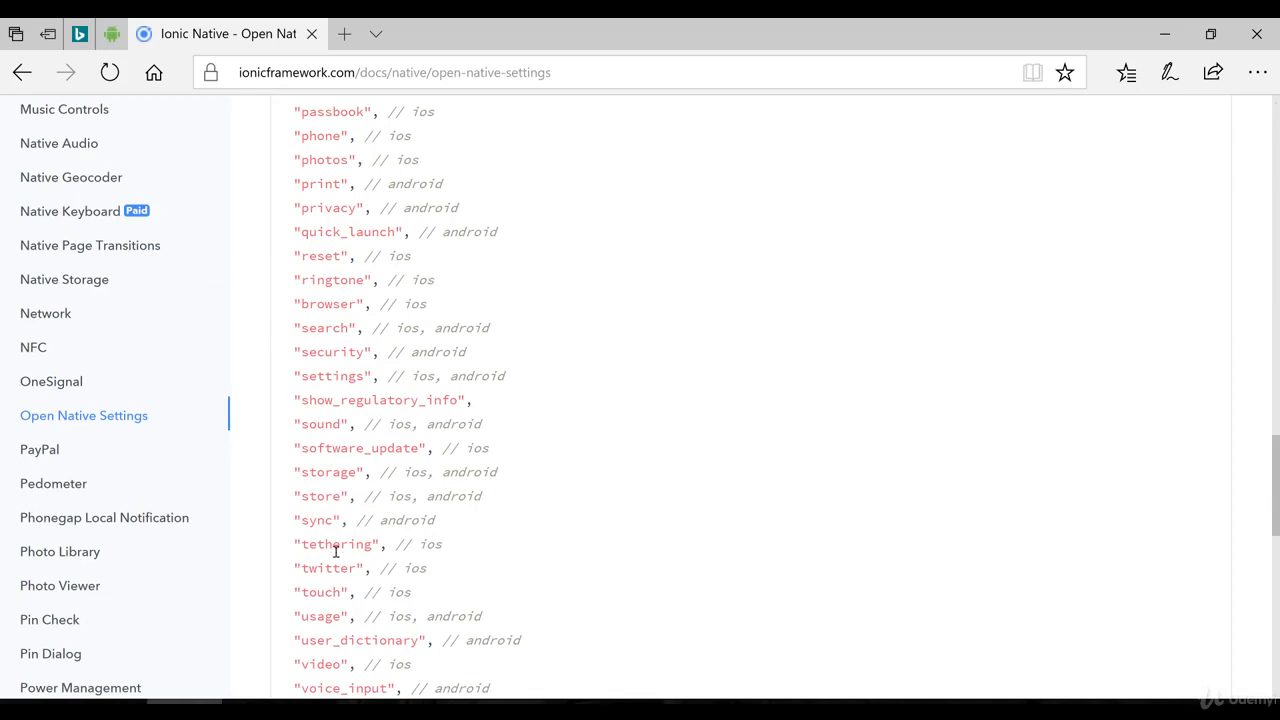
mouse_move(343, 376)
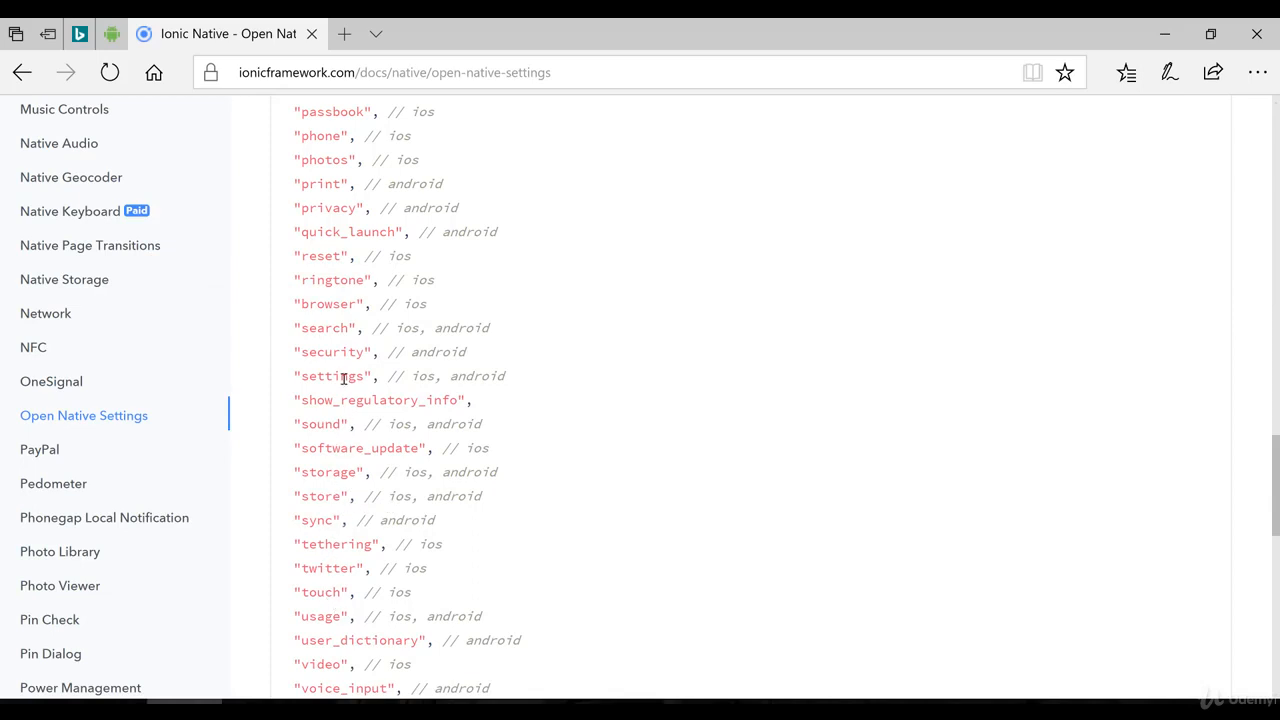
mouse_move(337, 345)
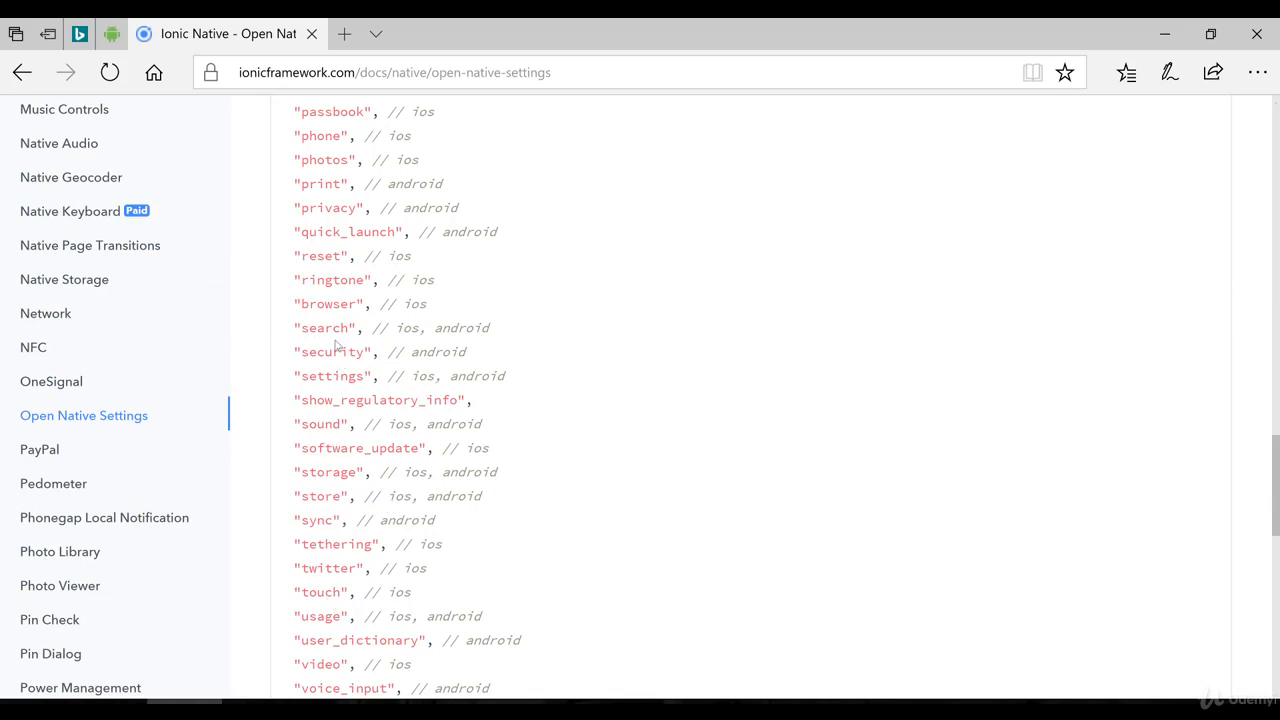
mouse_move(327, 446)
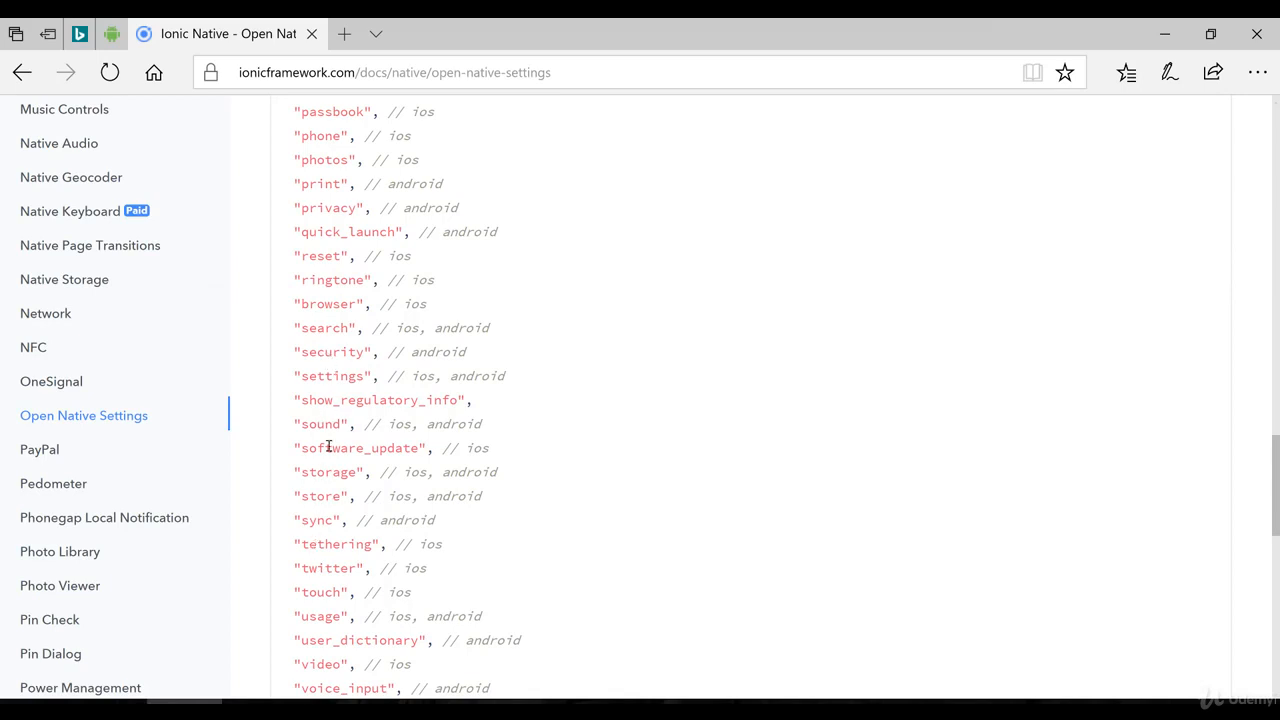
mouse_move(329, 687)
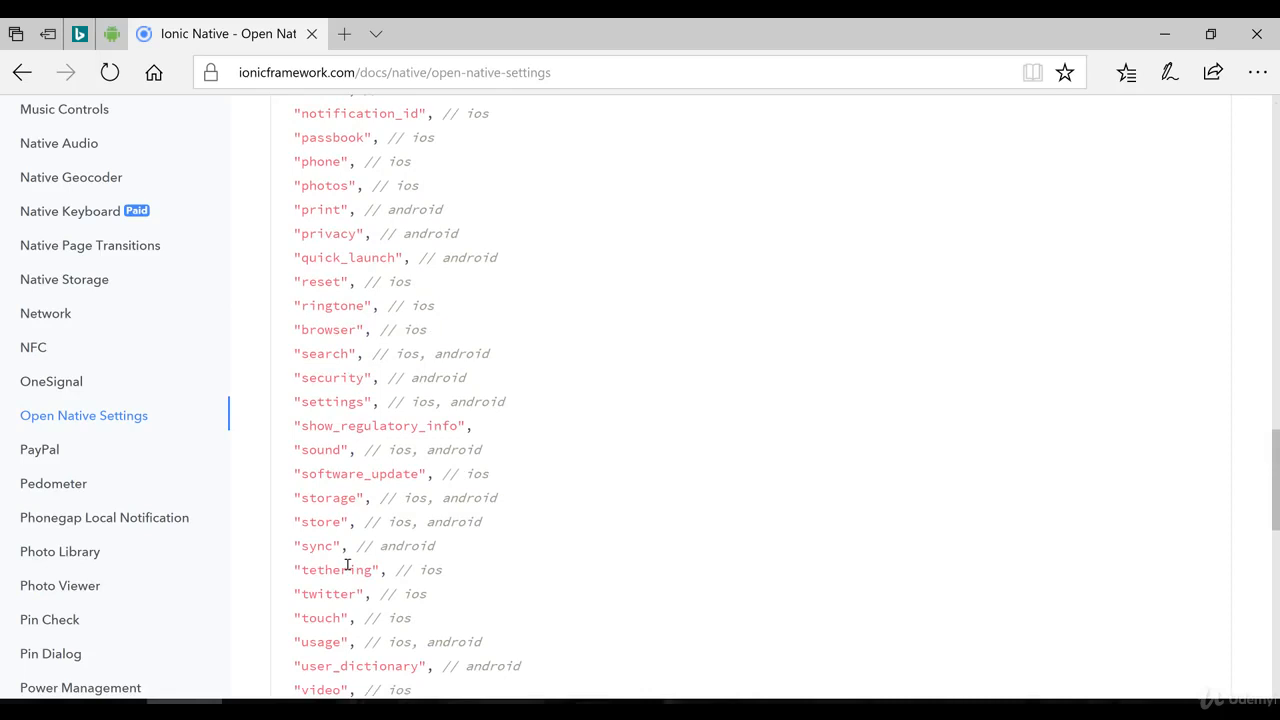
scroll(up, 3)
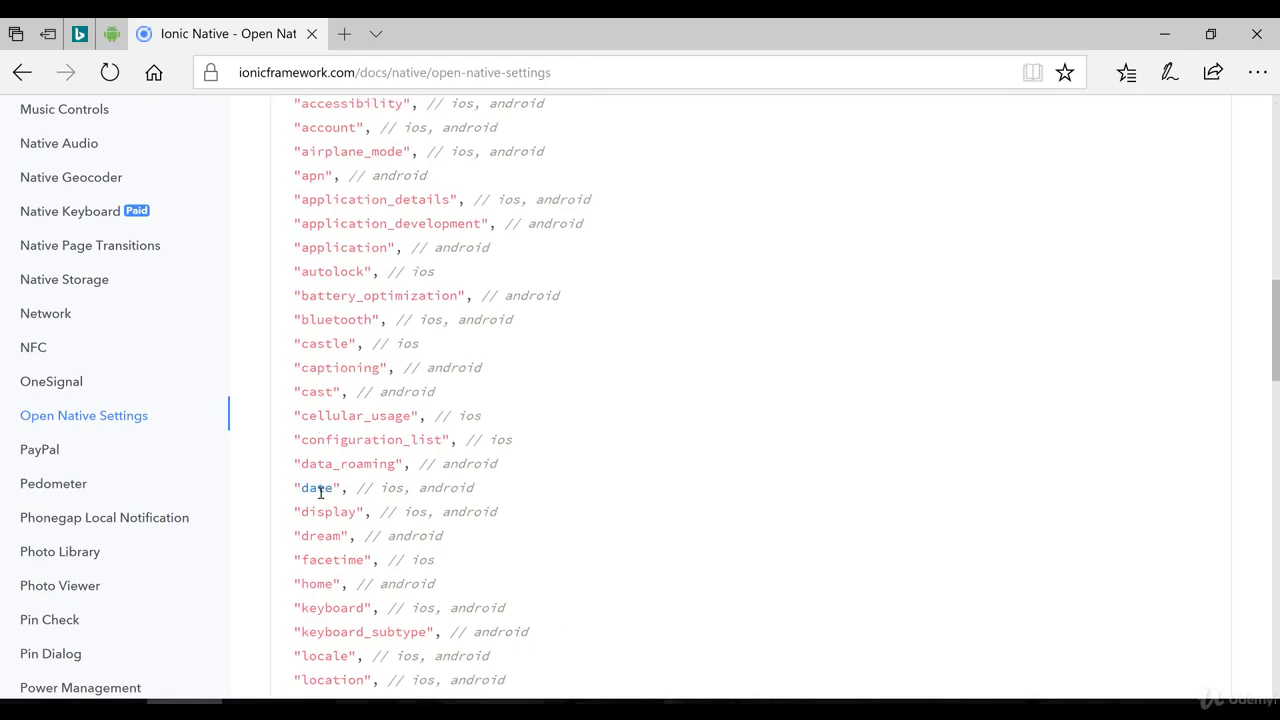
scroll(up, 3)
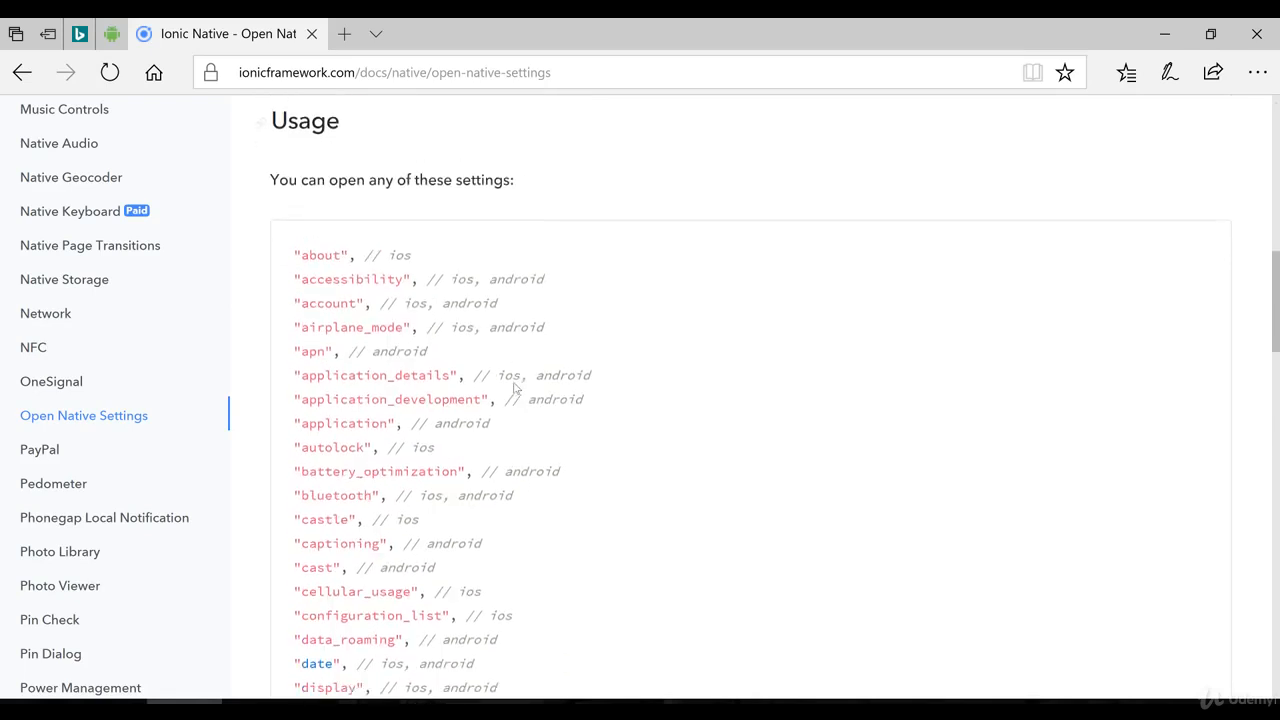
scroll(down, 3)
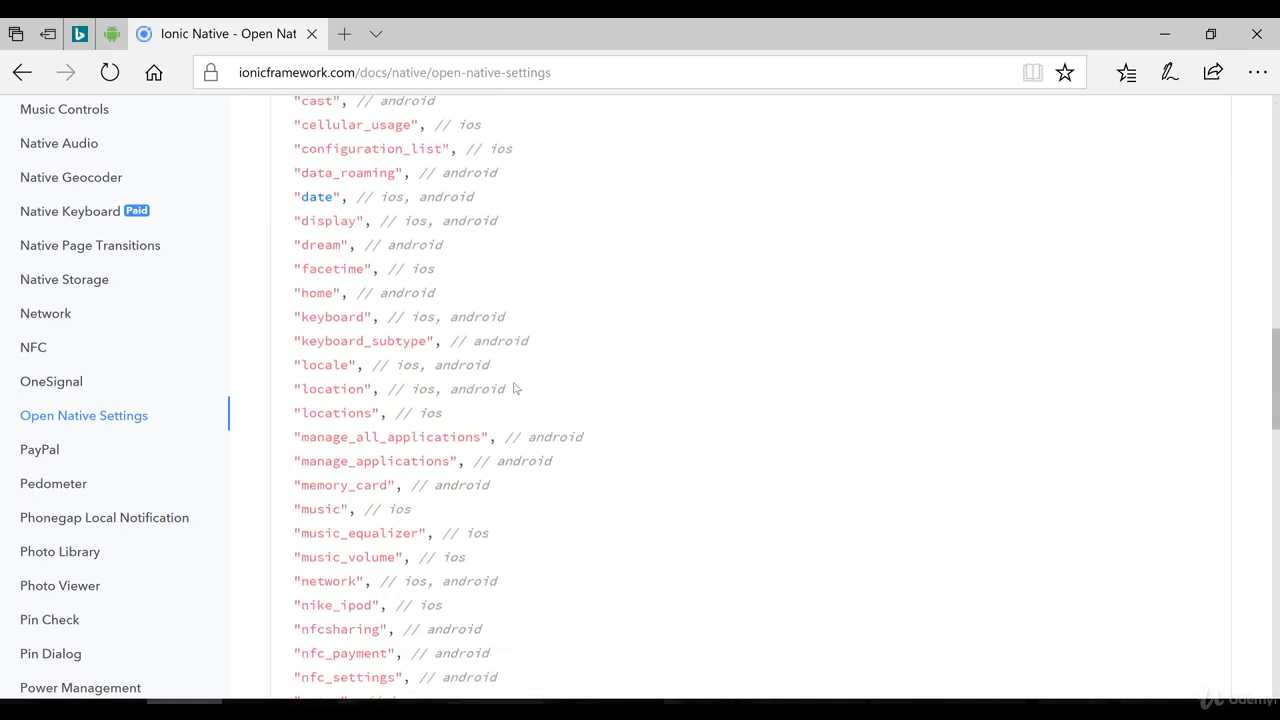
scroll(down, 3)
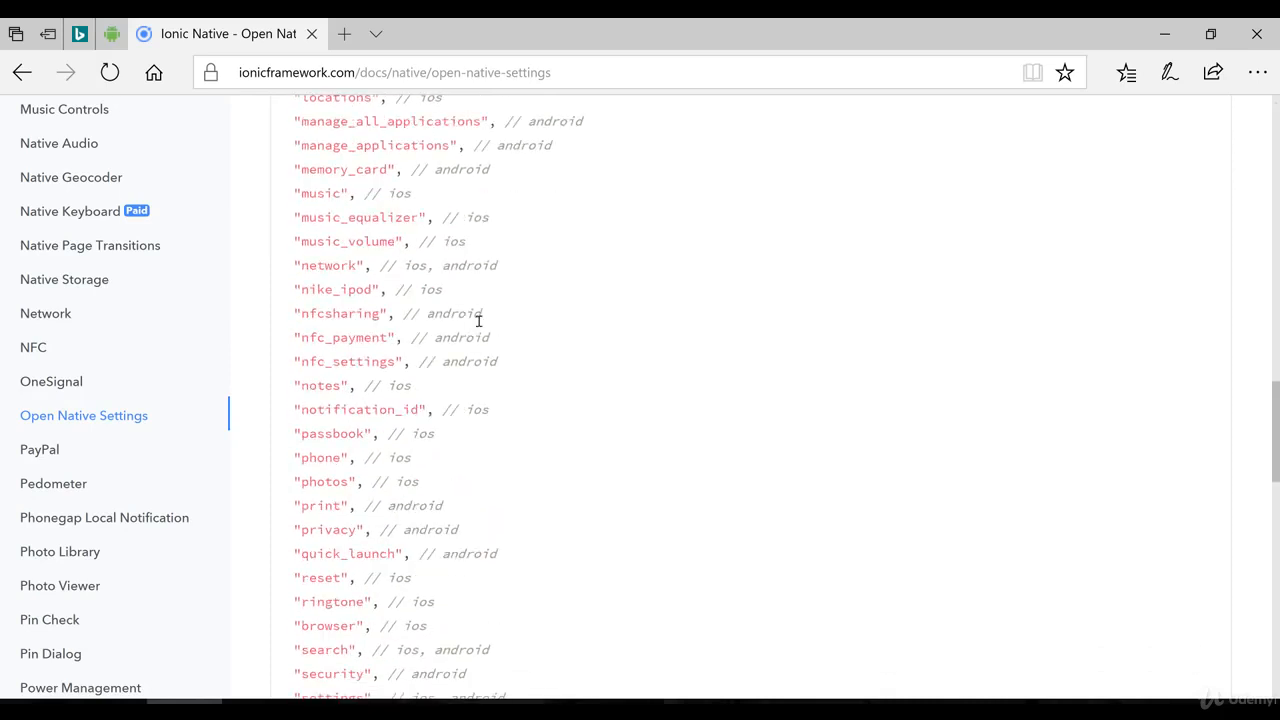
scroll(up, 3)
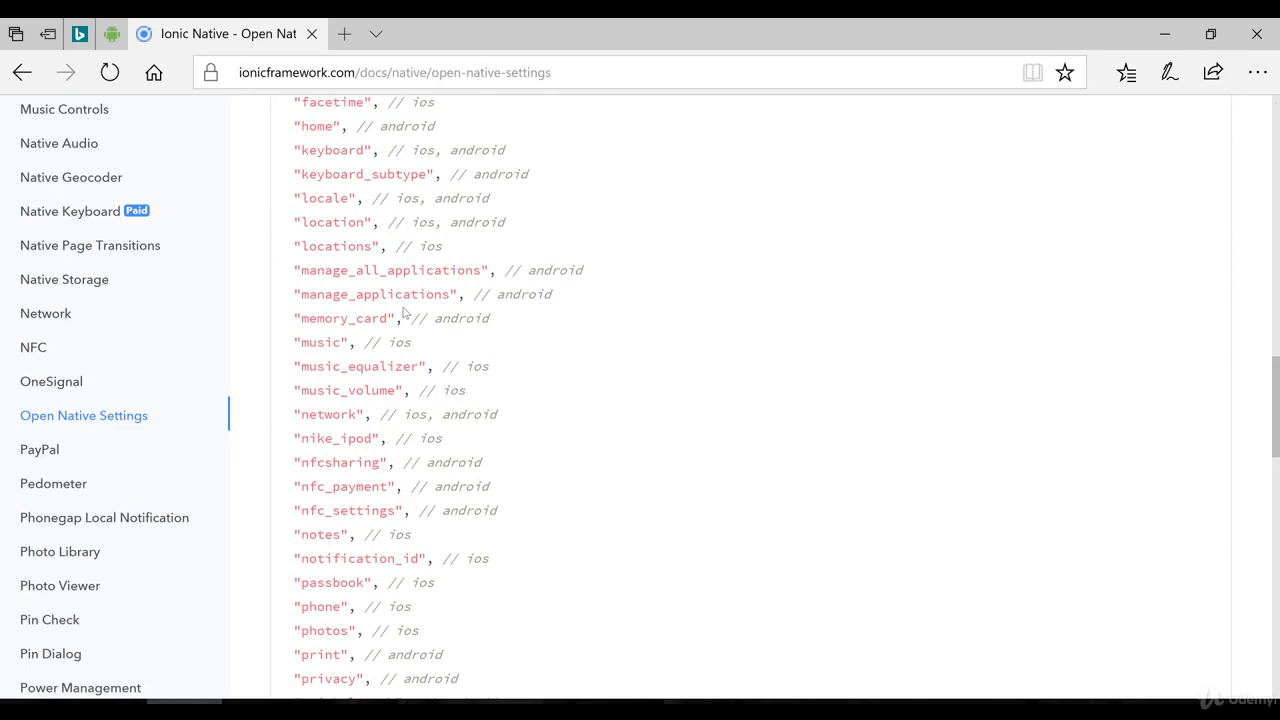
mouse_move(728, 548)
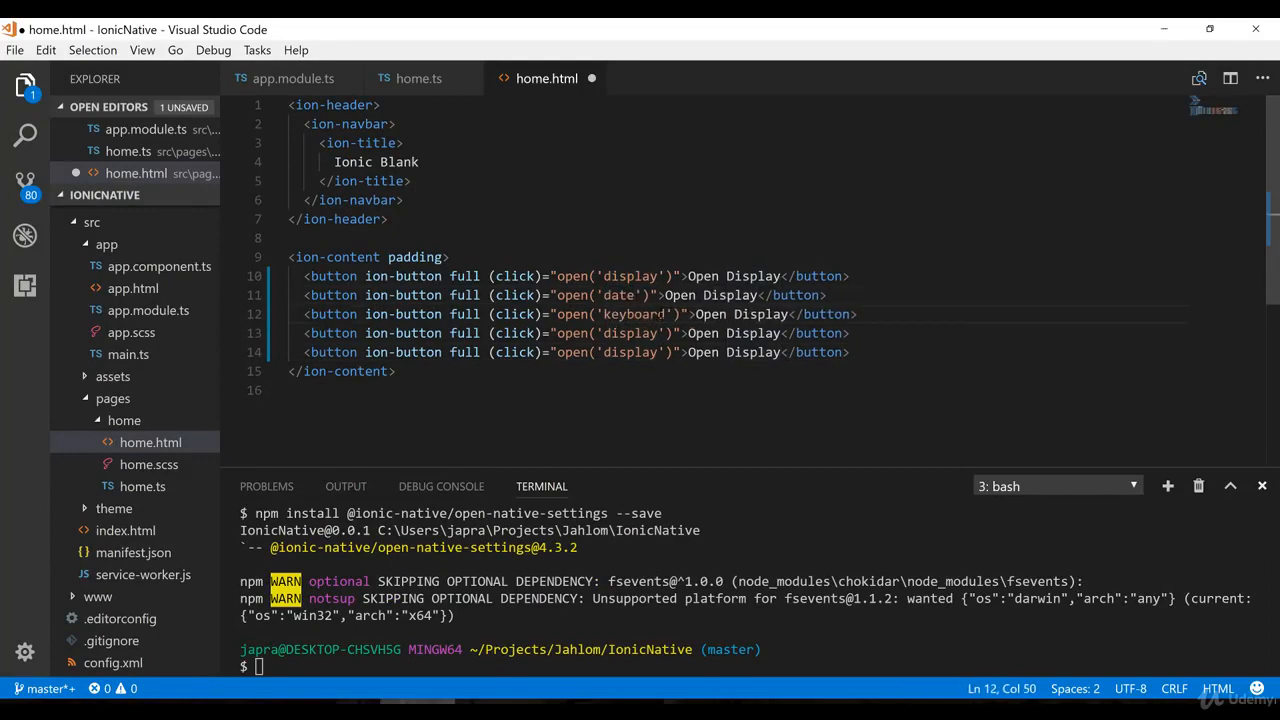
Relabel the third button from 'Open Display' to 'Open Keyboard'
text(Ke)
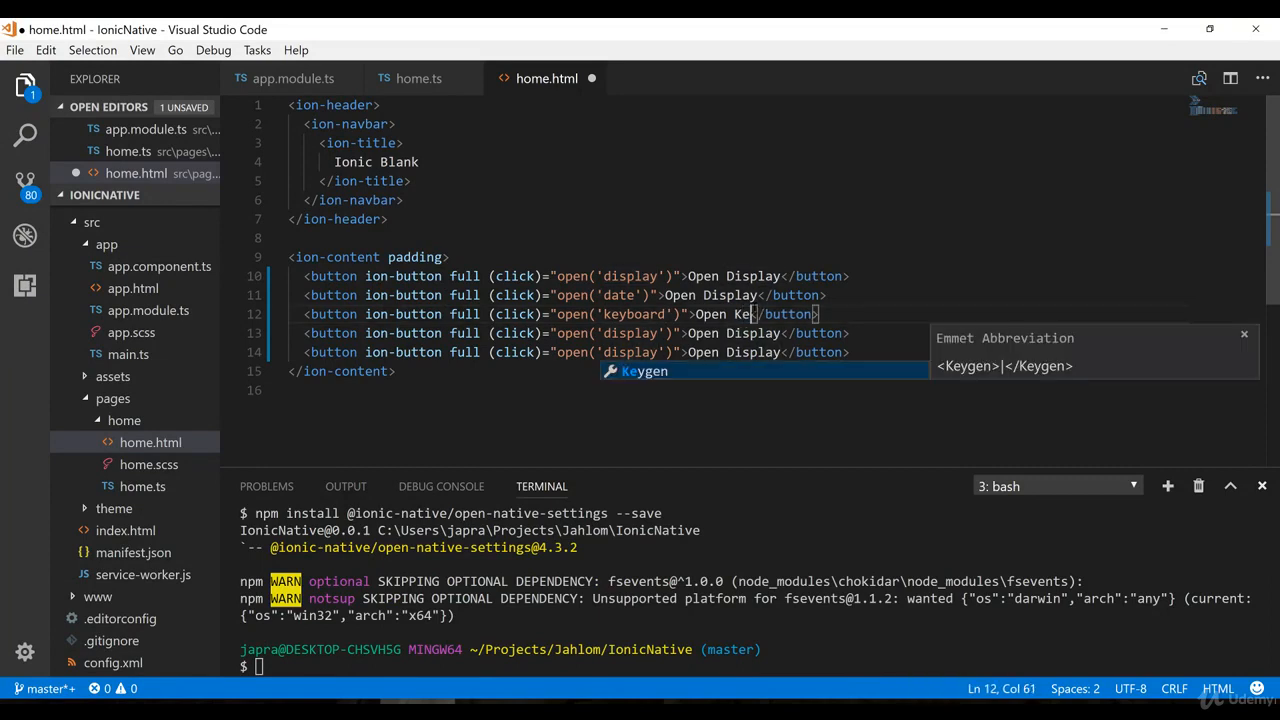
text(yboard)
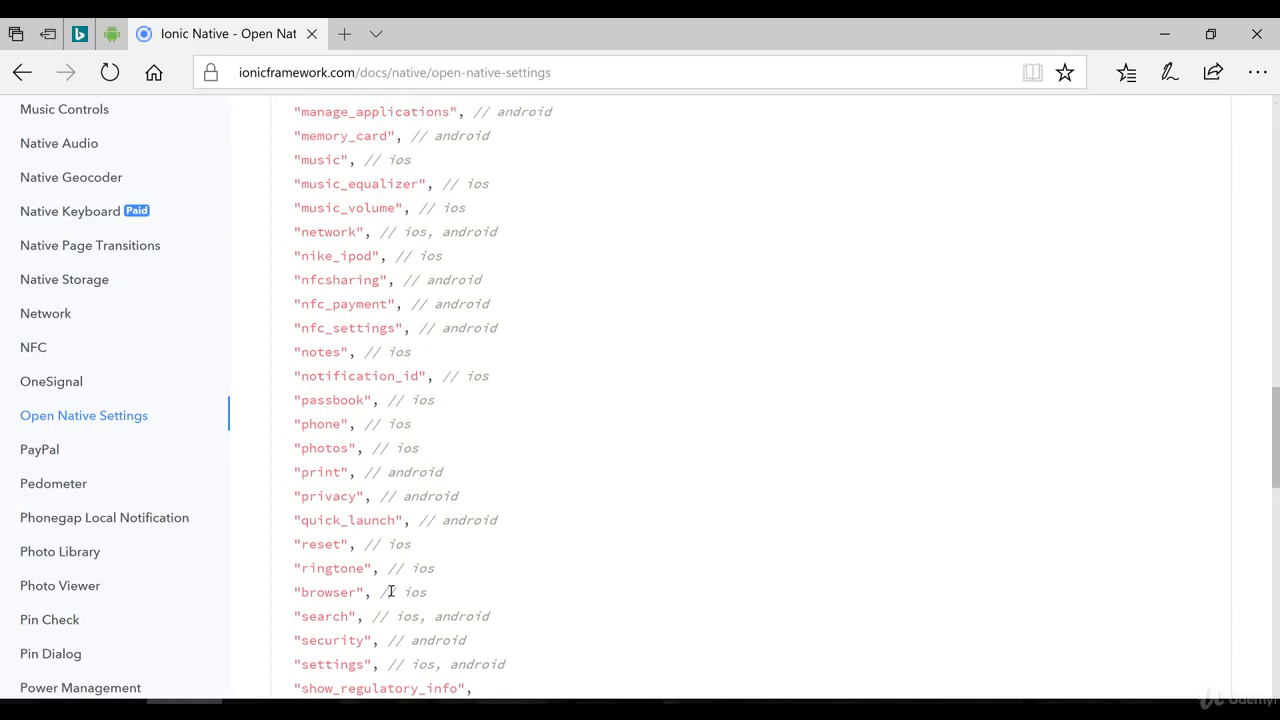
scroll(down, 3)
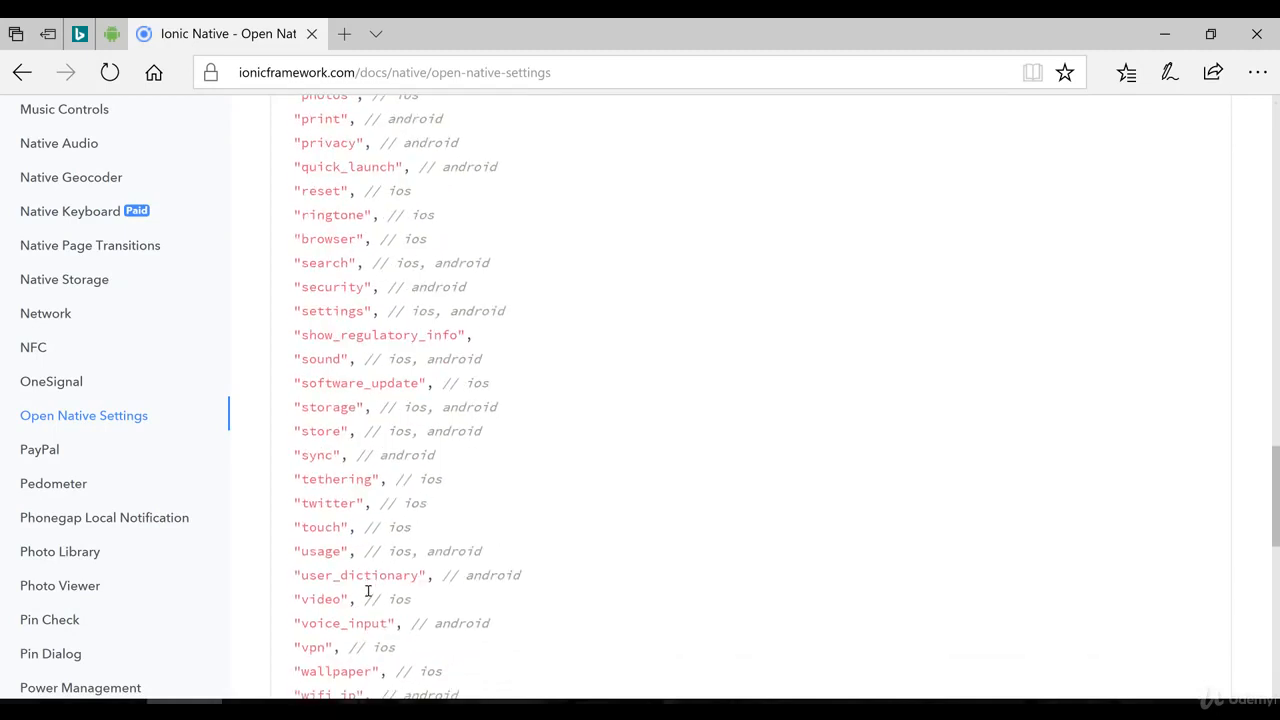
scroll(down, 3)
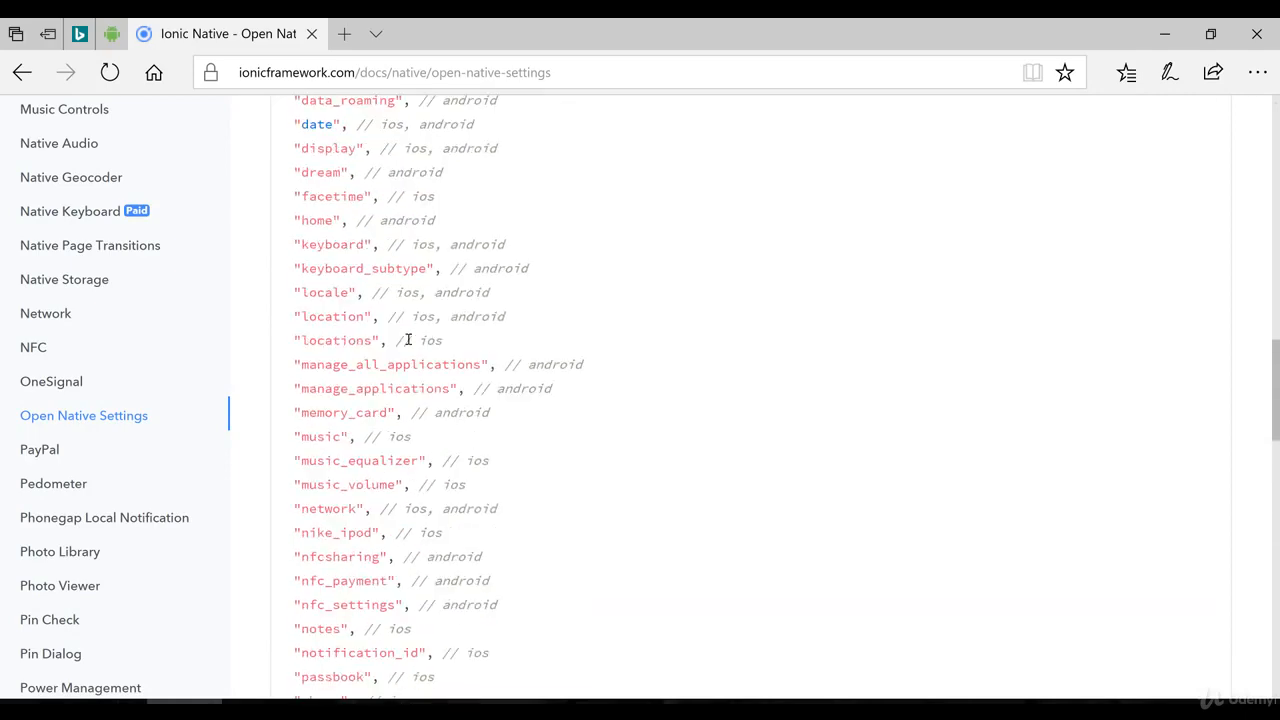
scroll(up, 3)
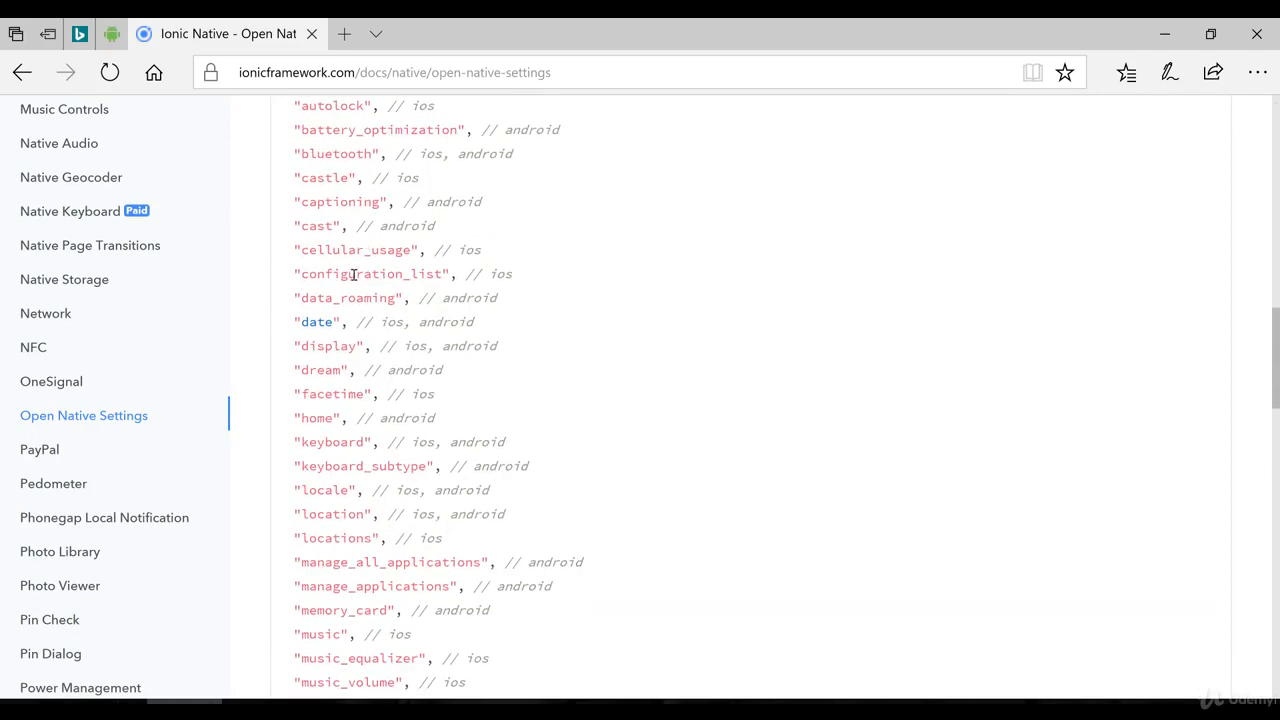
scroll(up, 3)
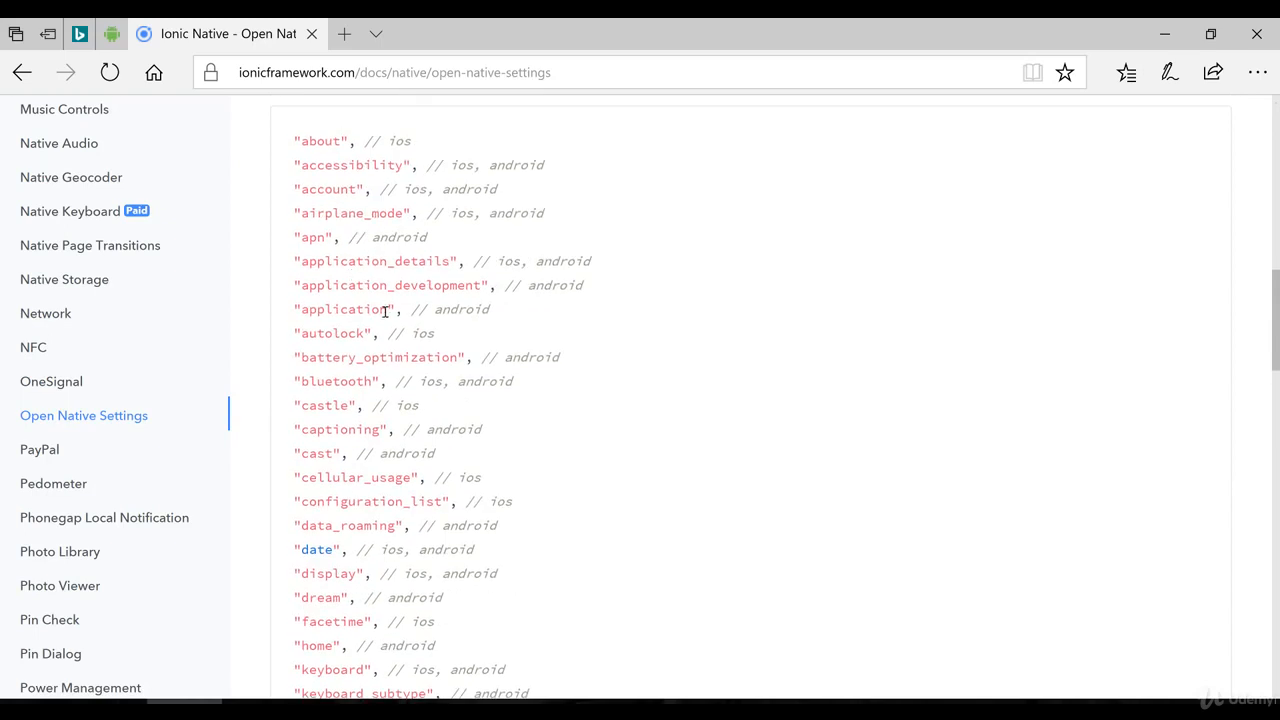
mouse_move(340, 227)
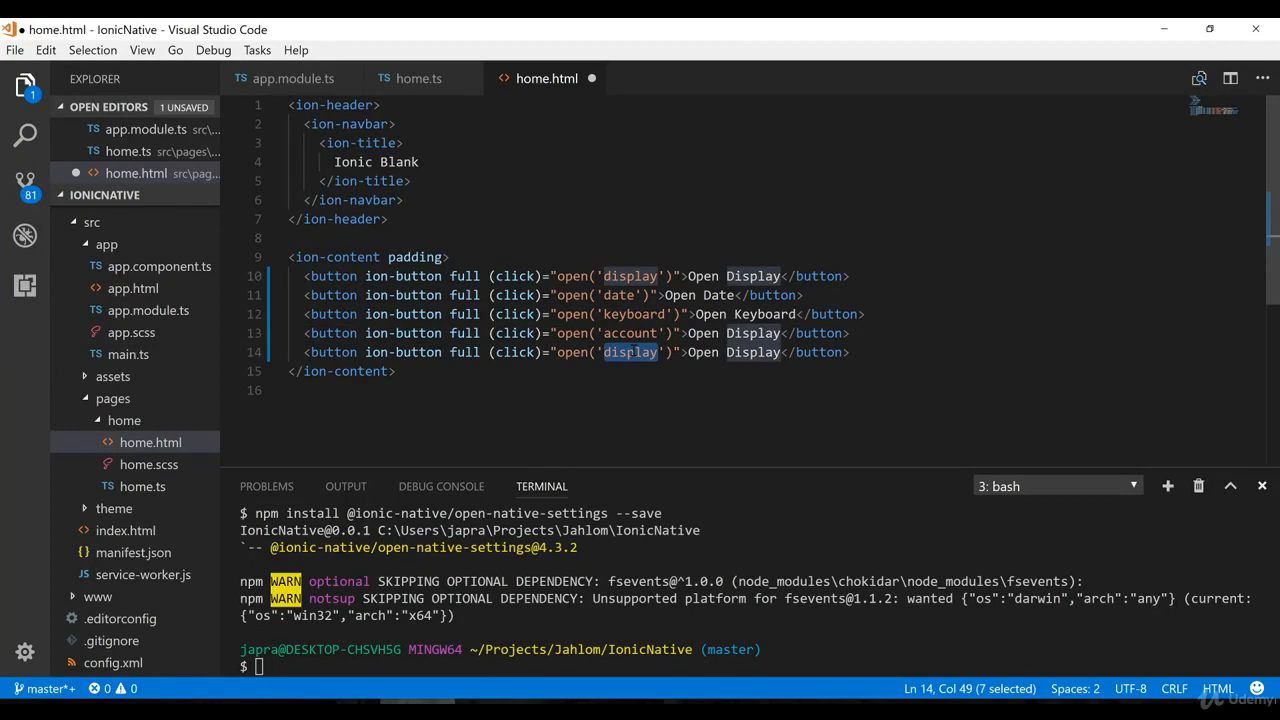
Point the fifth button to open('about') and relabel the last buttons 'Open Account' and 'Open About'
text(about)
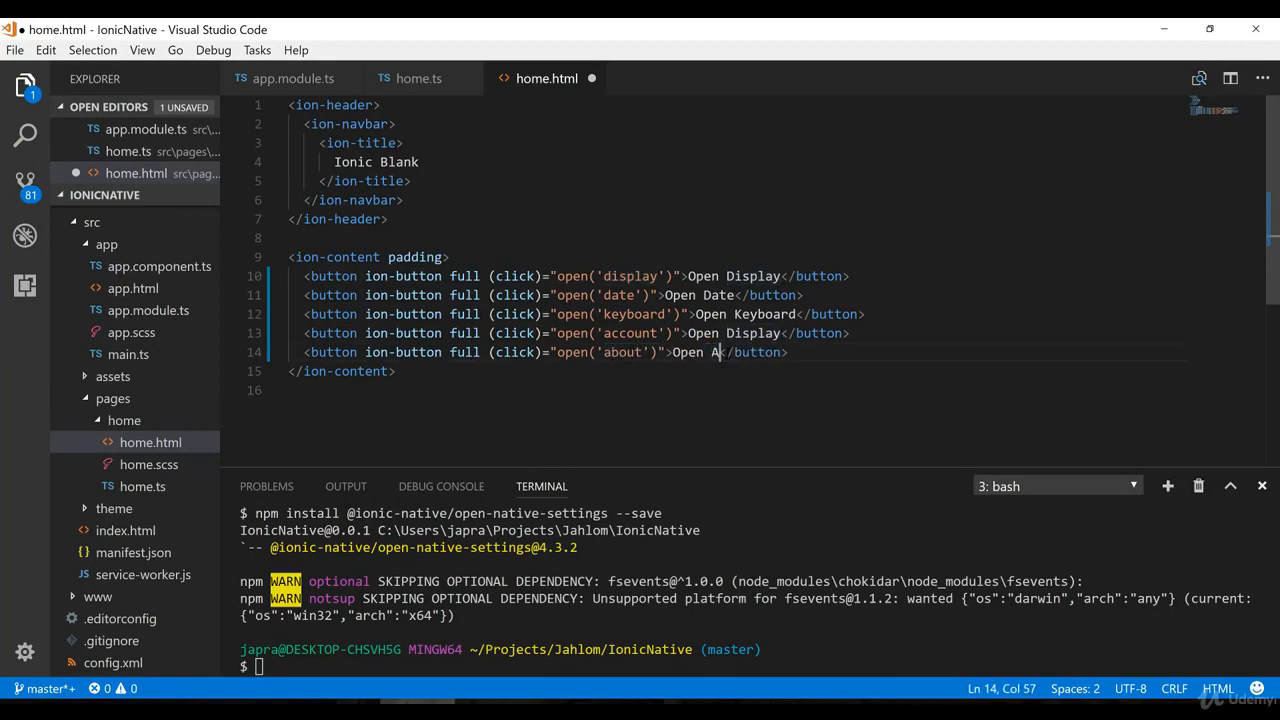
text(bout)
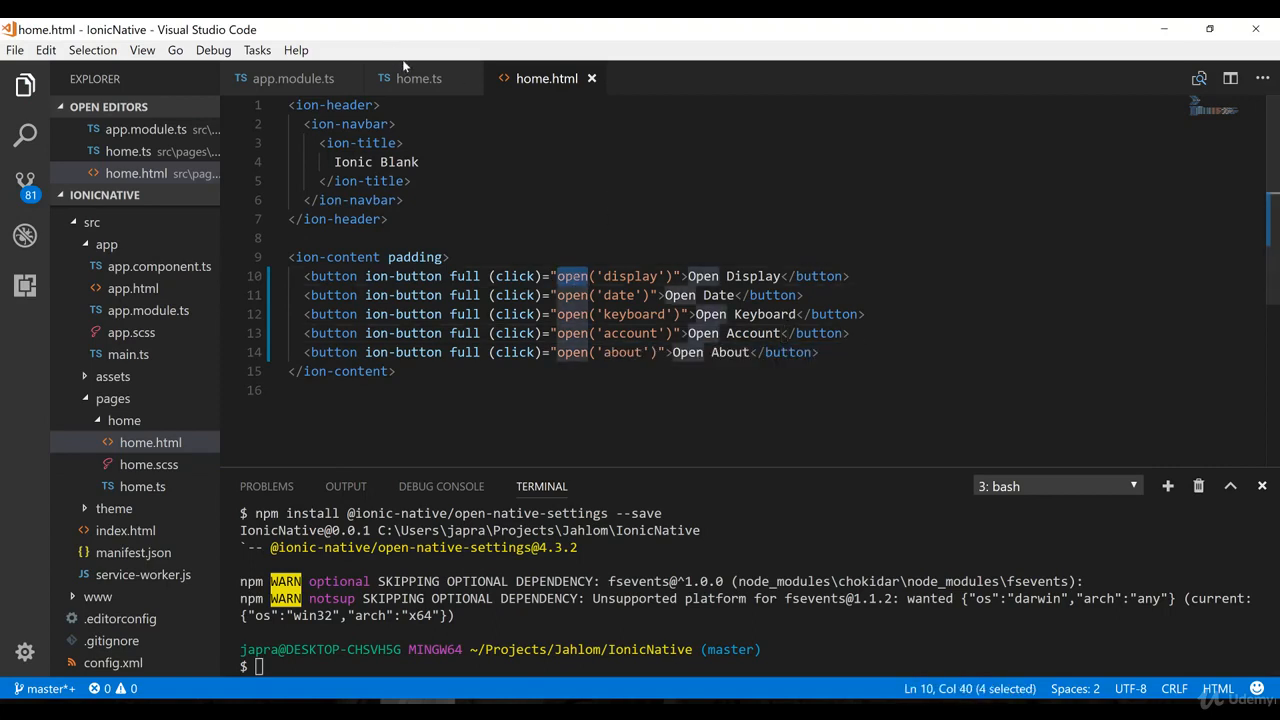
In home.ts, define an open(setting: string) method
click(418, 78)
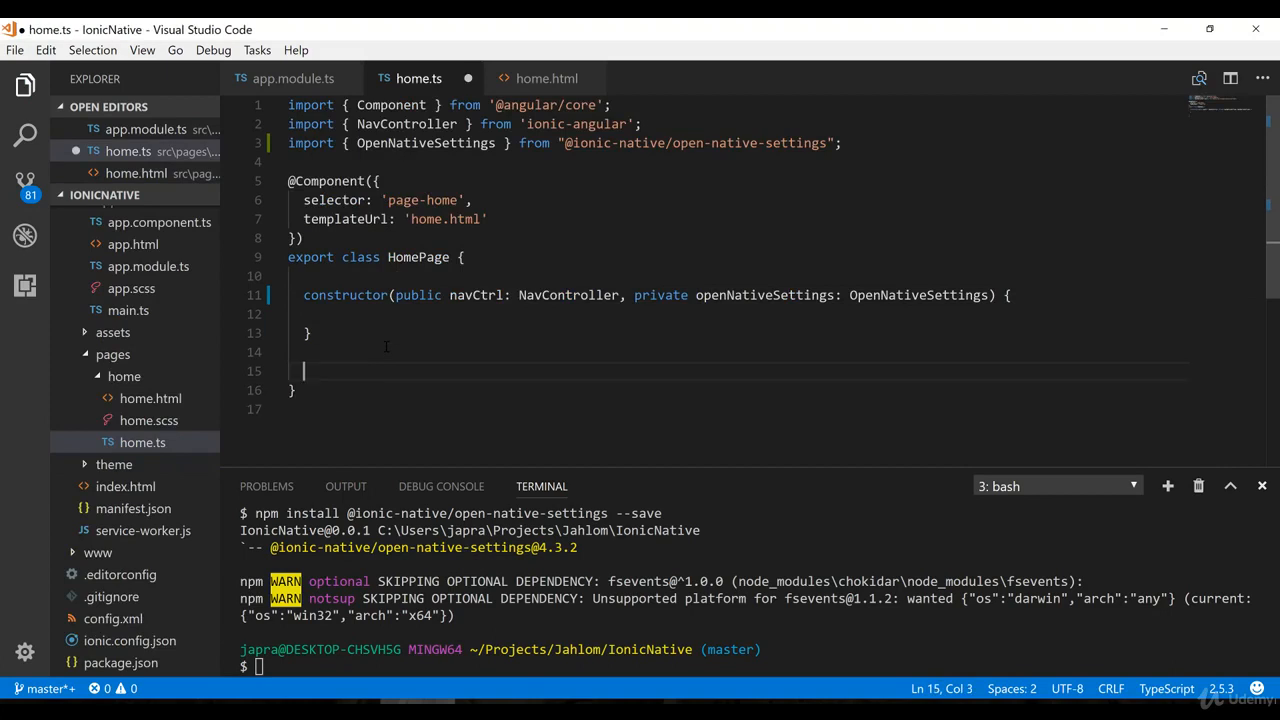
text(open())
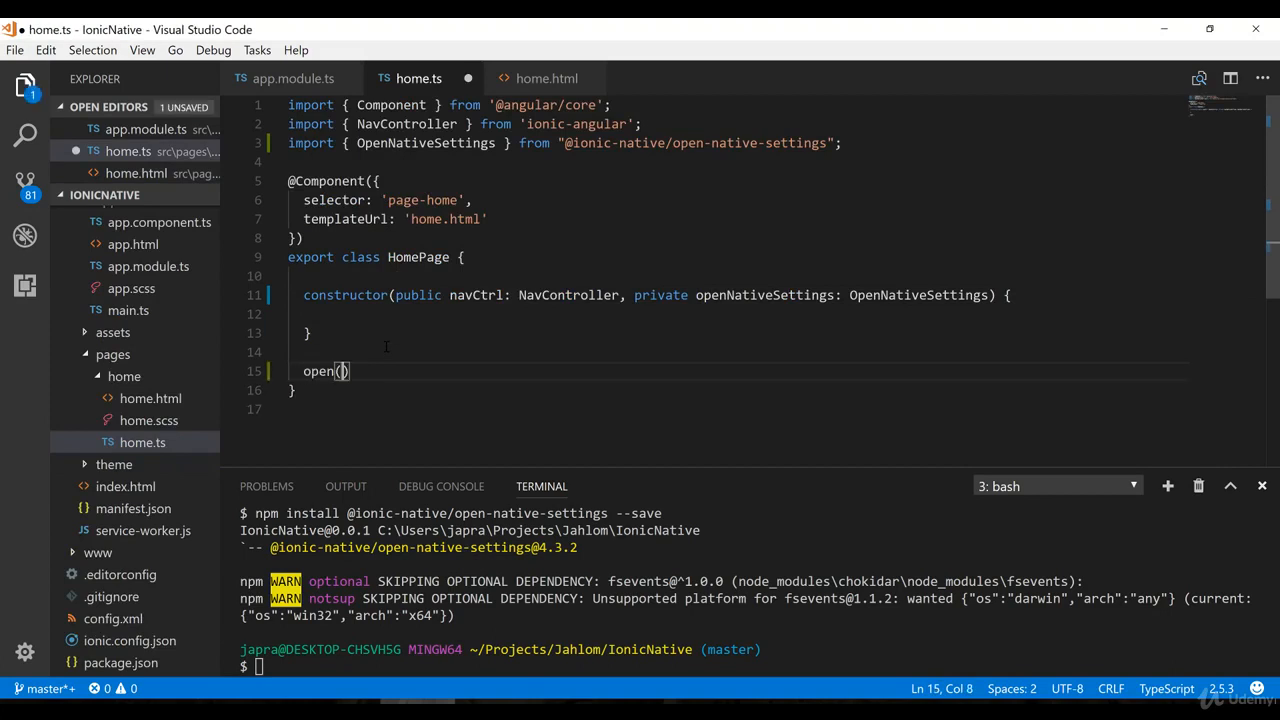
text(se)
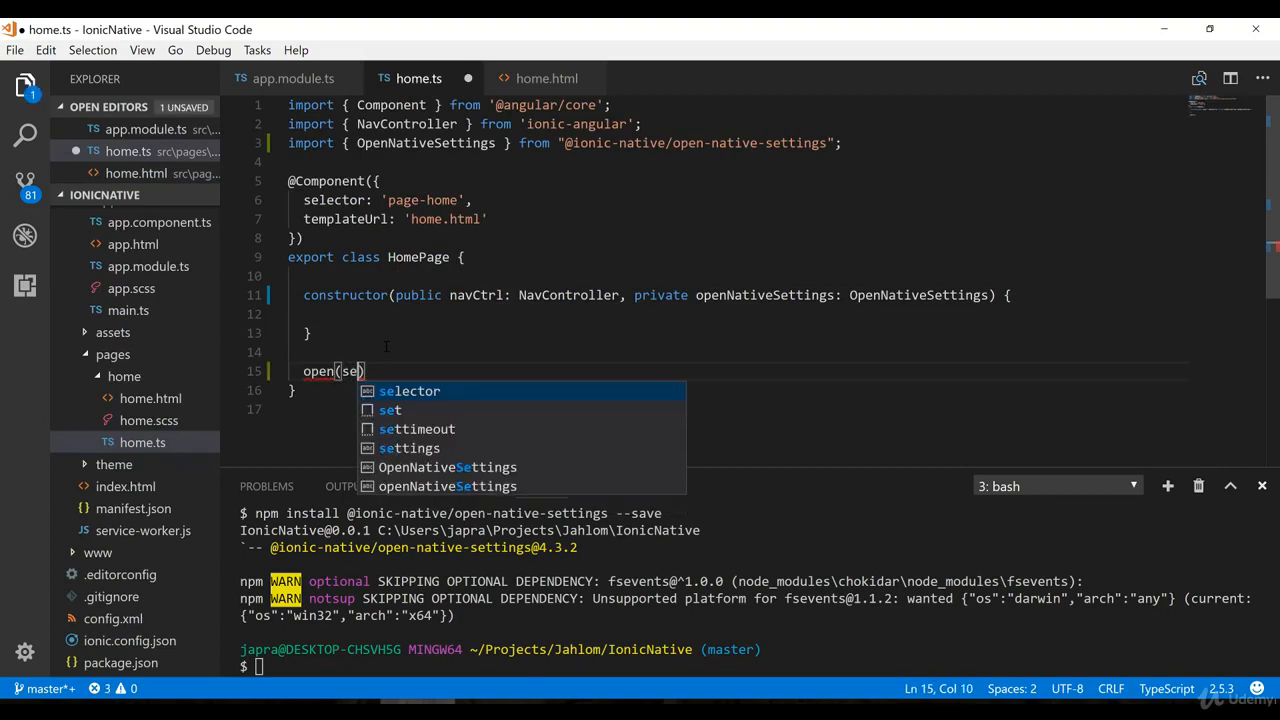
text(tting)
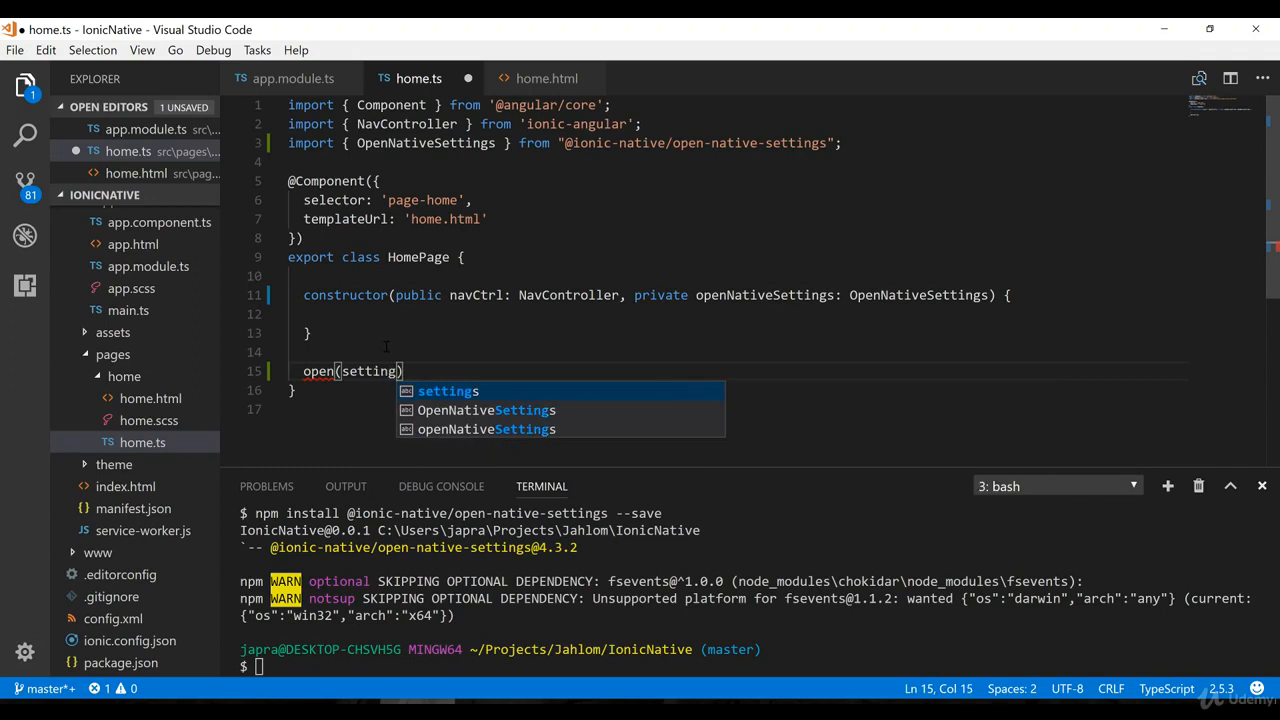
text(: string)
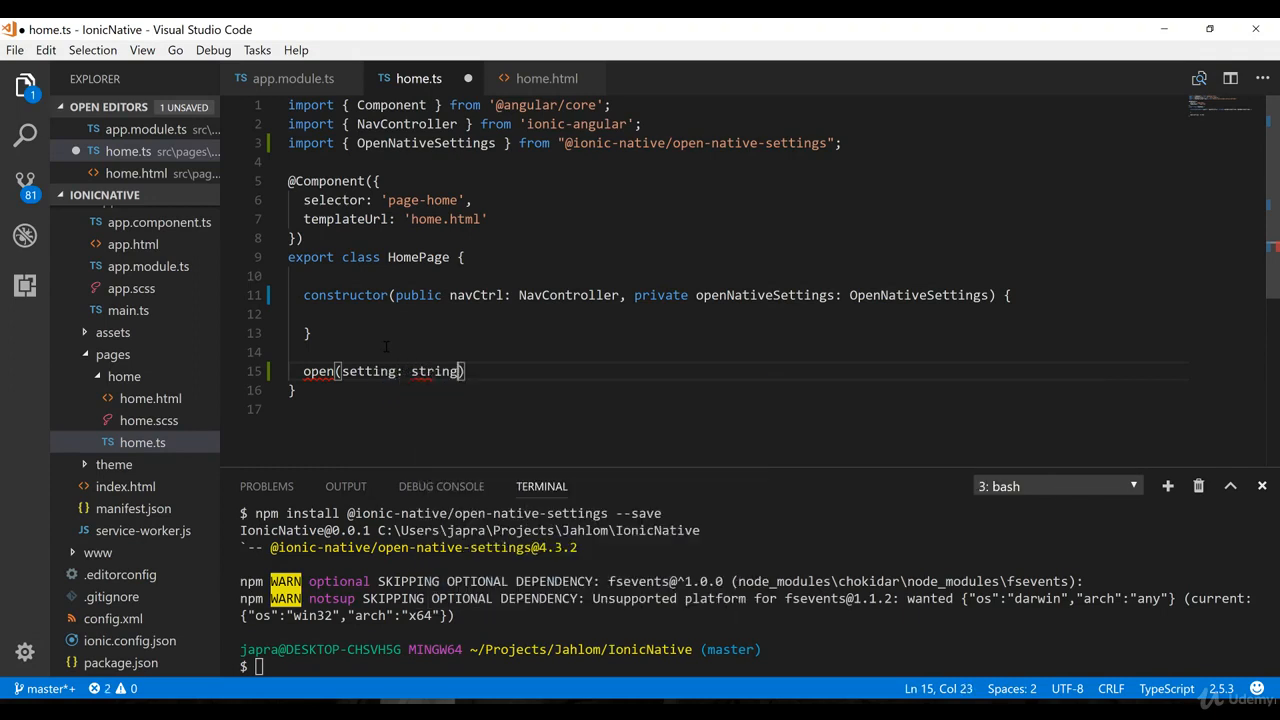
text({)
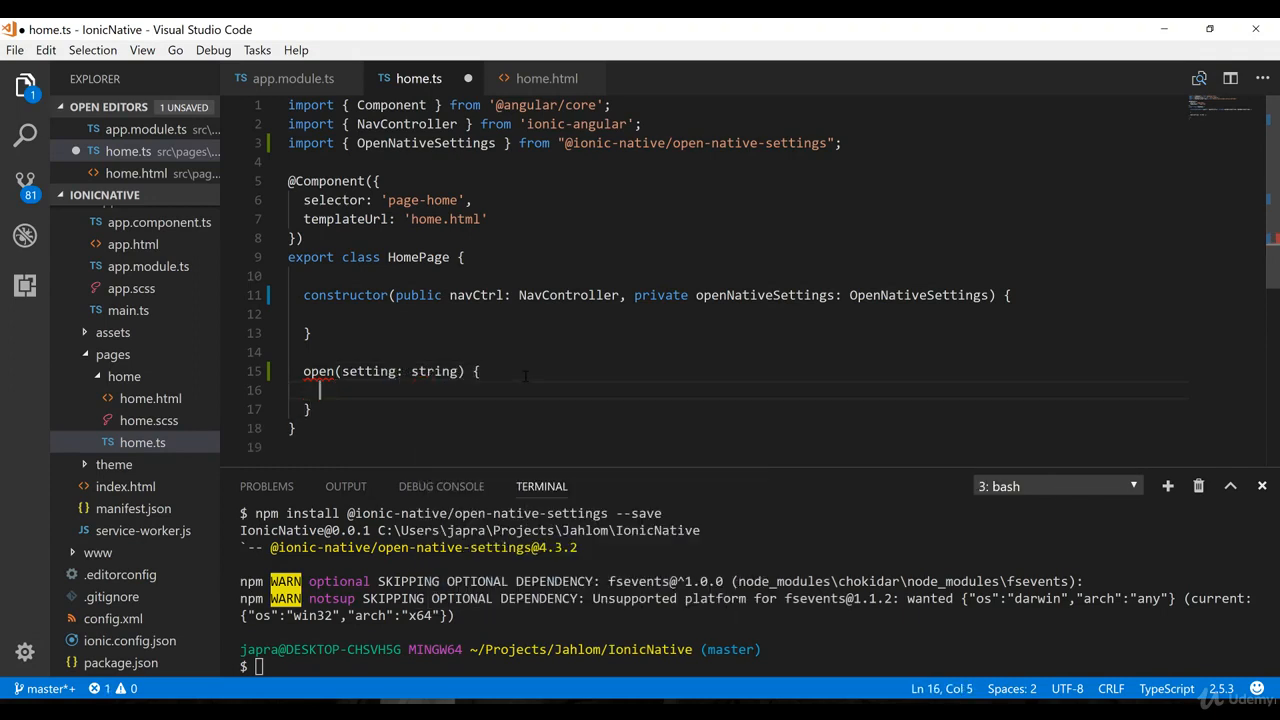
text(this)
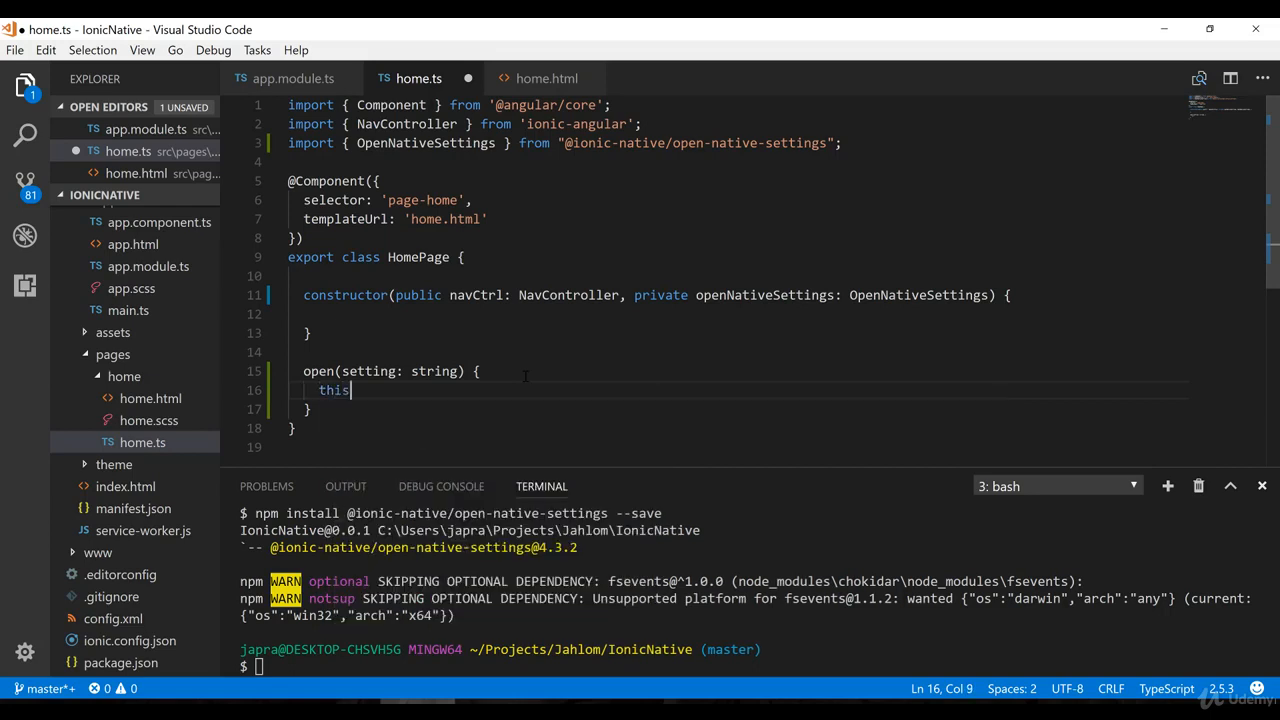
Call this.openNativeSettings.open(setting).then(val => { alert(setting); }) inside the method
text(.openNativeSettings.open()
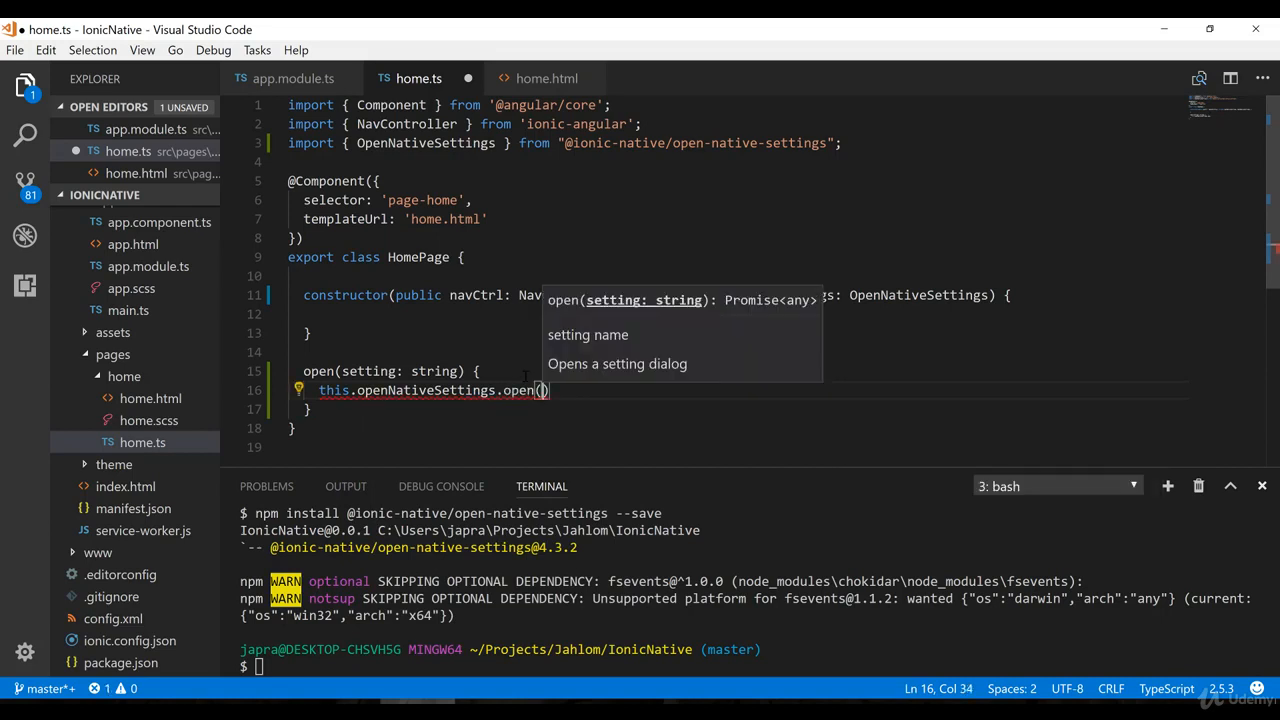
text(setting)
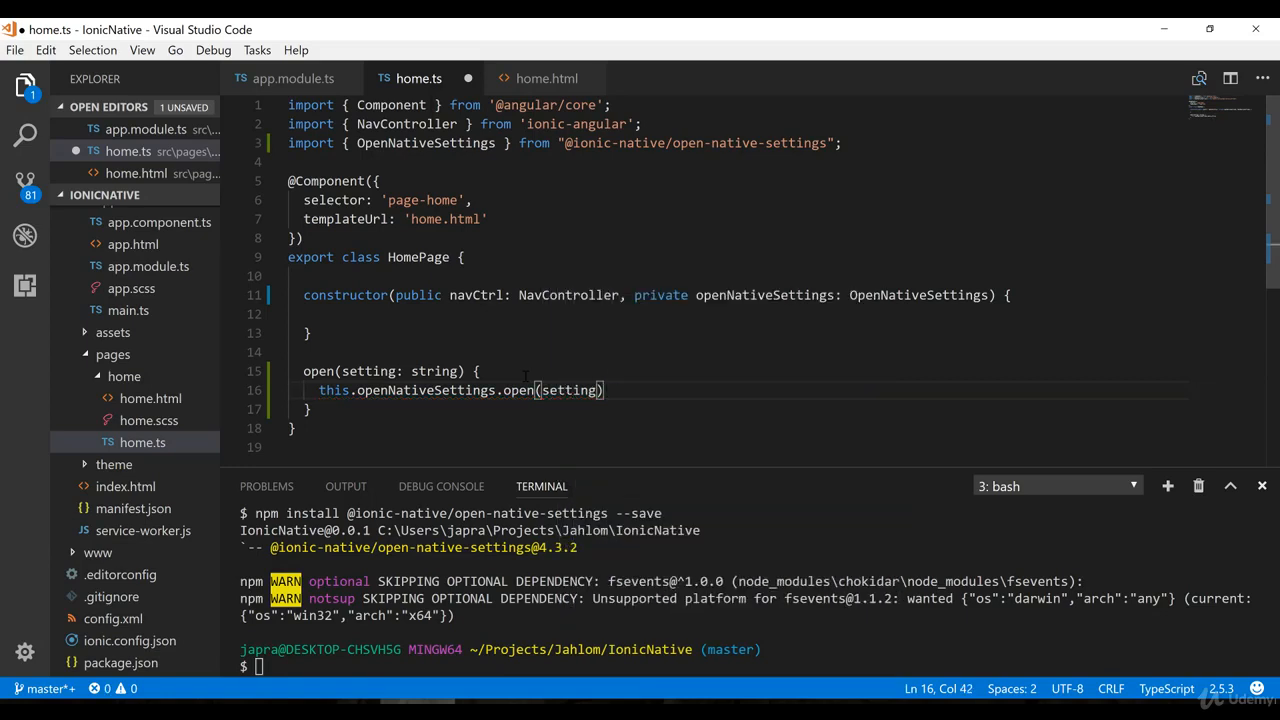
text(.then)
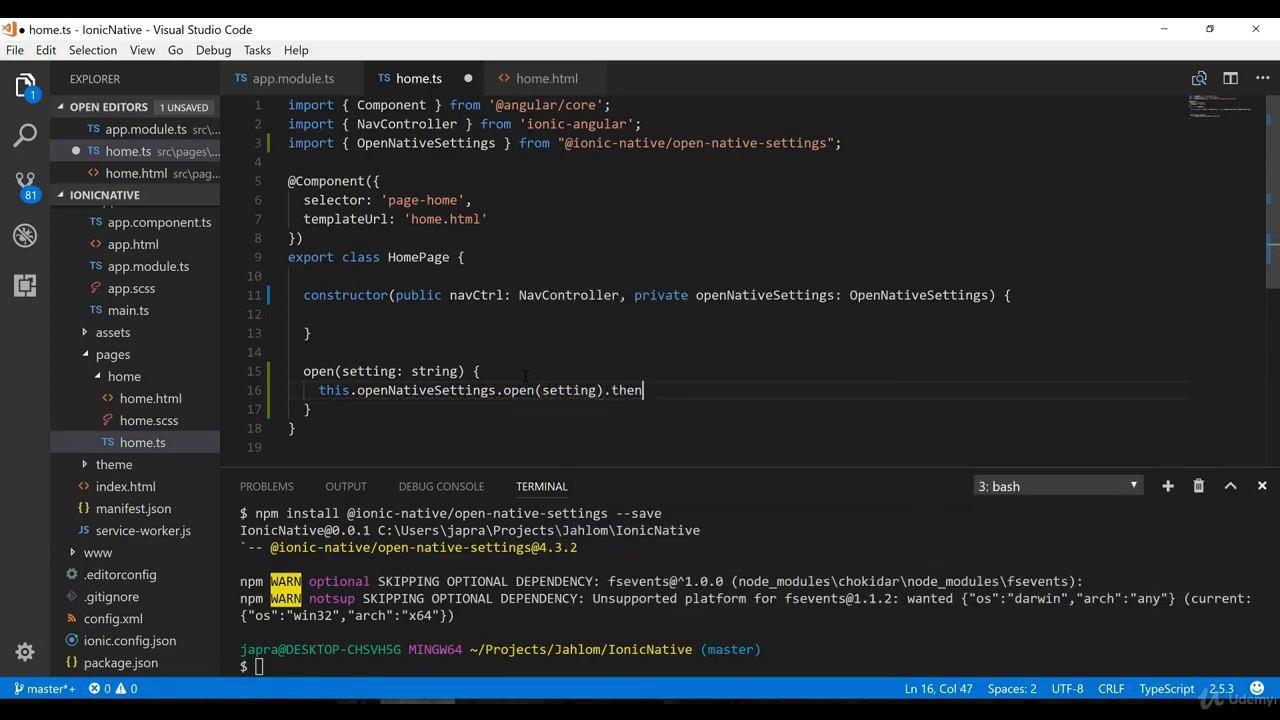
text(())
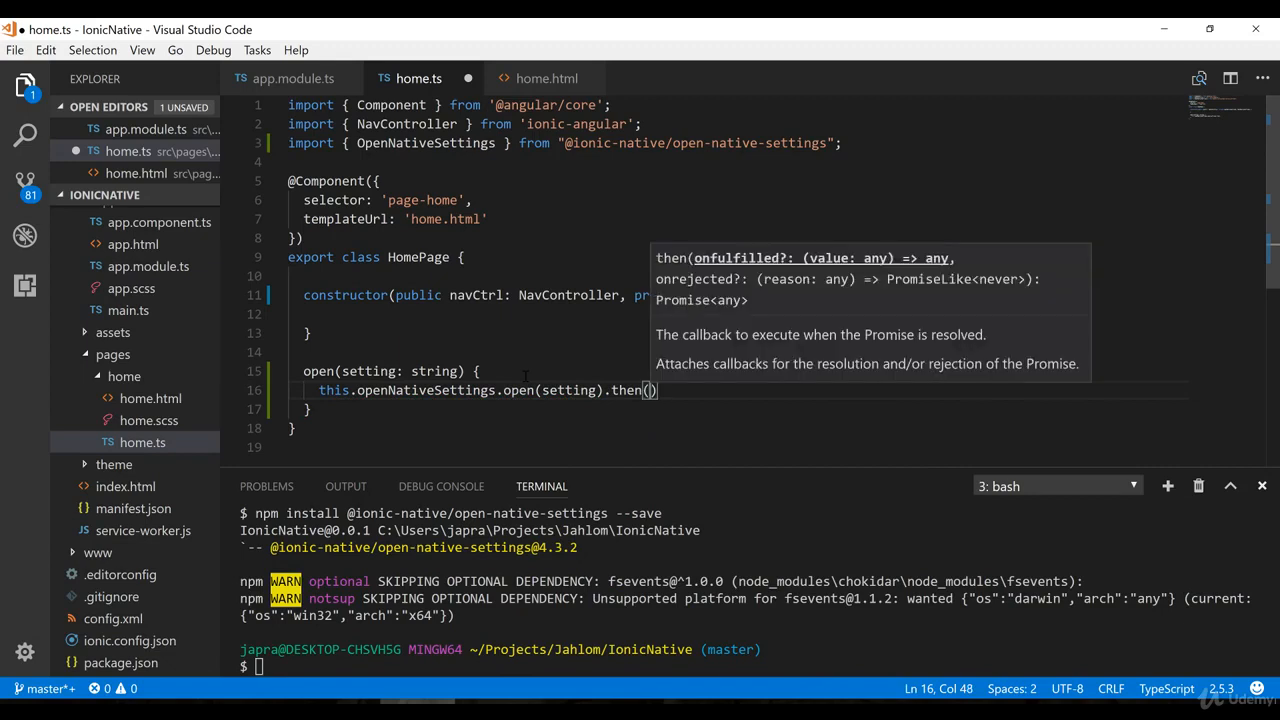
text(val =)
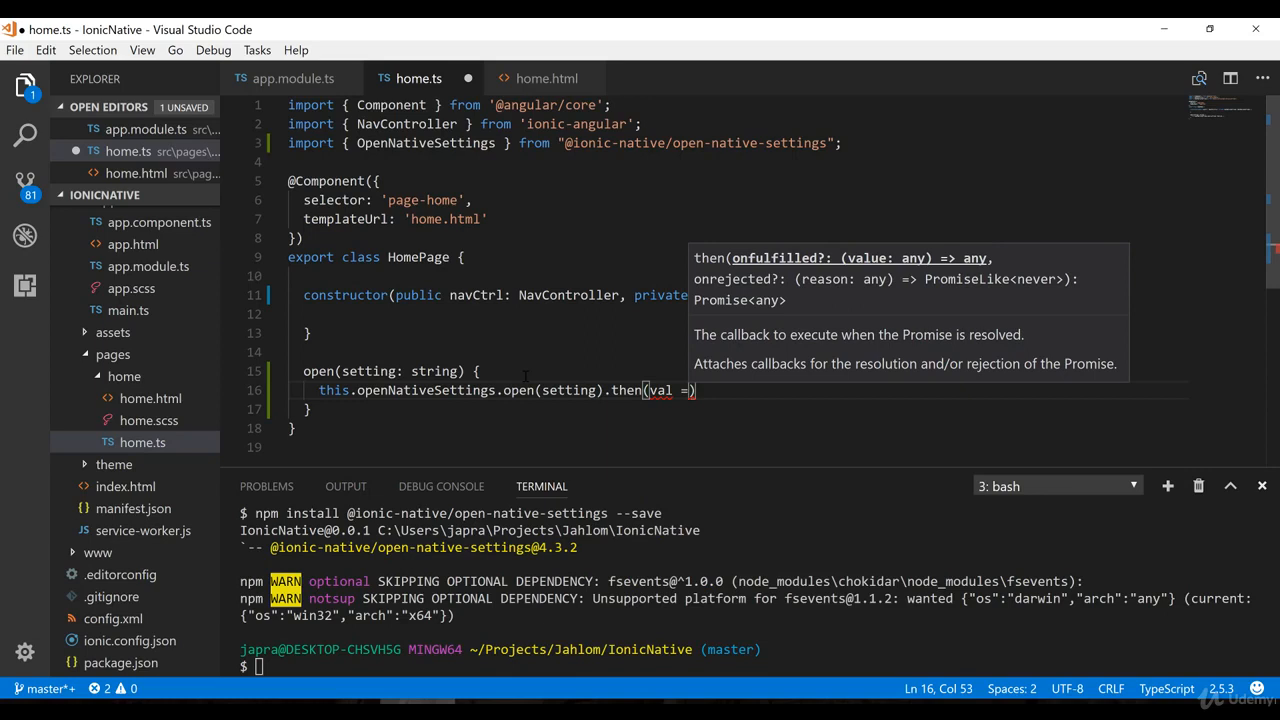
text({)
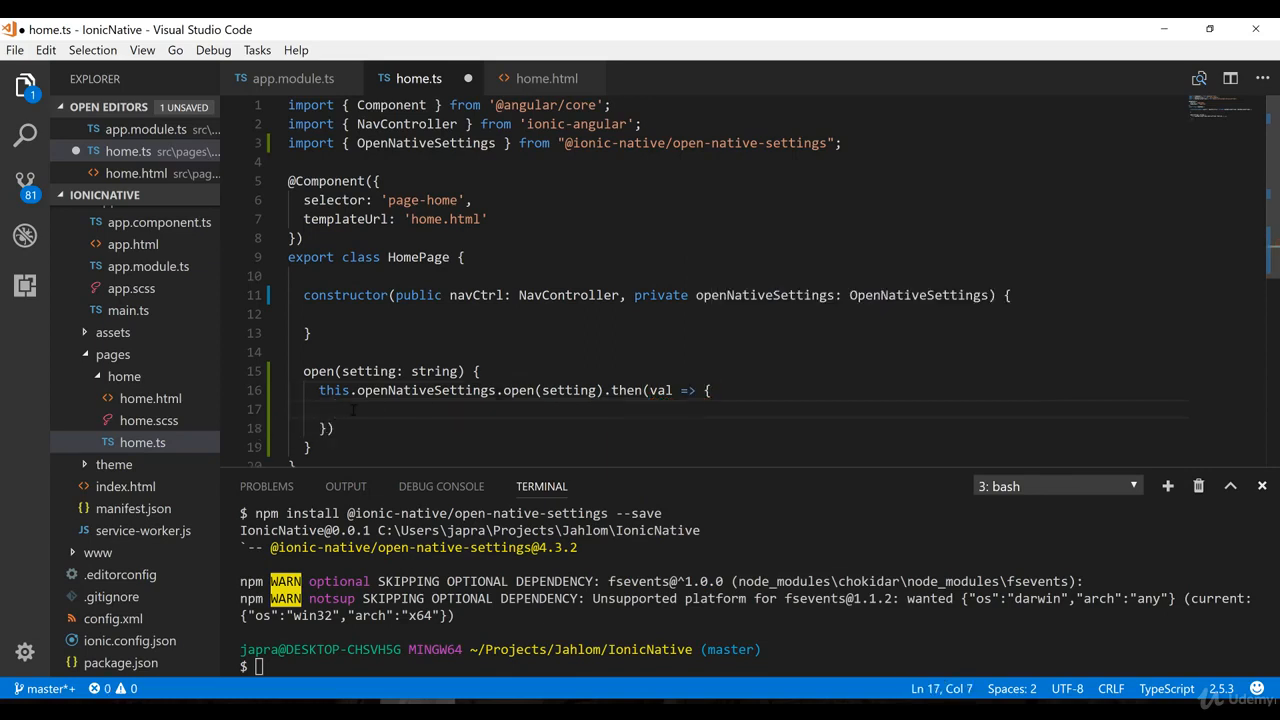
text(alert(s)
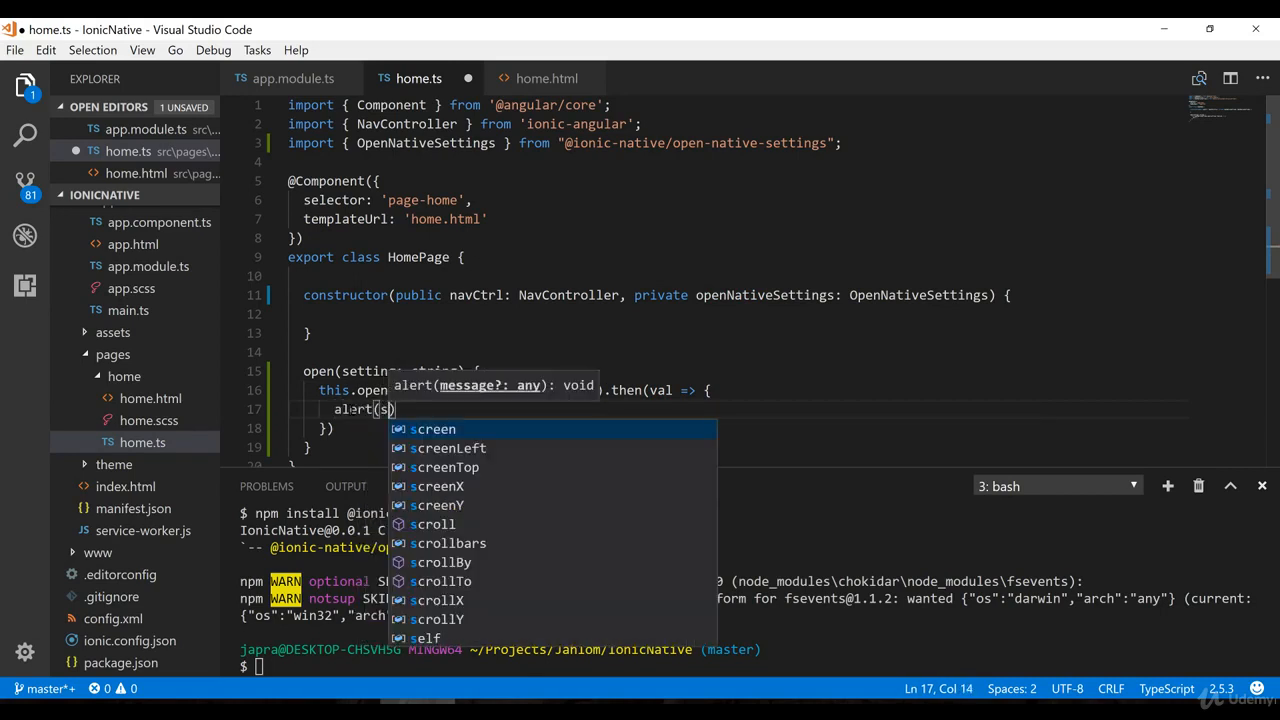
text(etting)
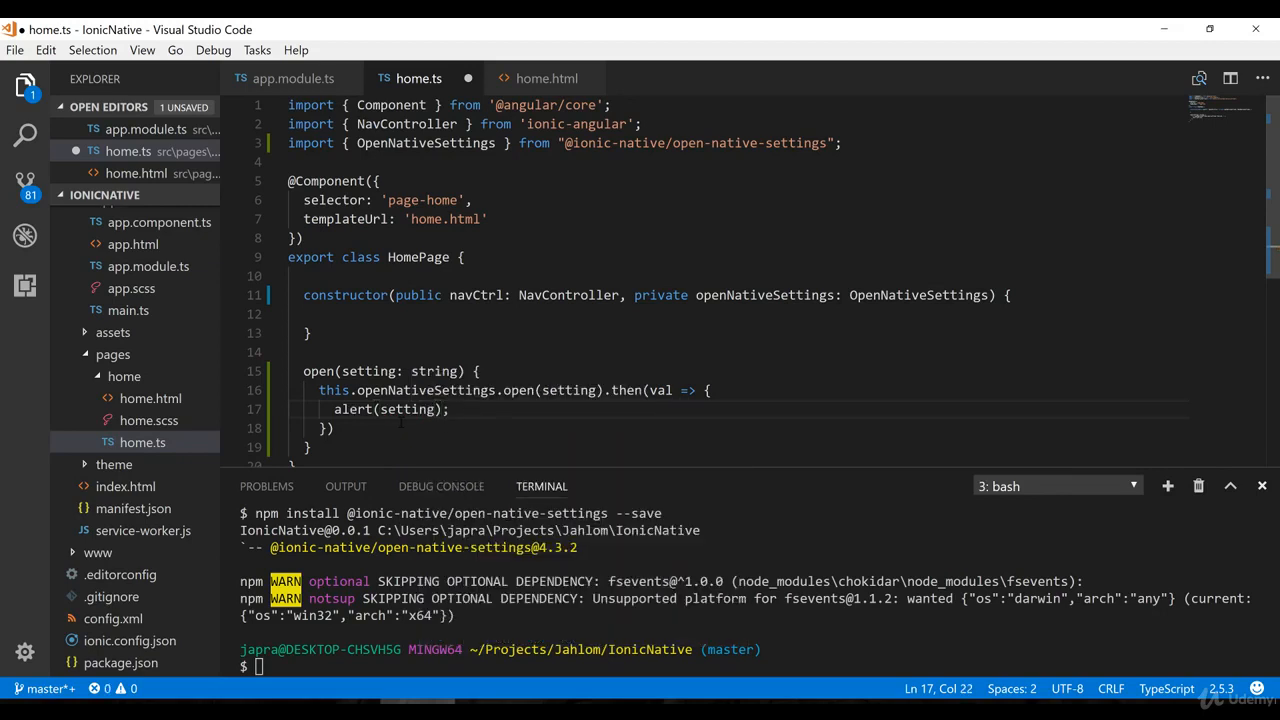
Chain .catch(err => { alert(JSON.stringify(err)); }) onto open() and save home.ts
text(.catch)
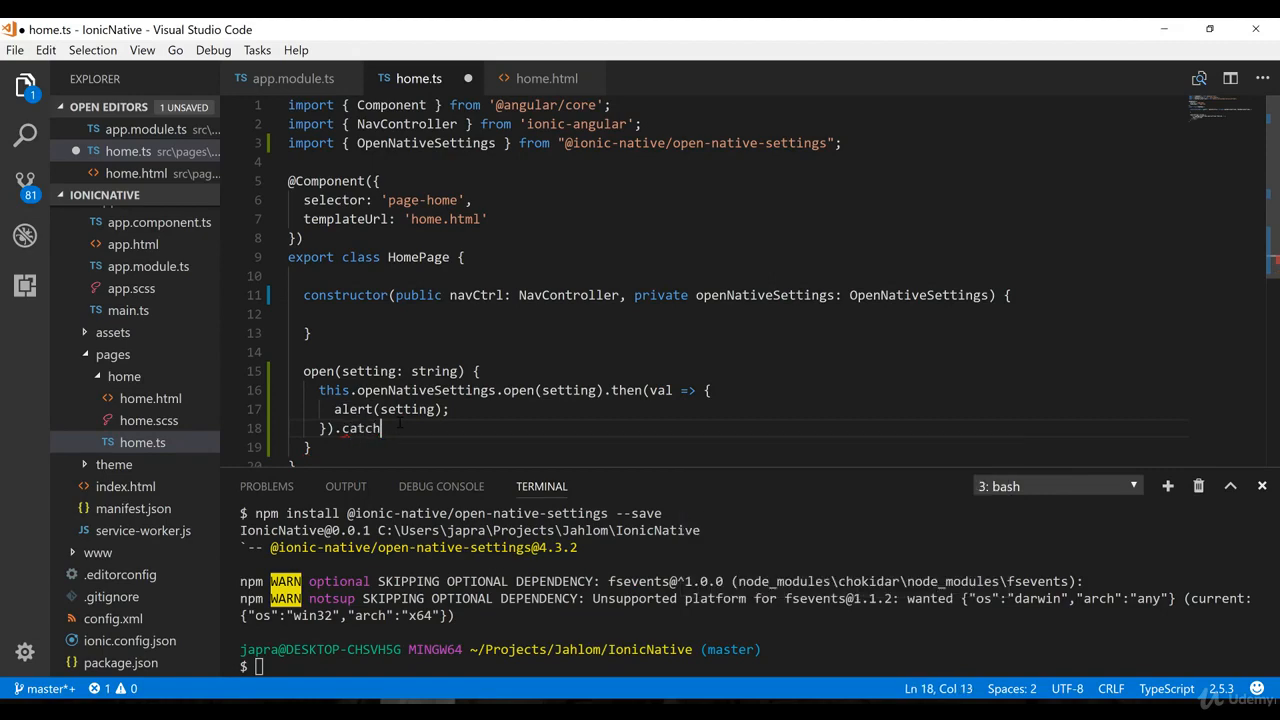
text((err)
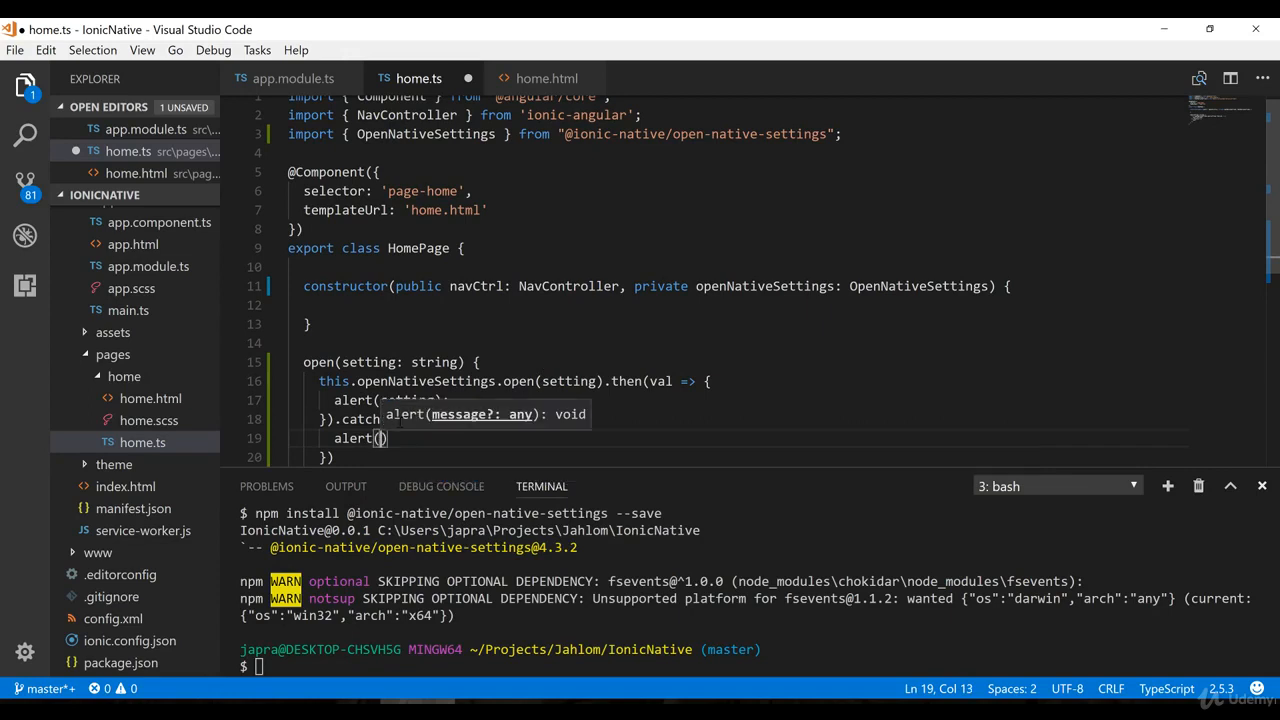
text(JSON.stringify()
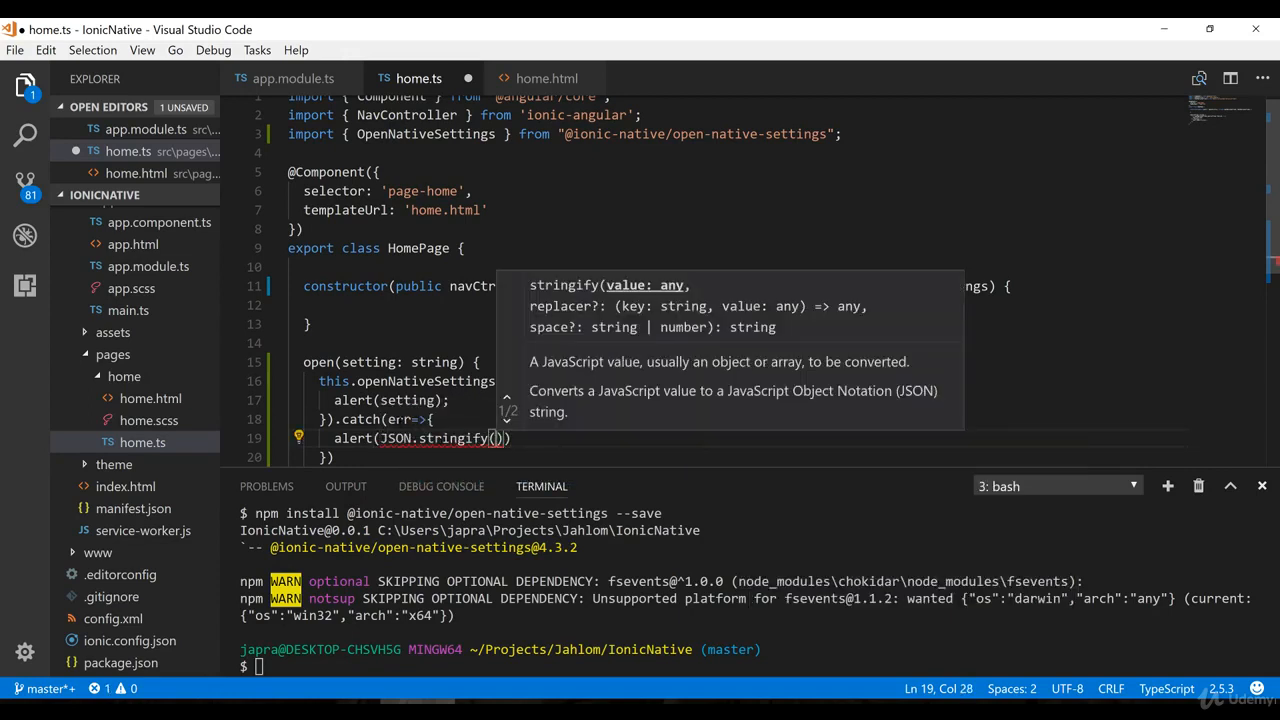
text(err)
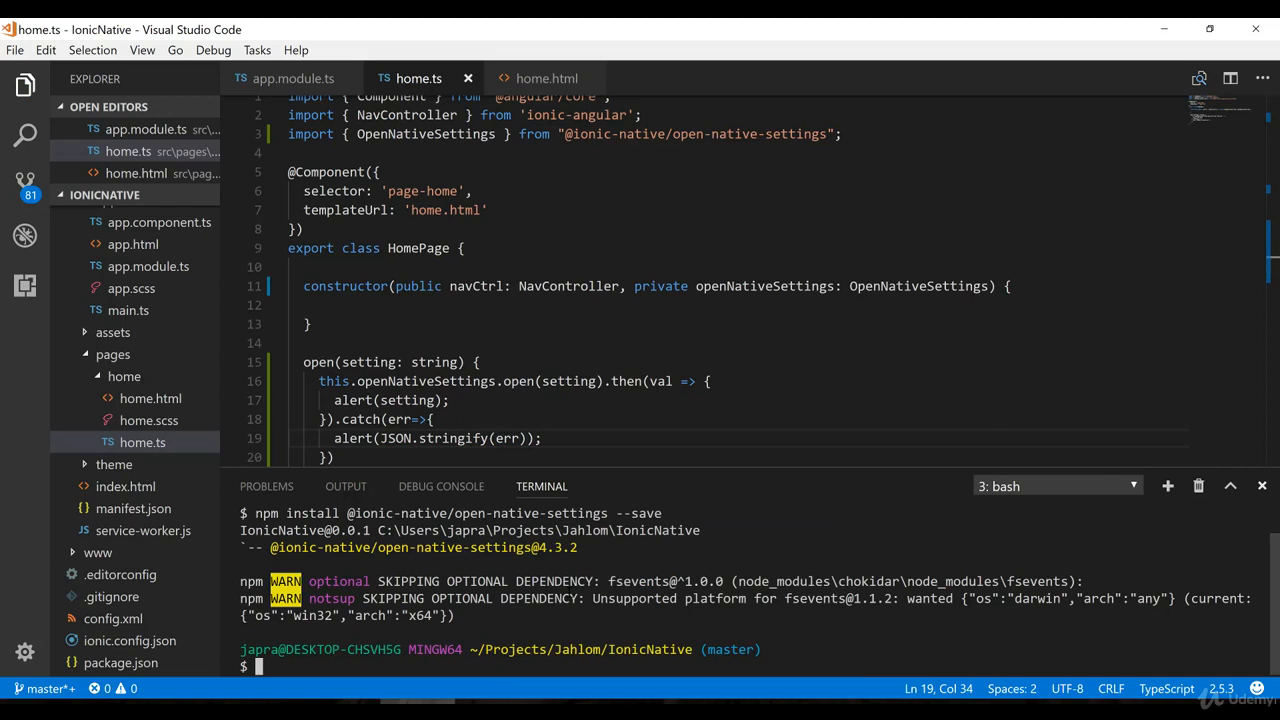
Run 'ionic cordova run android' to launch the app on the emulator
text(ionic cordova run a)
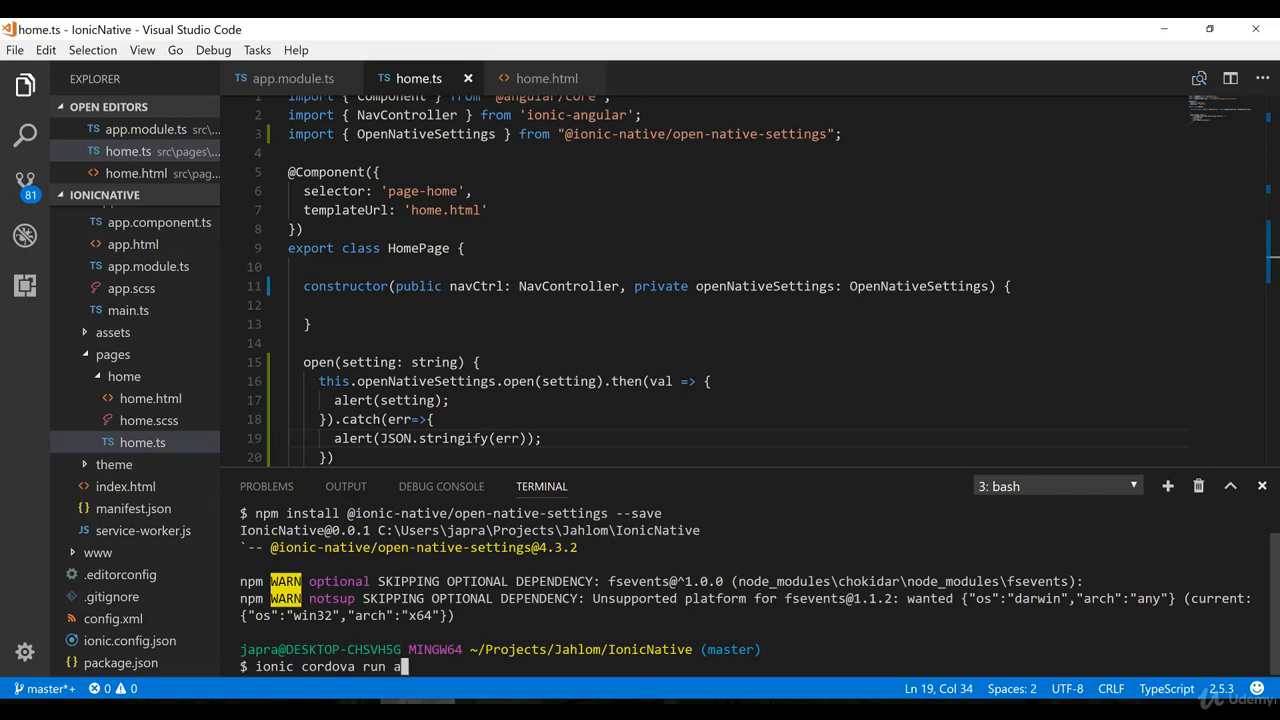
text(ndroid)
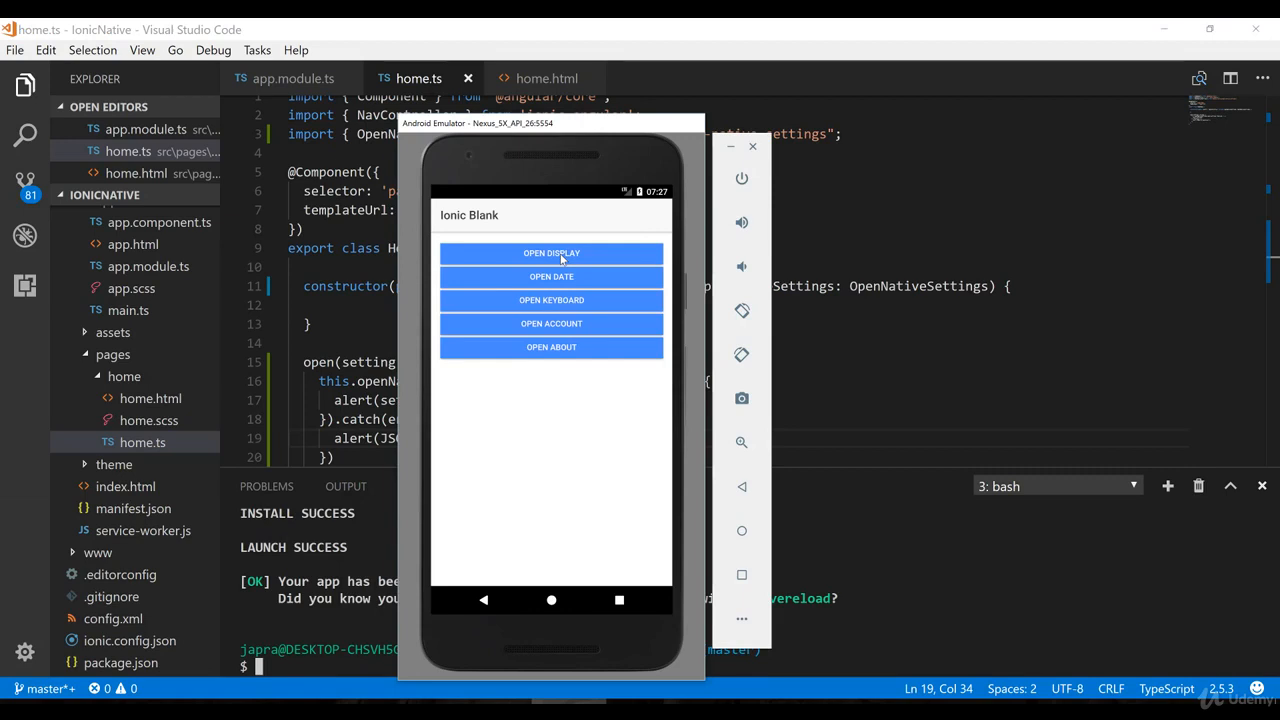
click(551, 252)
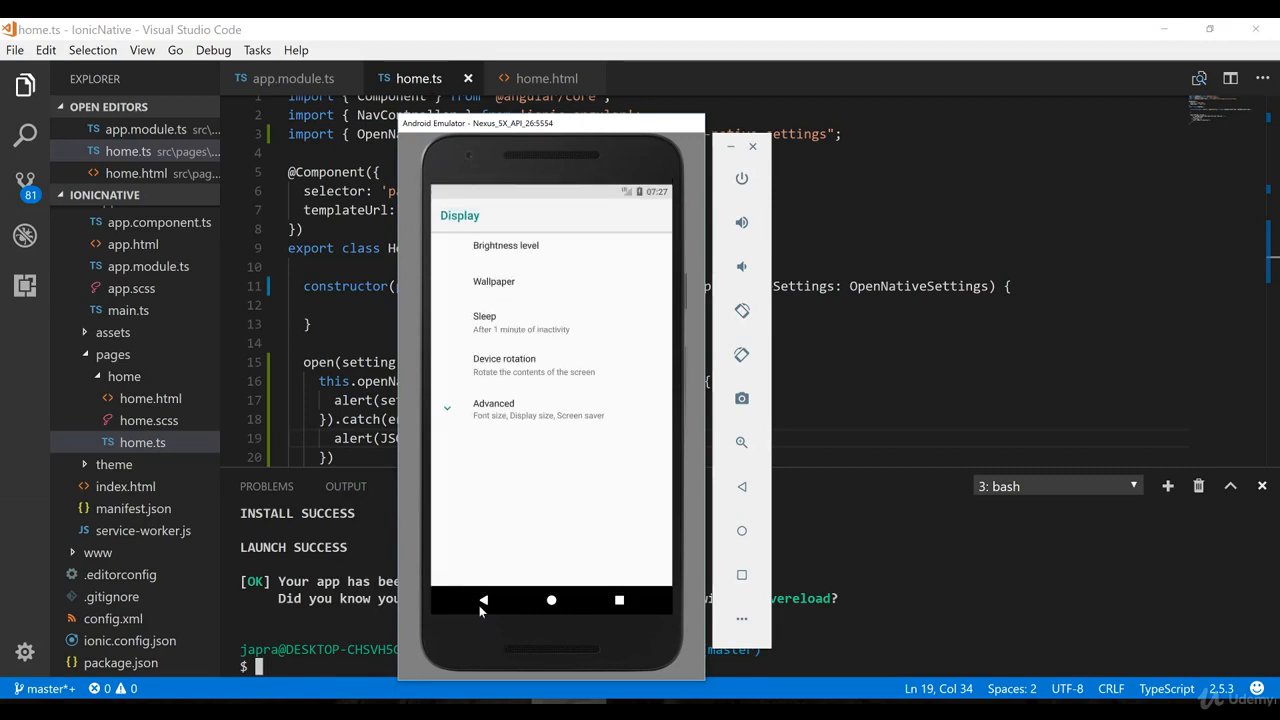
click(483, 600)
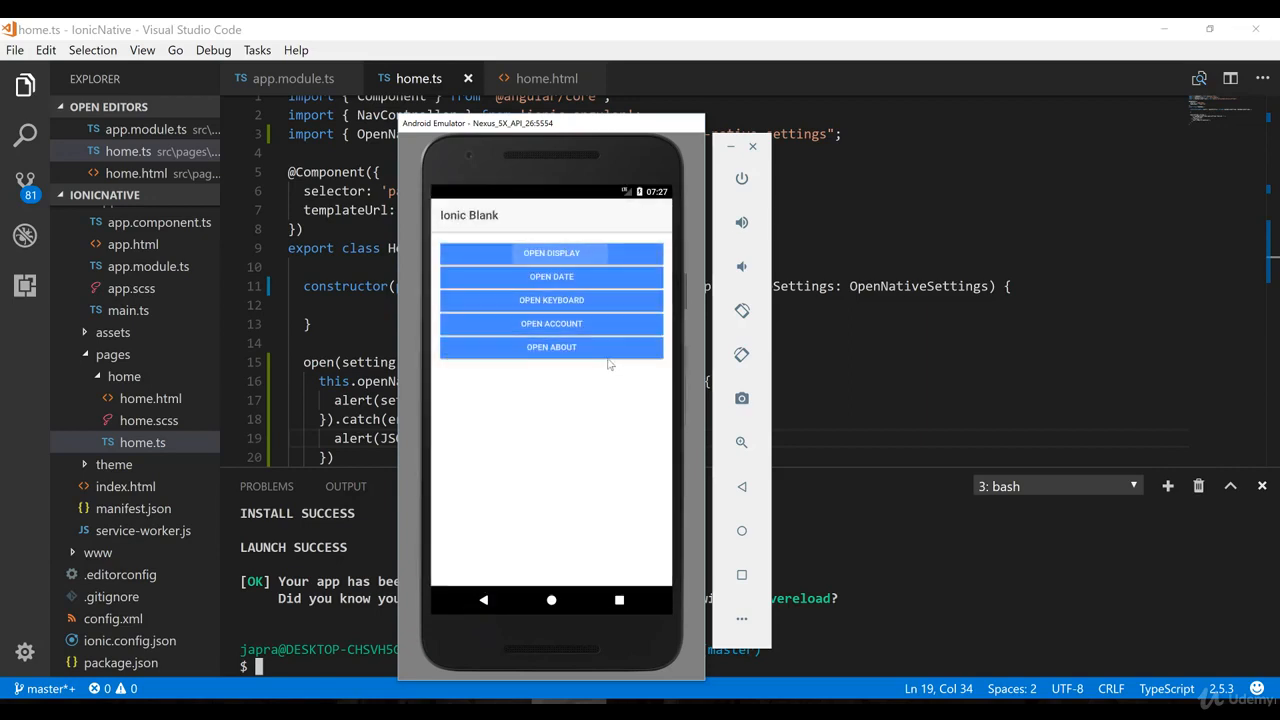
click(551, 276)
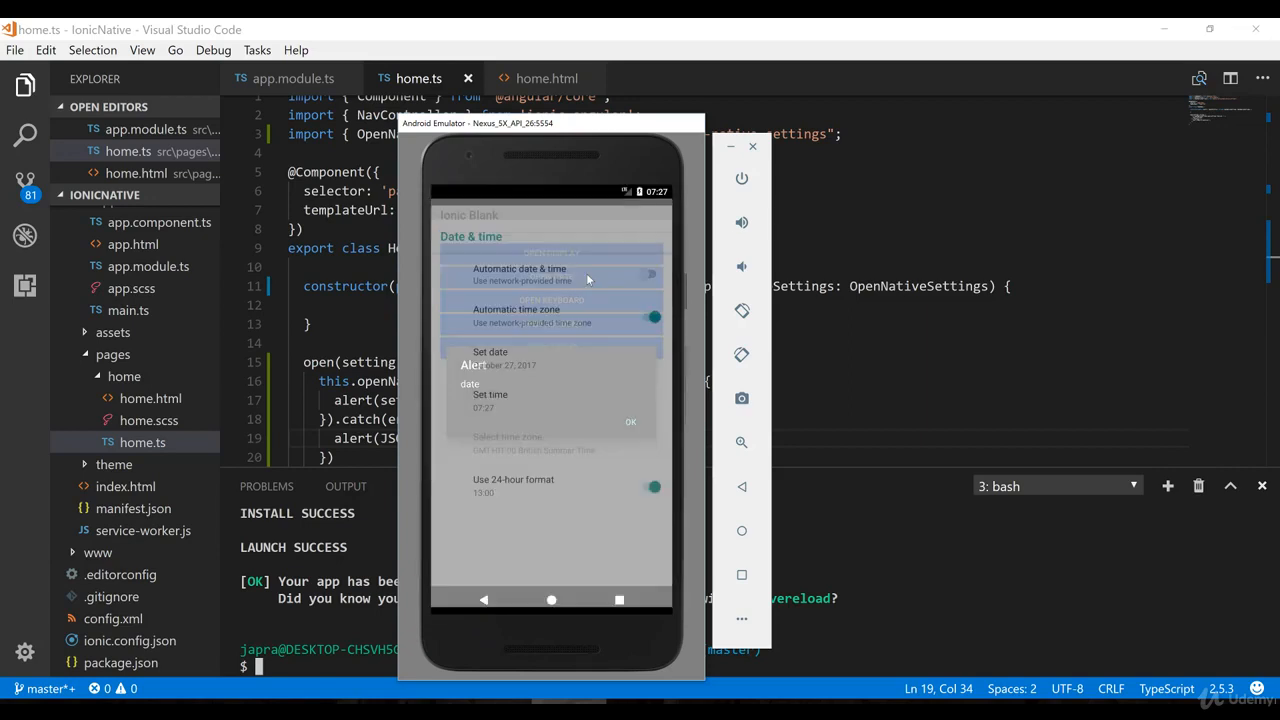
click(630, 421)
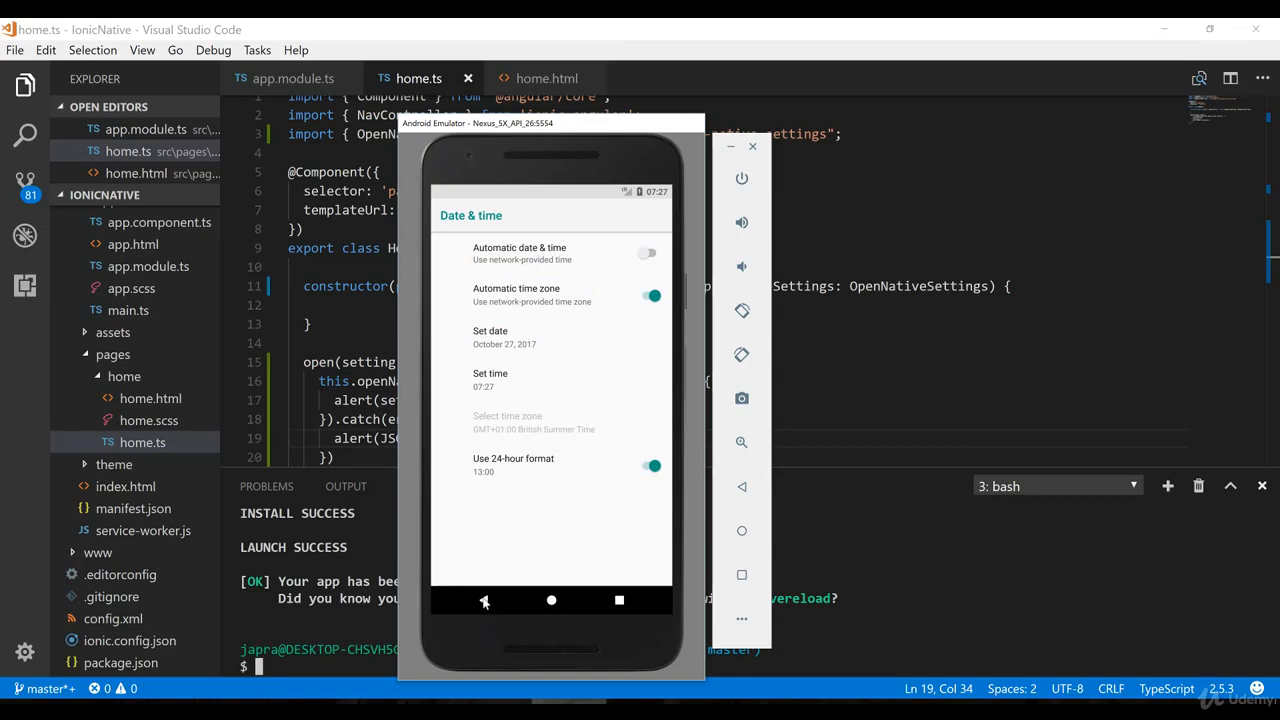
click(484, 600)
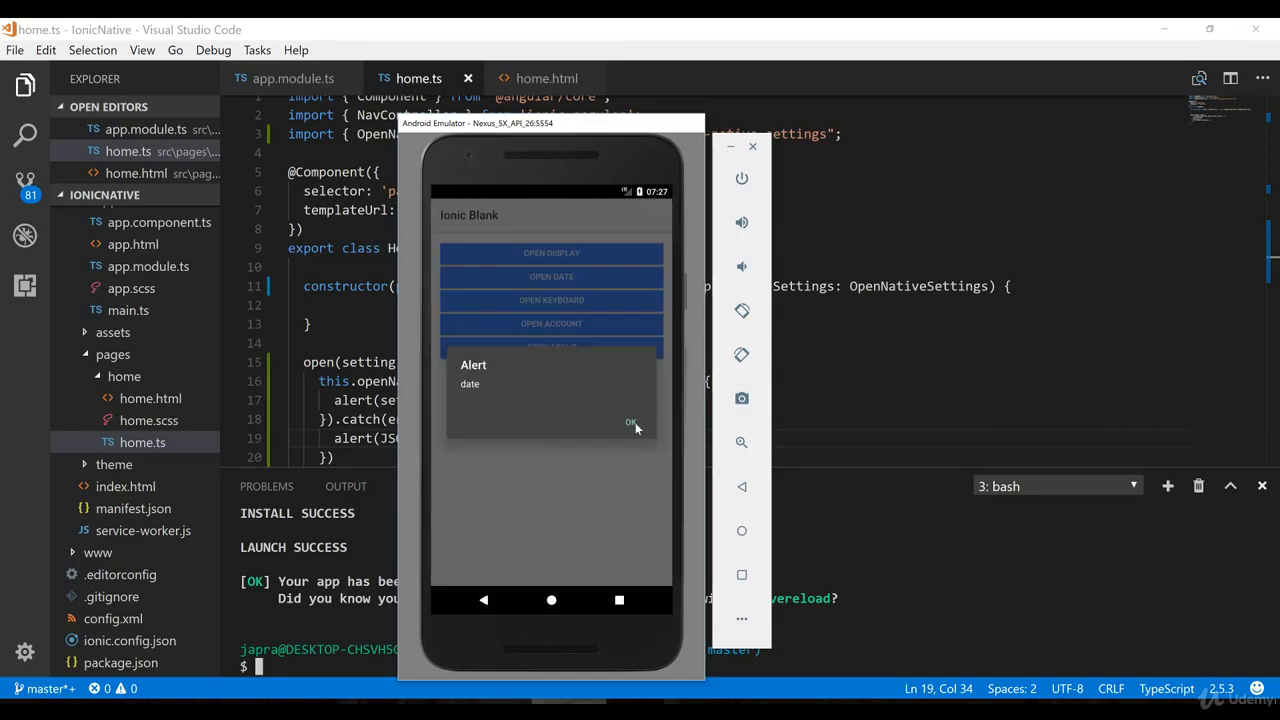
click(630, 421)
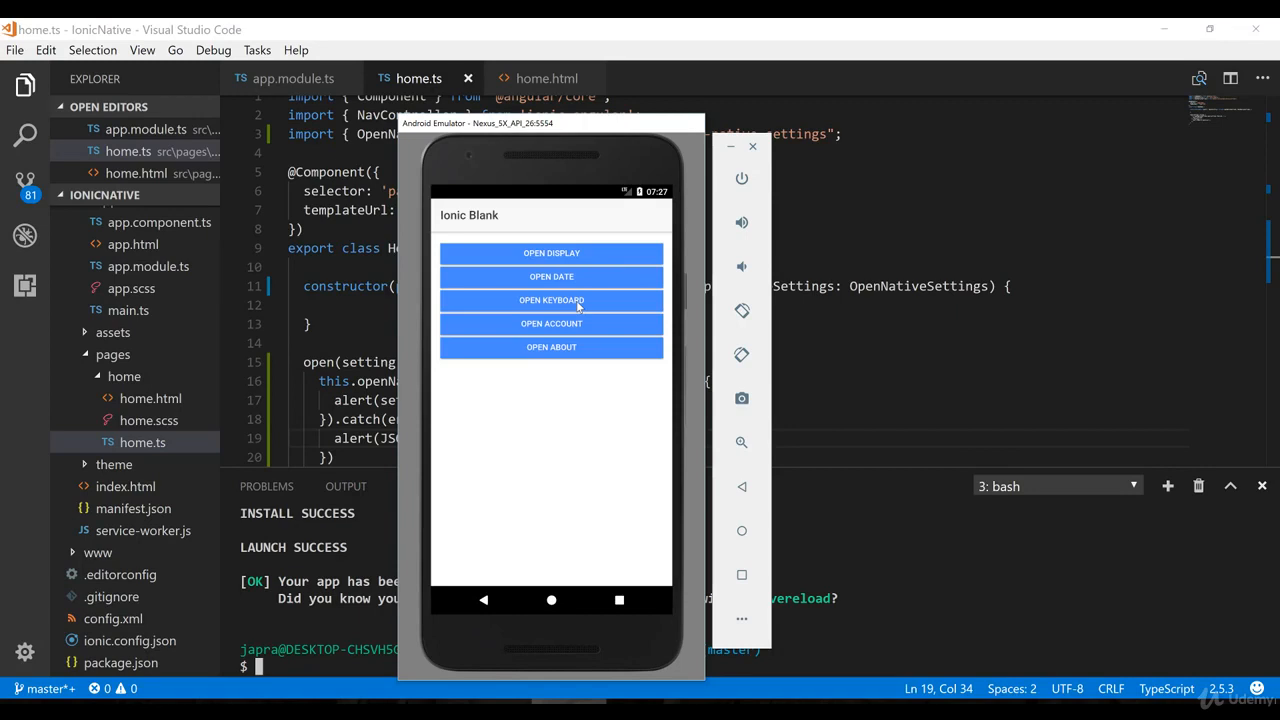
click(551, 300)
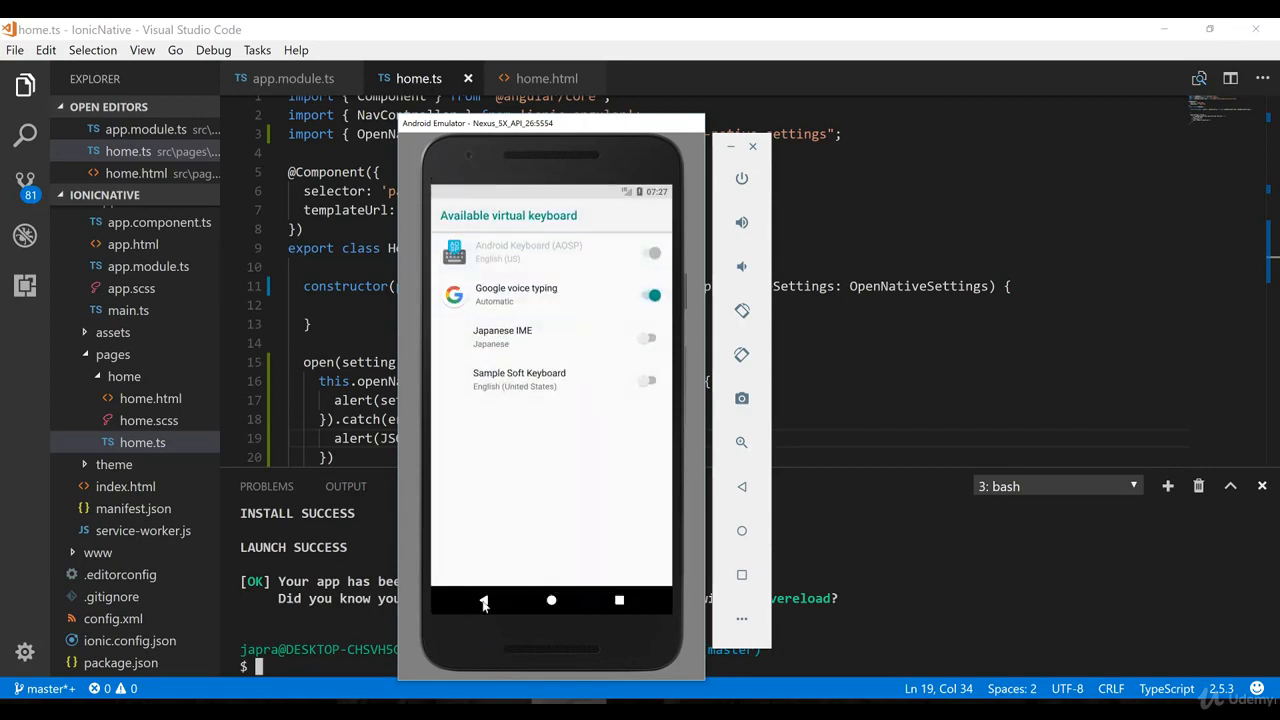
click(484, 599)
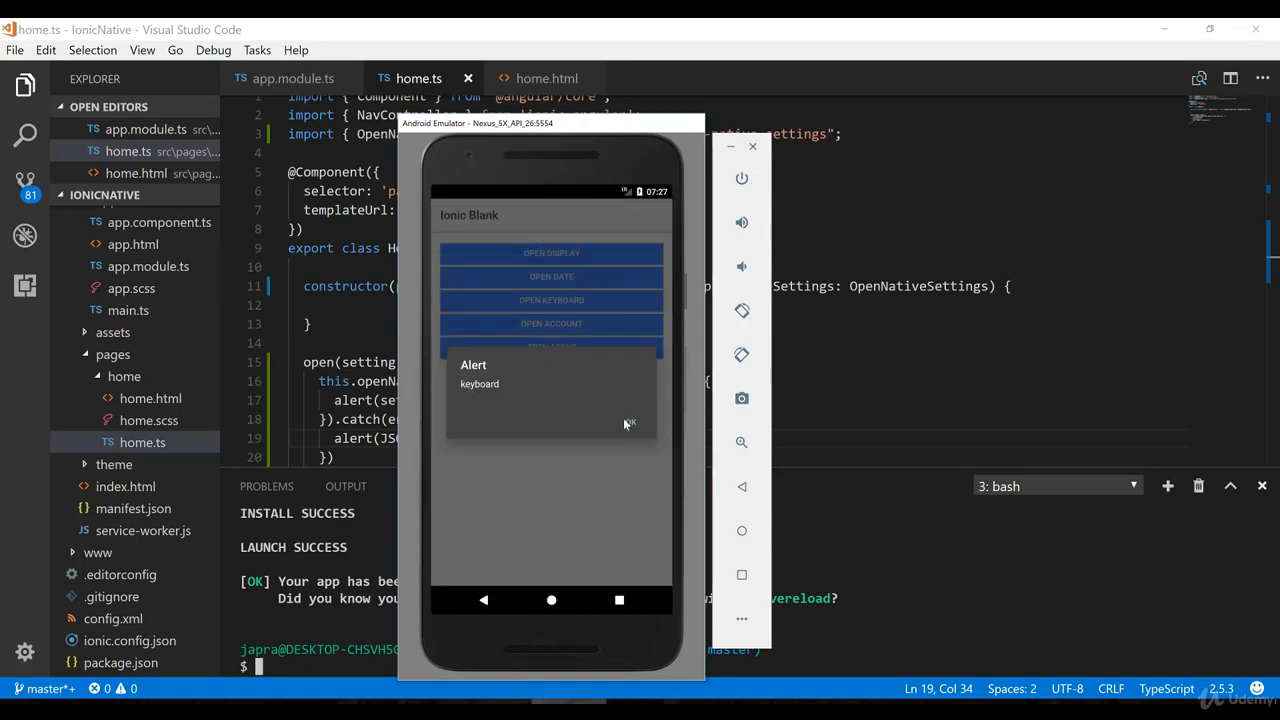
click(629, 422)
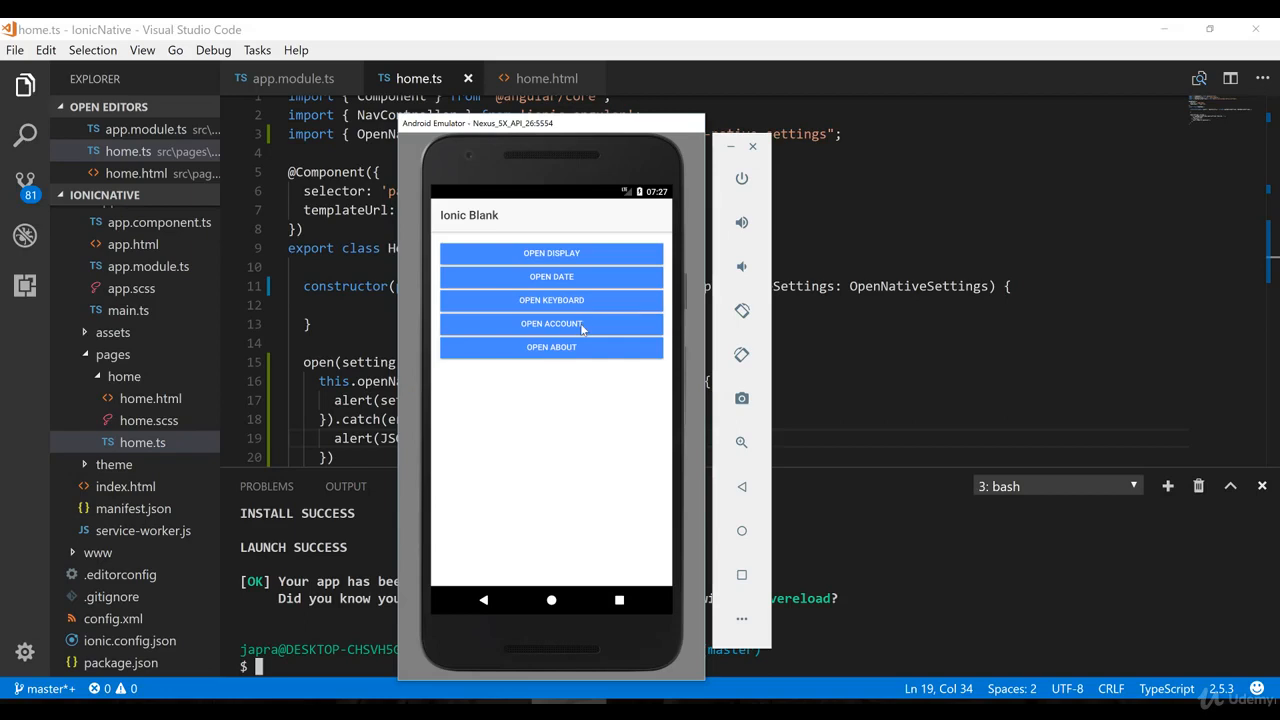
click(551, 323)
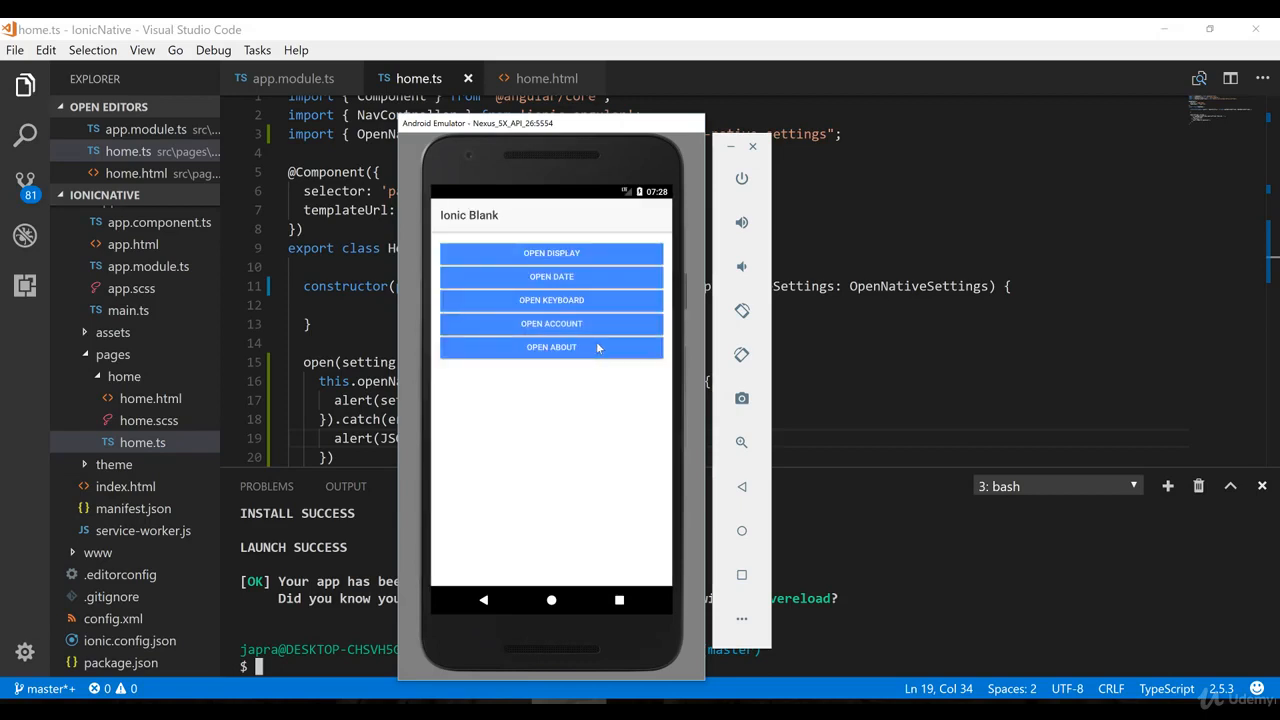
click(551, 347)
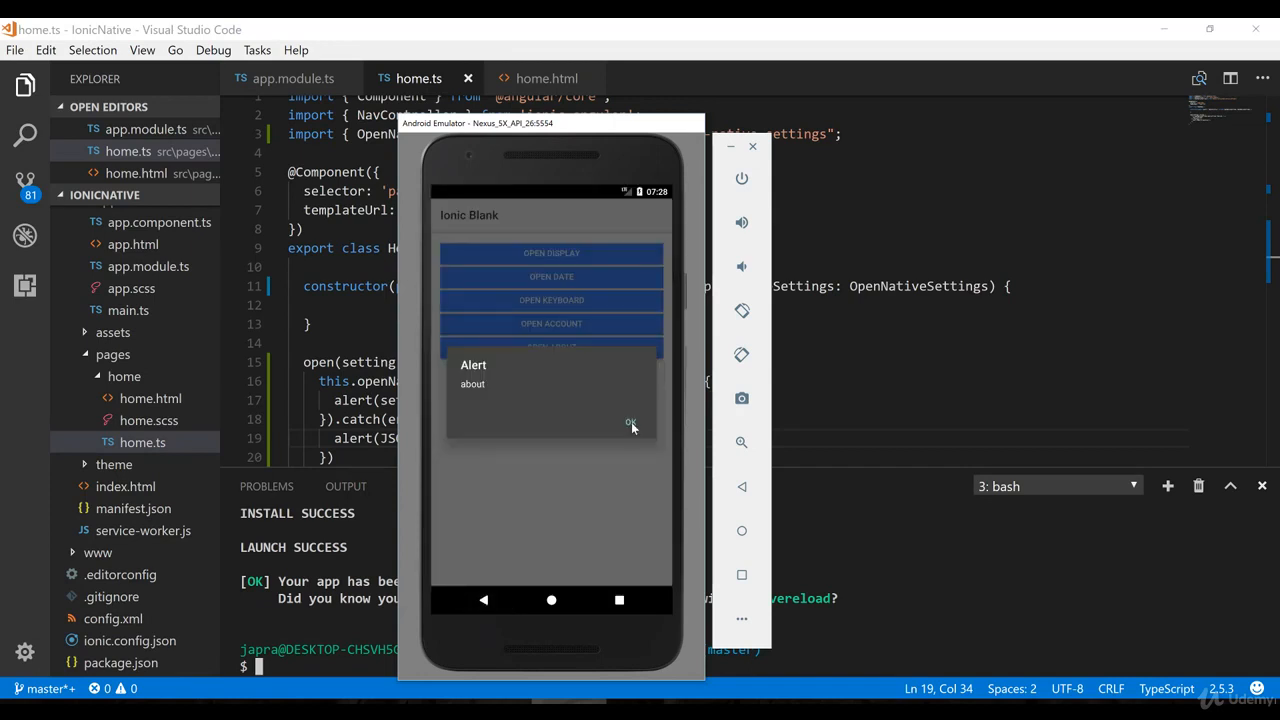
click(631, 422)
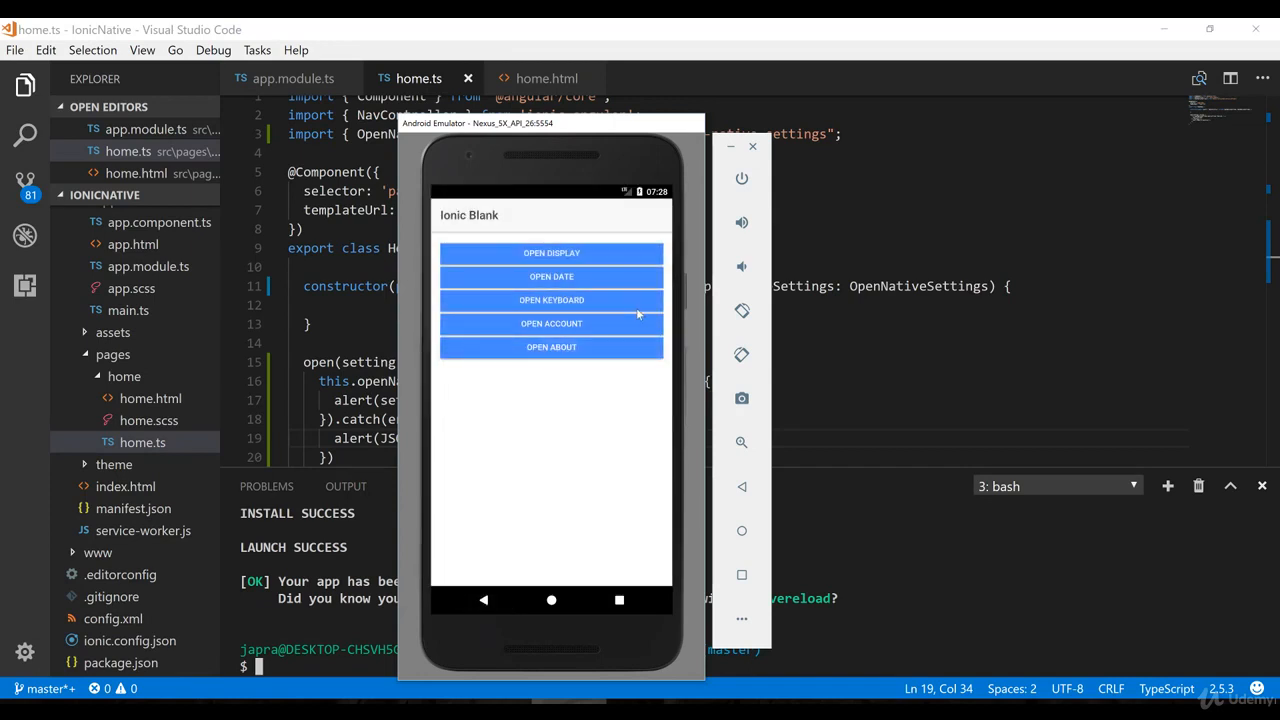
mouse_move(730, 148)
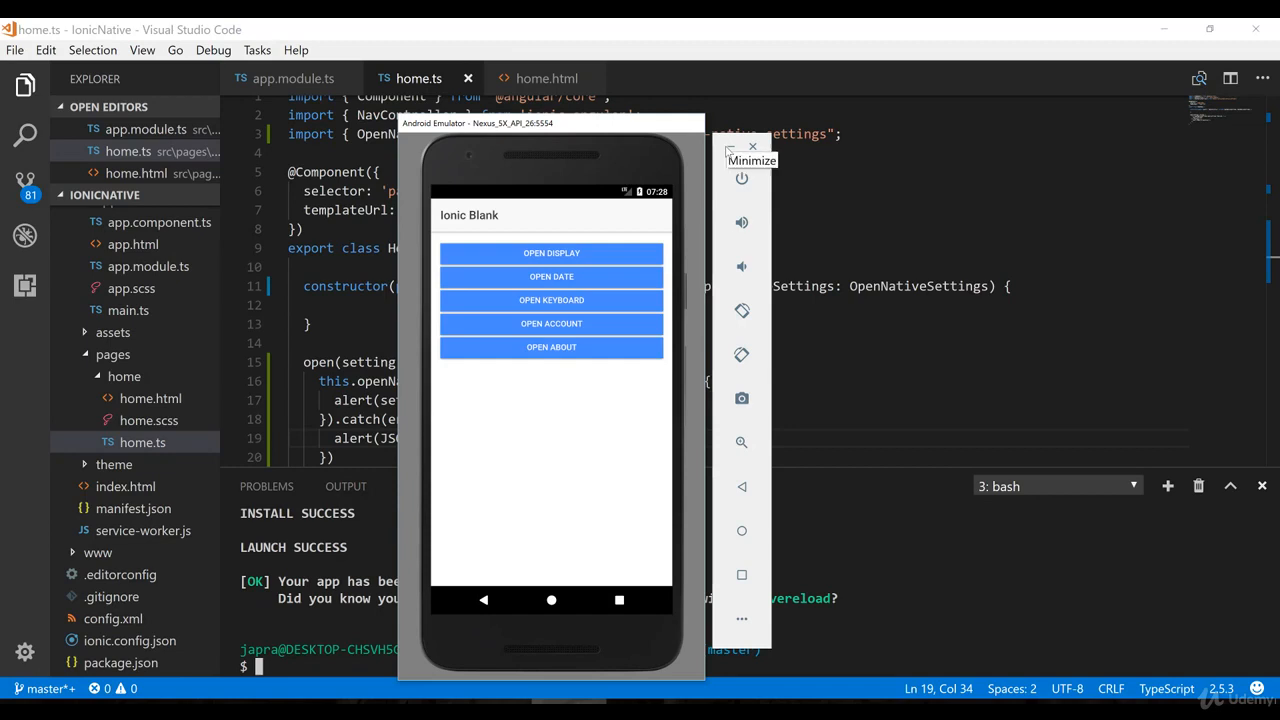
mouse_move(613, 296)
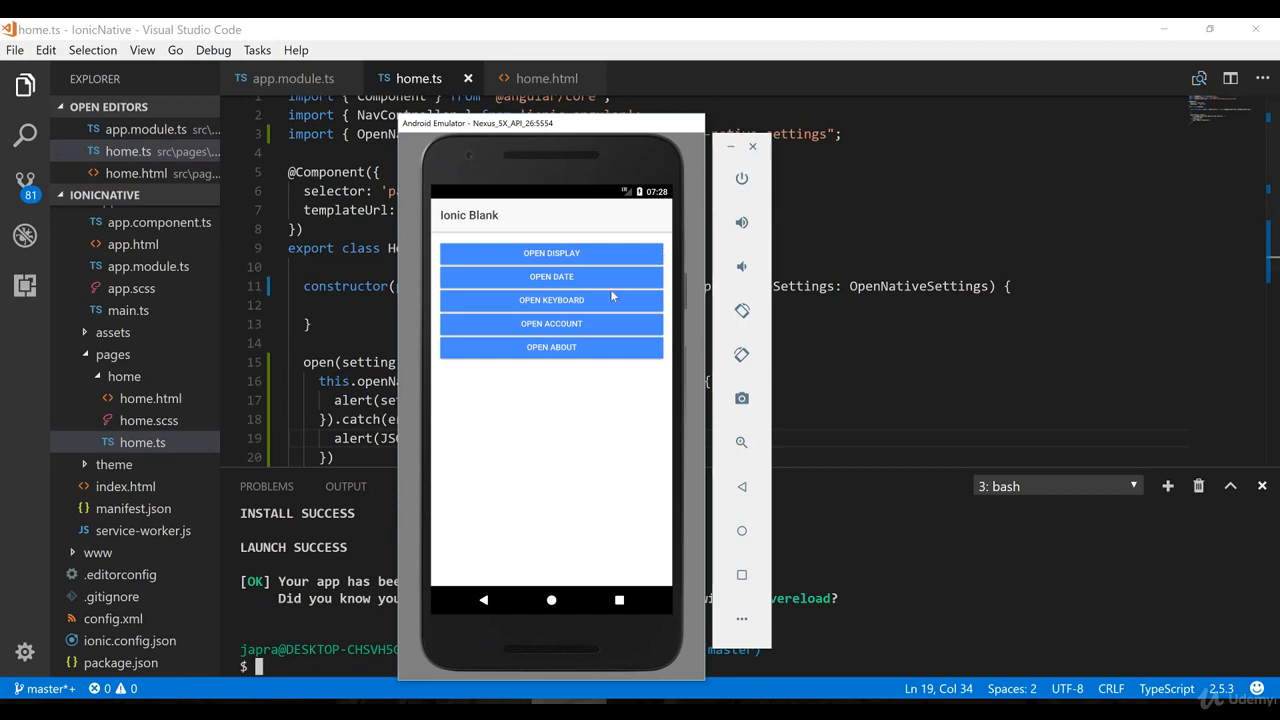